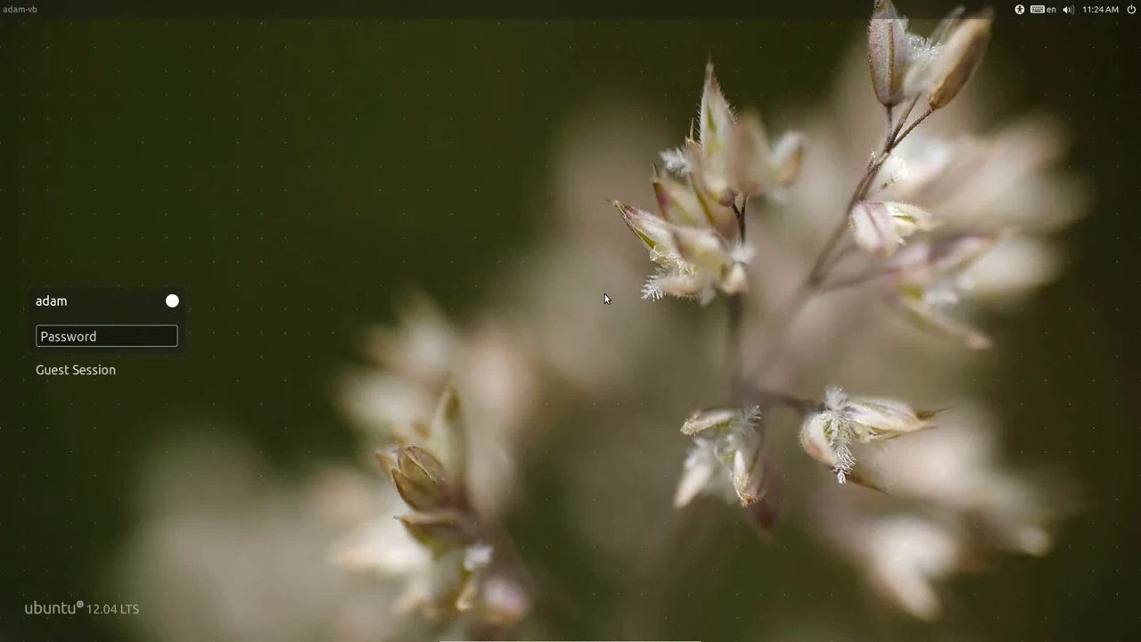
- Sign in from the Ubuntu 12.04 greeter into the Xfce desktop session
left_click(107, 336)
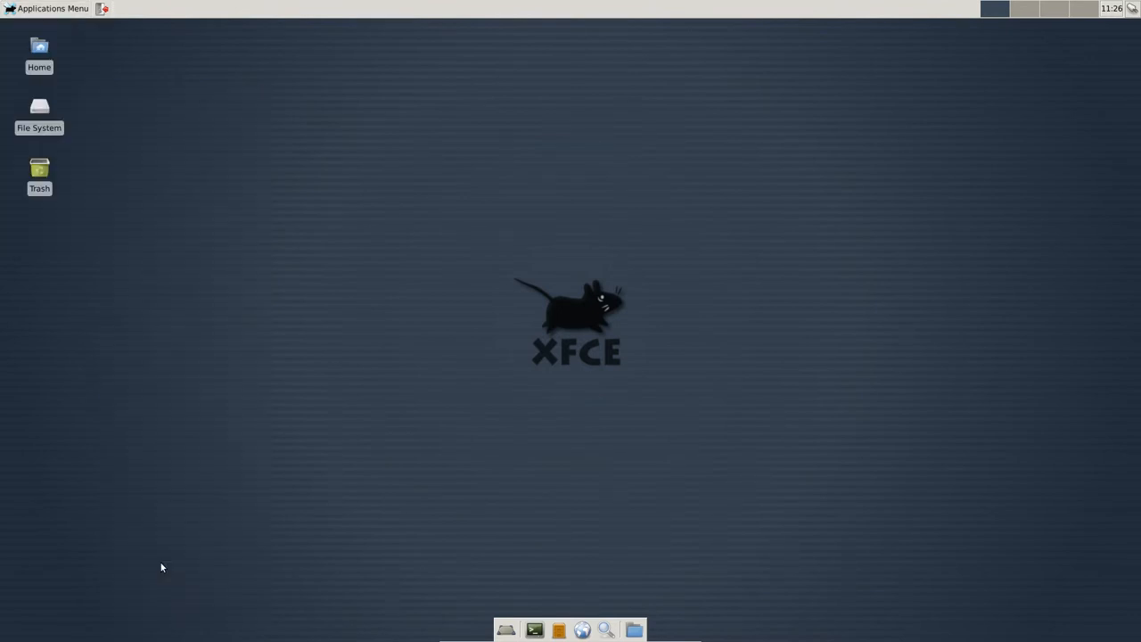
mouse_move(481, 364)
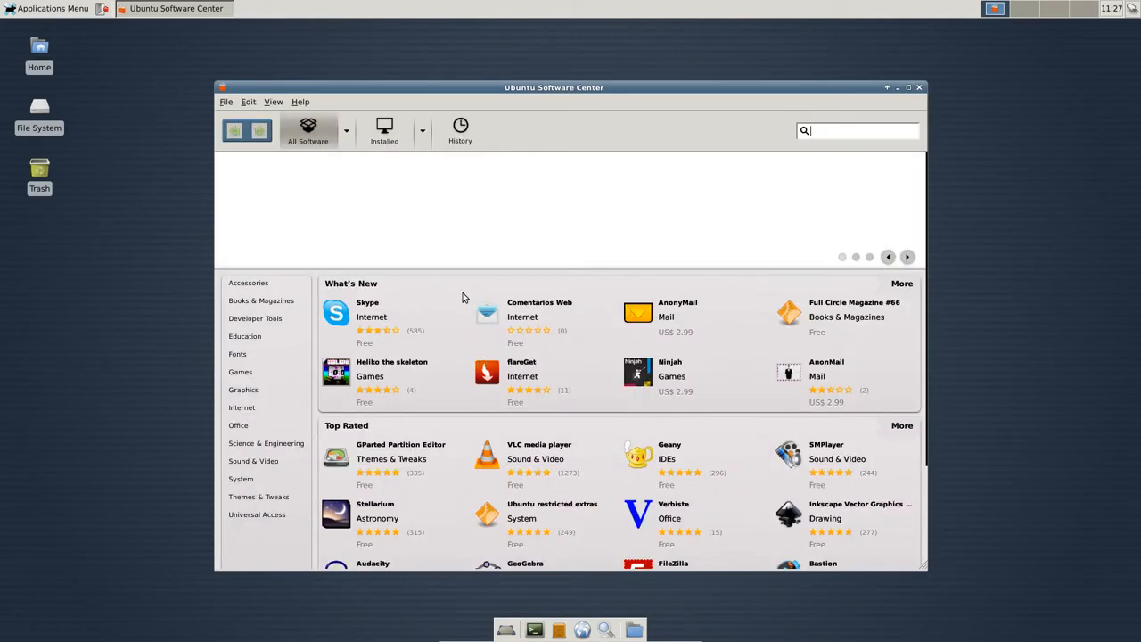
- Bring up the VLC media player details page from the Top Rated section
left_click_drag(553, 87, 514, 57)
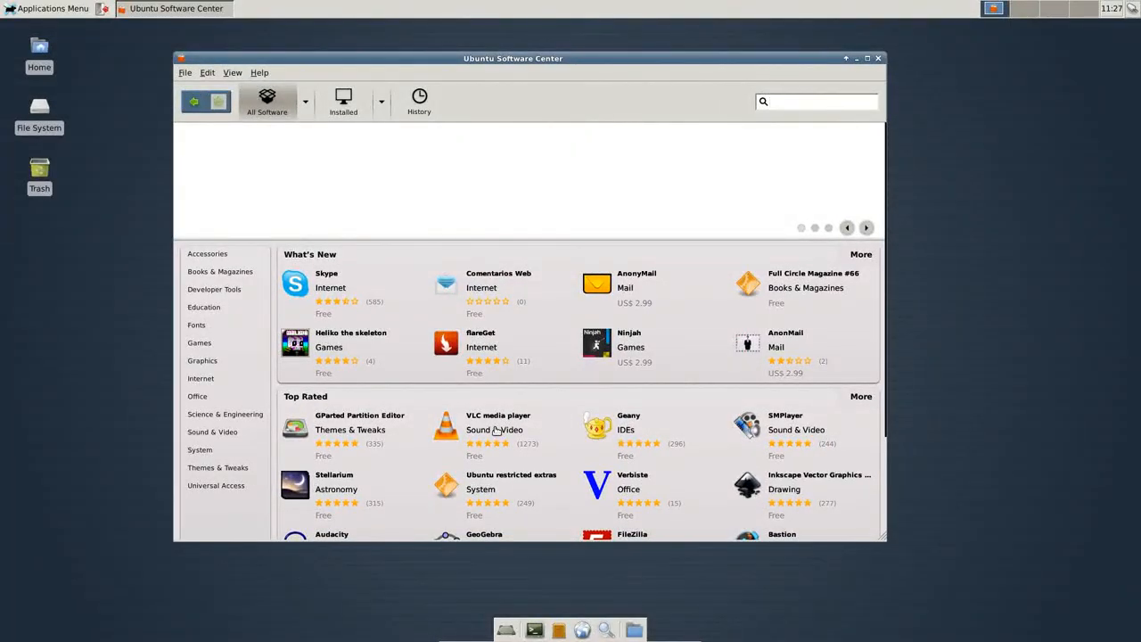
left_click(498, 428)
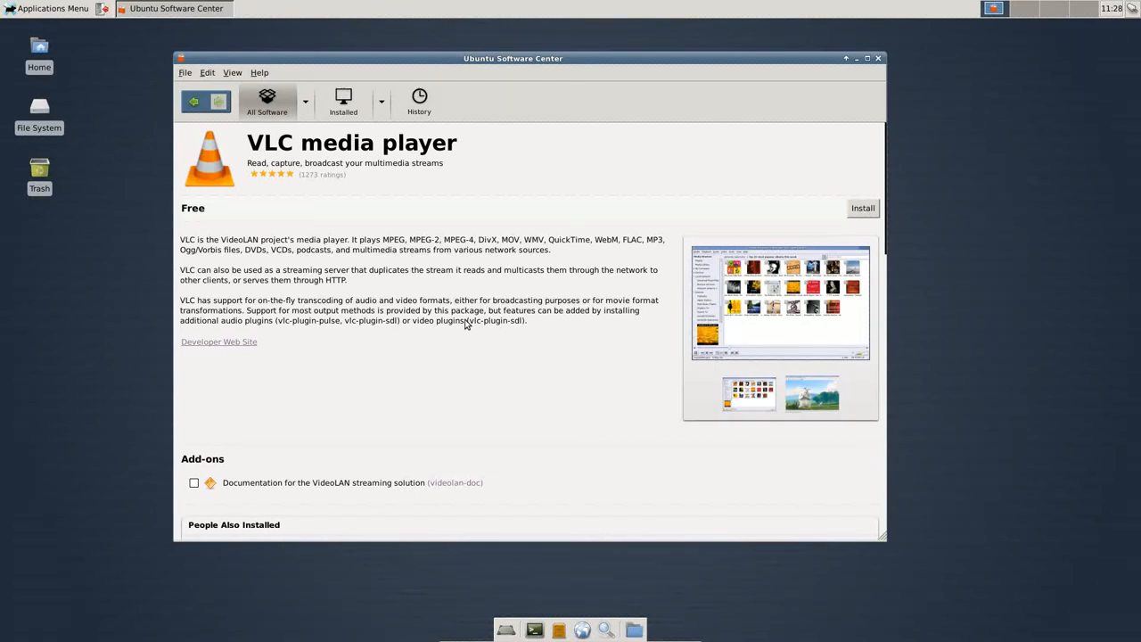
mouse_move(436, 271)
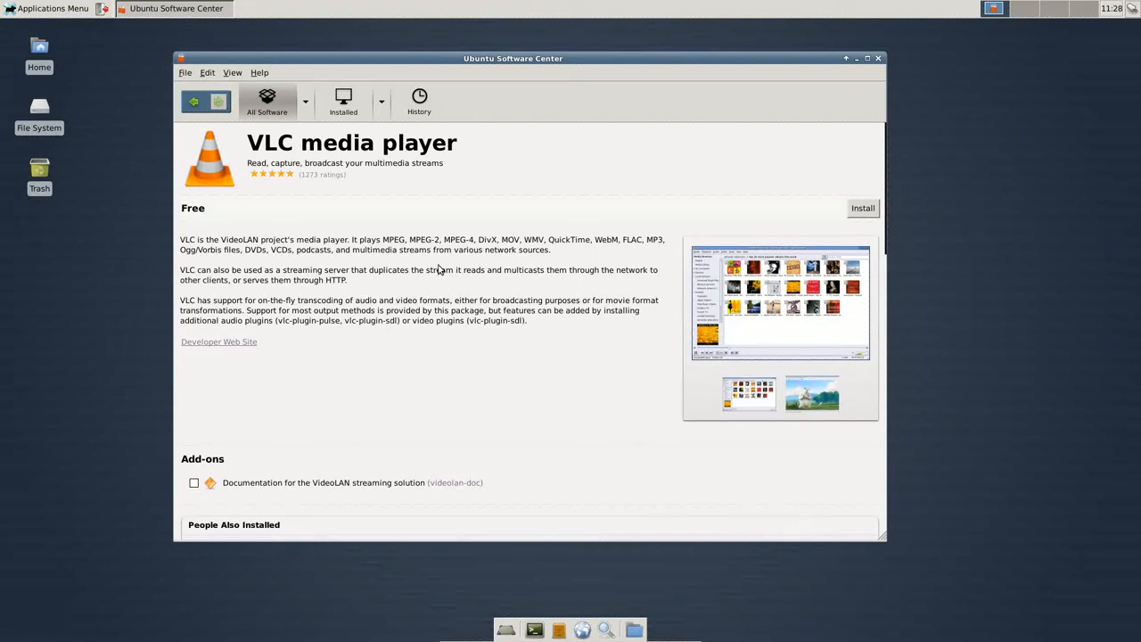
mouse_move(403, 242)
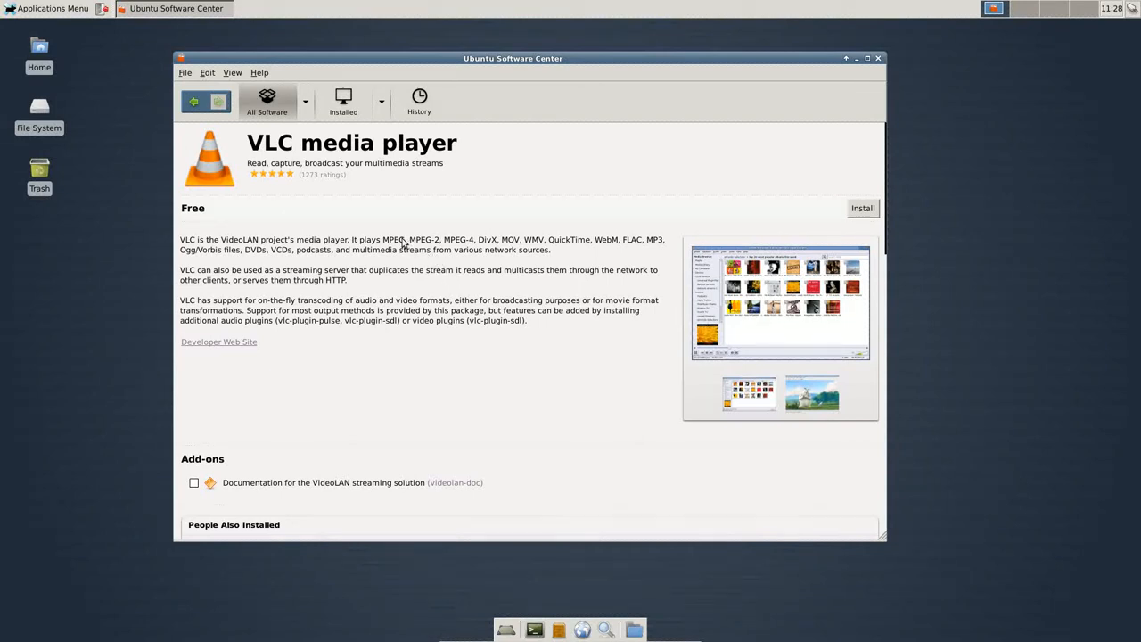
- Skim the VLC page and close Ubuntu Software Center without installing
scroll("down", 3)
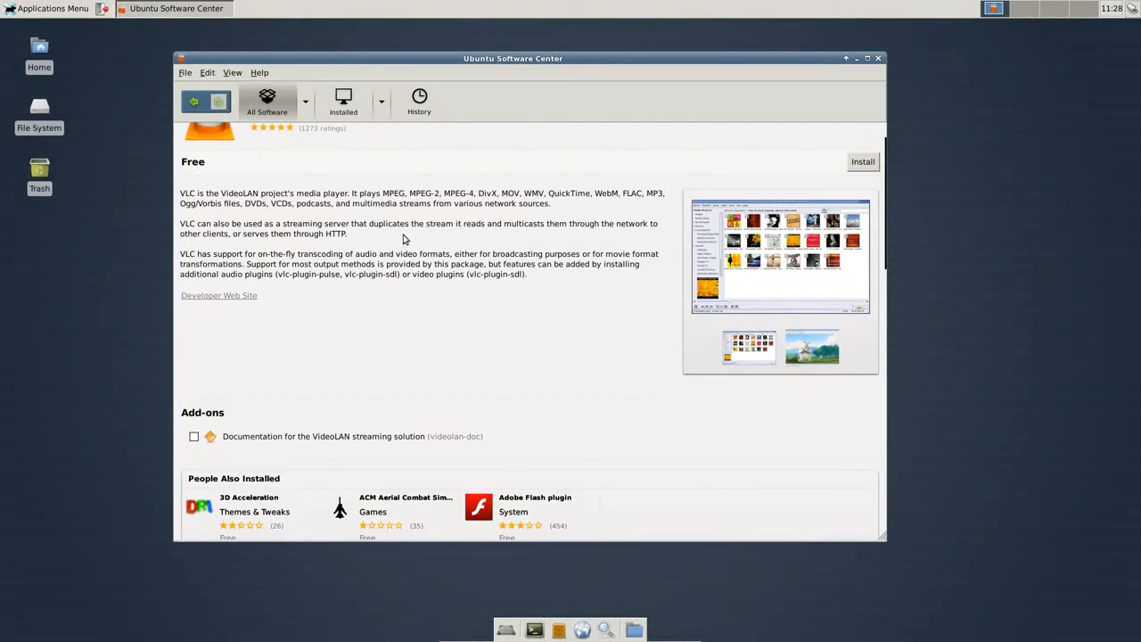
mouse_move(400, 210)
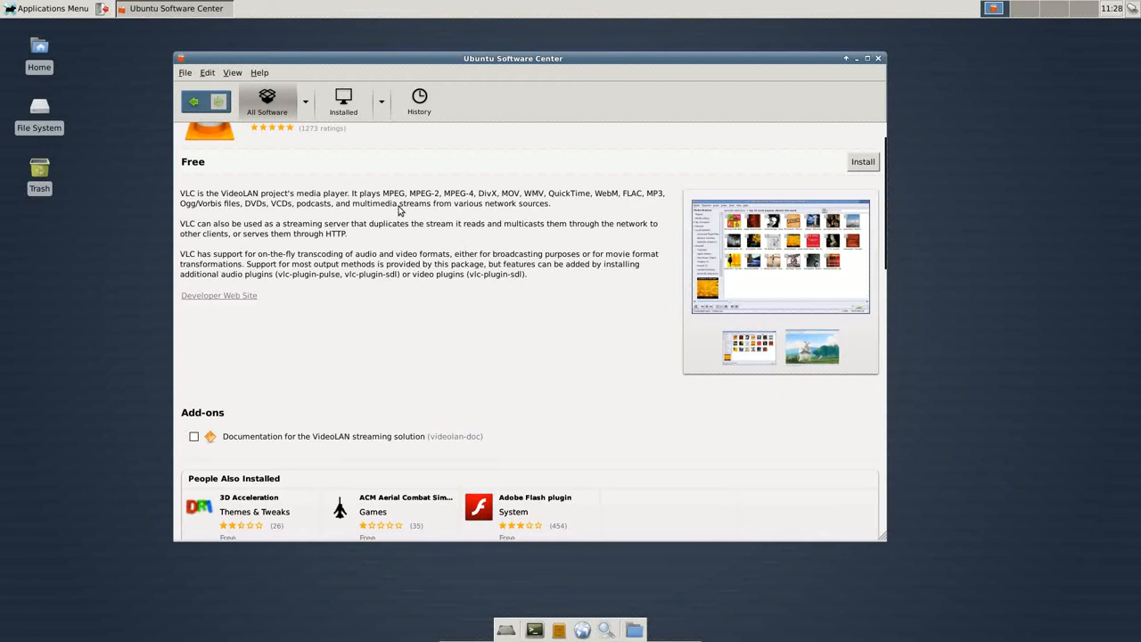
mouse_move(438, 221)
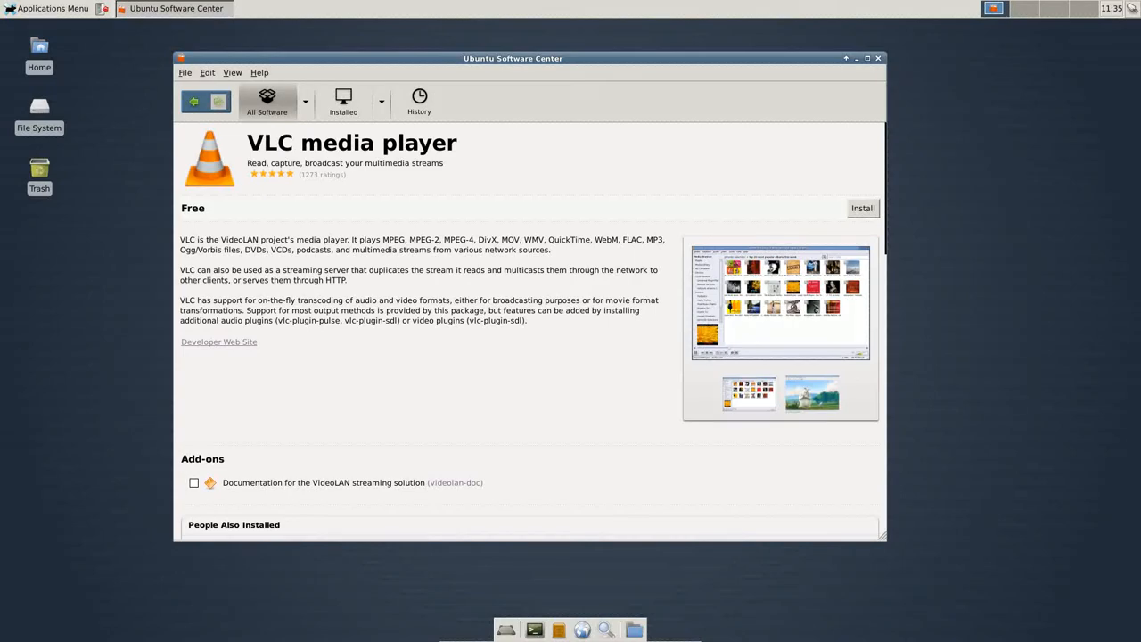
left_click(877, 57)
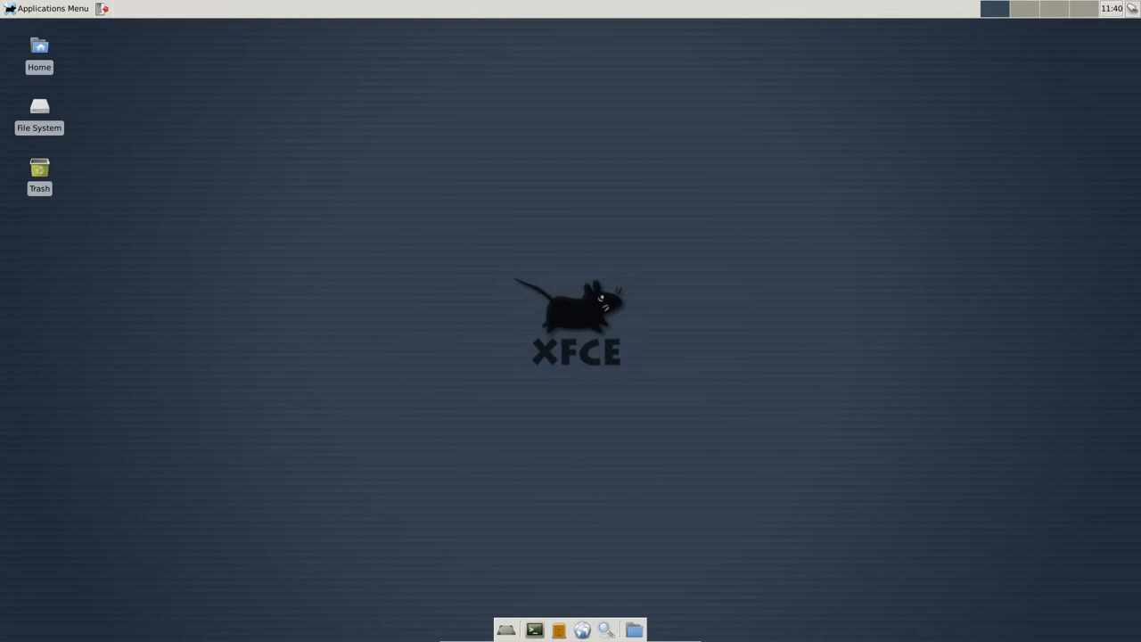
mouse_move(485, 360)
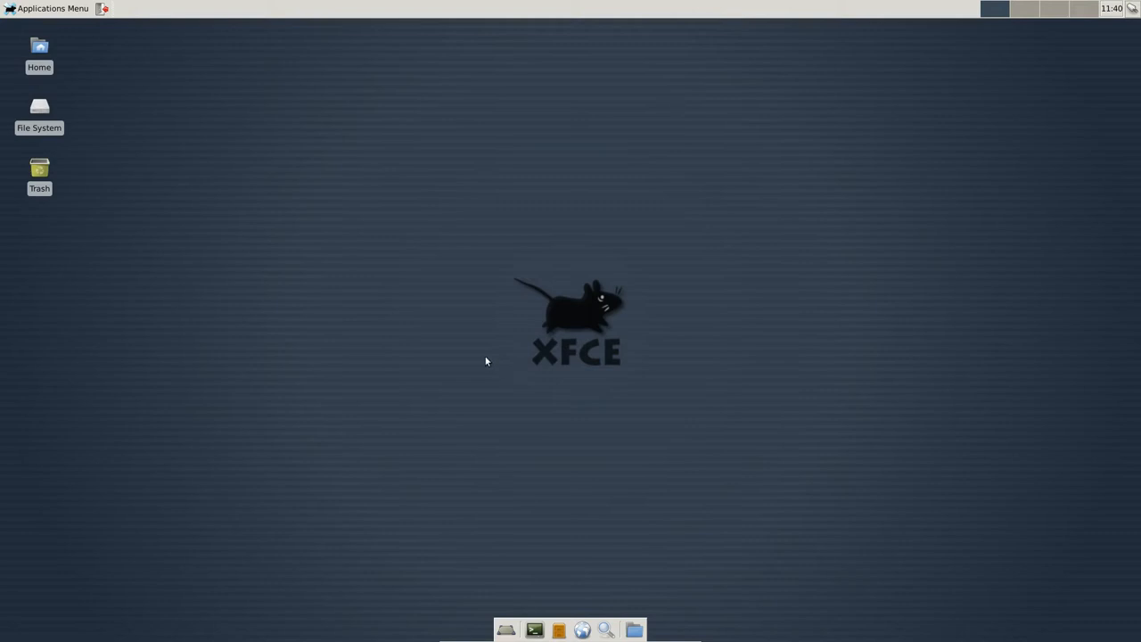
mouse_move(275, 221)
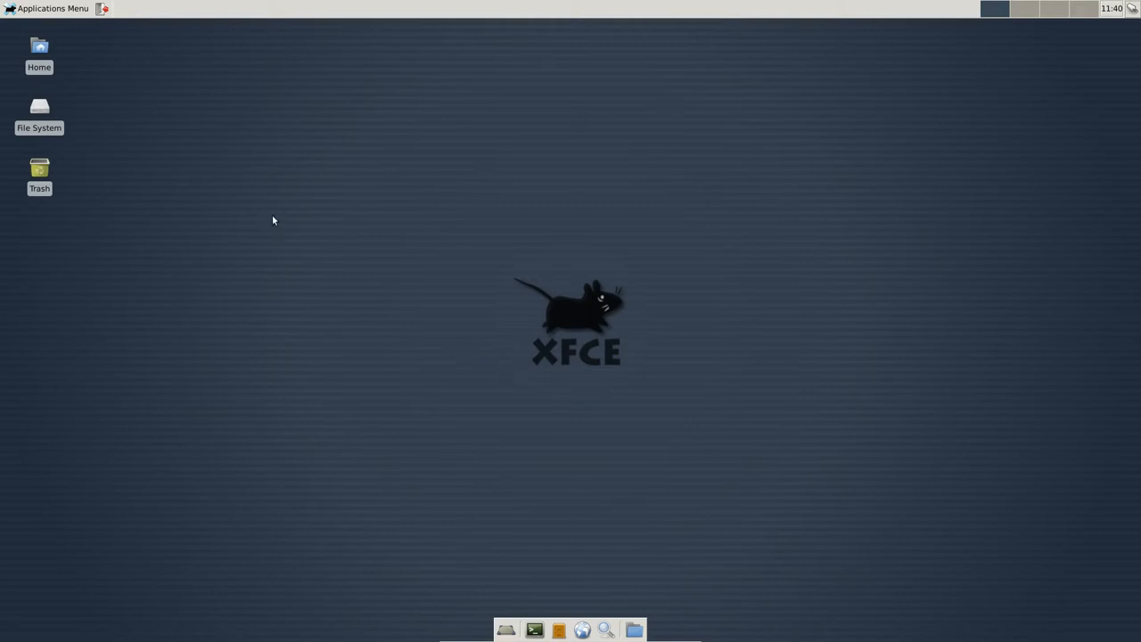
- Launch a Terminal Emulator window from the Applications Menu
left_click(46, 7)
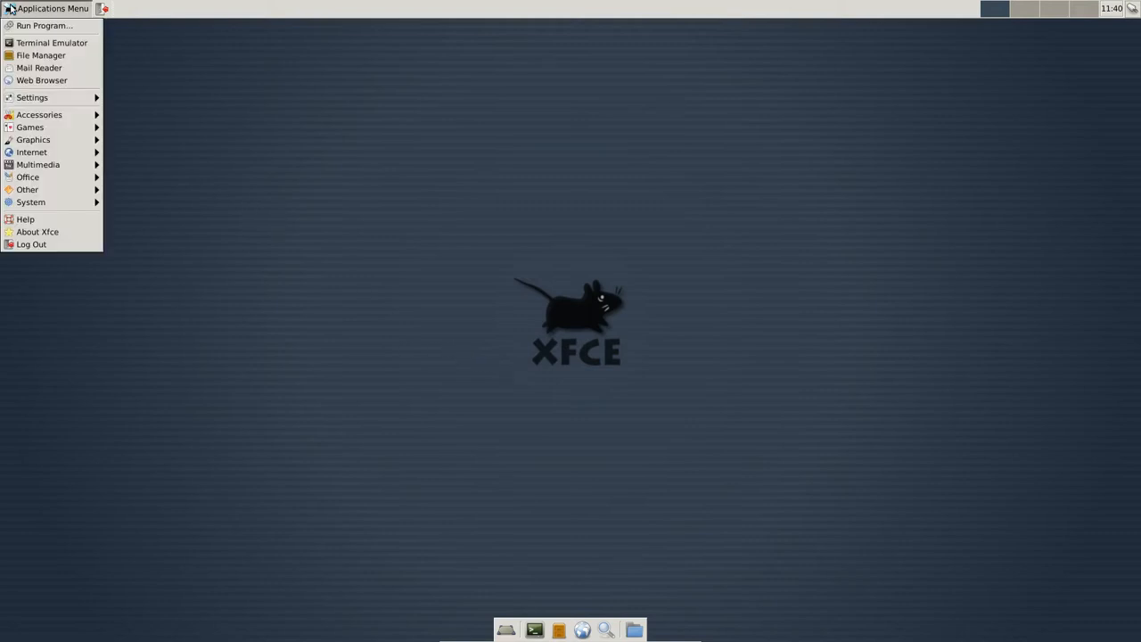
mouse_move(51, 43)
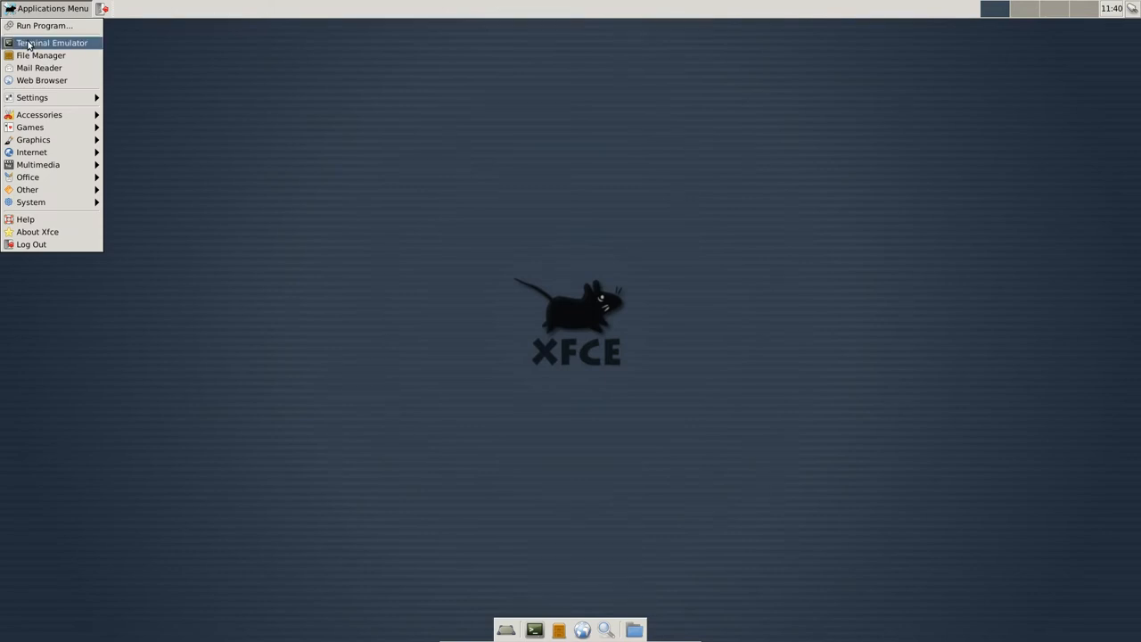
left_click(441, 164)
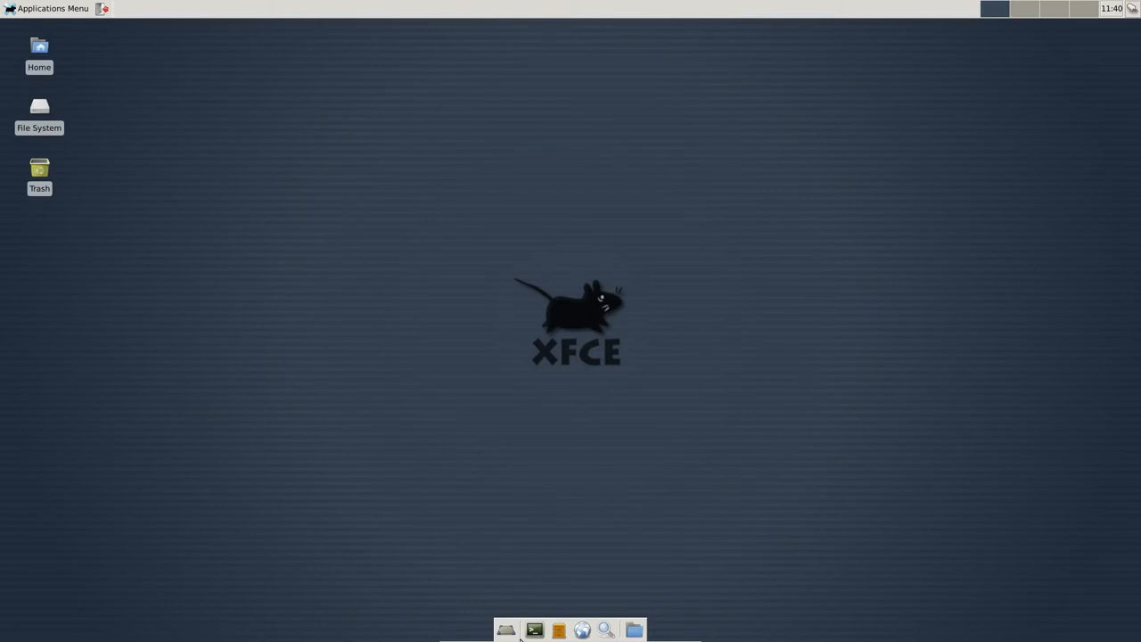
mouse_move(538, 293)
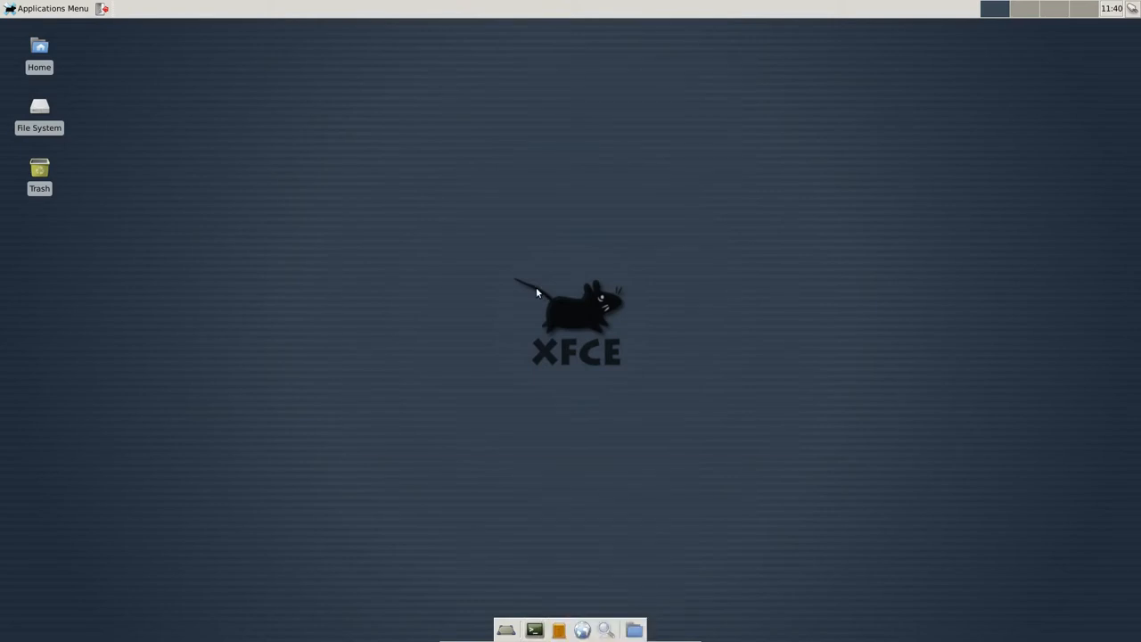
left_click(533, 632)
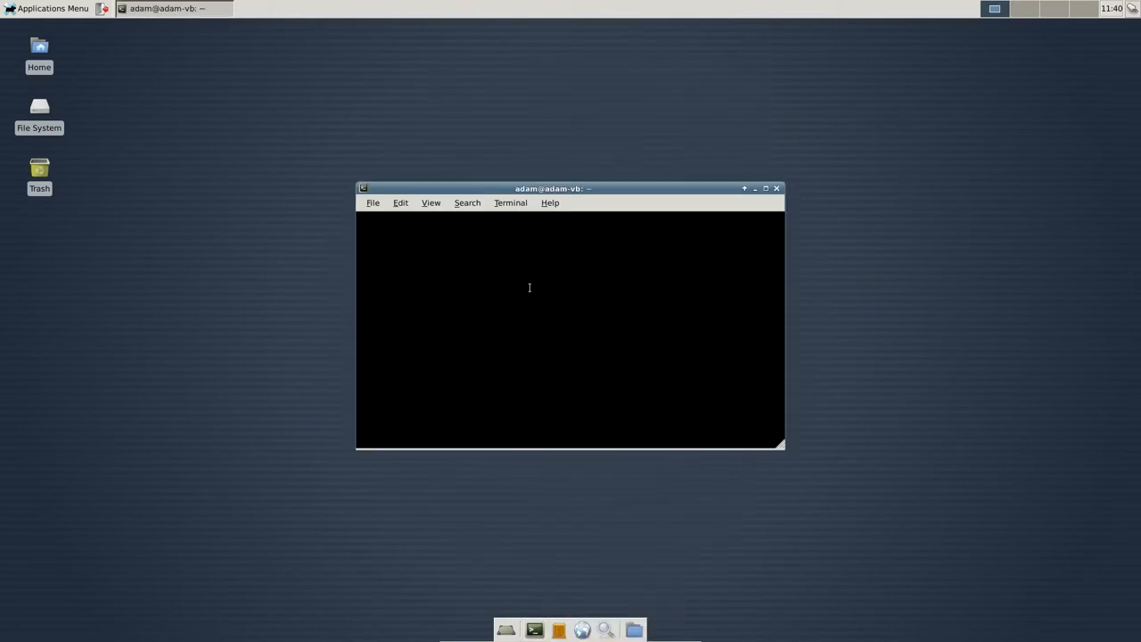
mouse_move(435, 214)
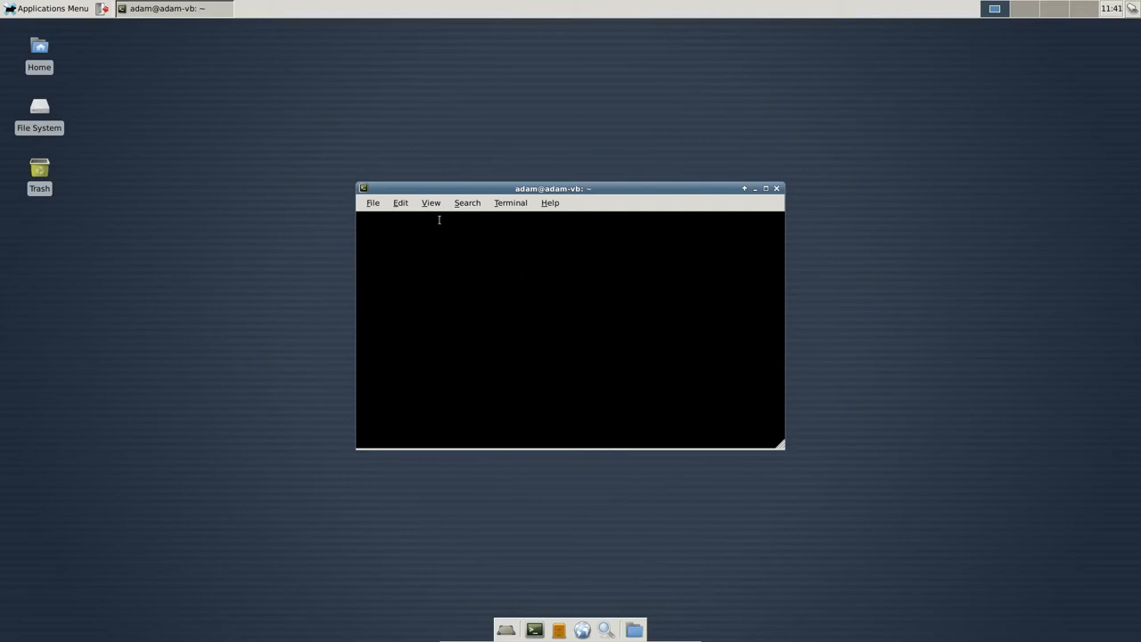
- Set the terminal profile colour scheme to Black on light yellow
left_click(400, 203)
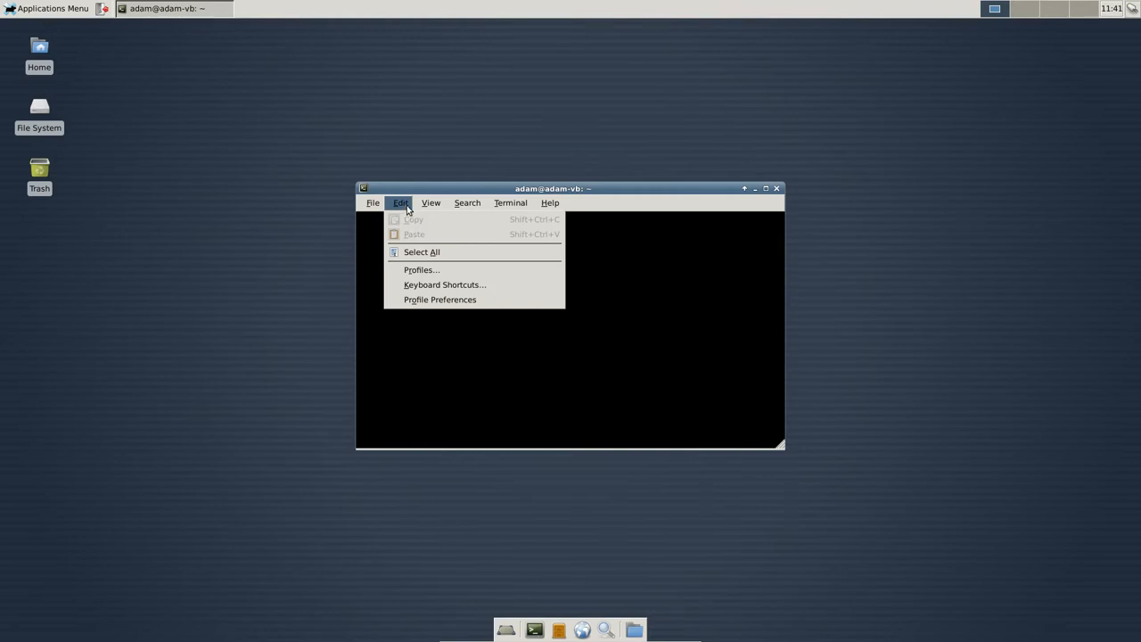
left_click(439, 300)
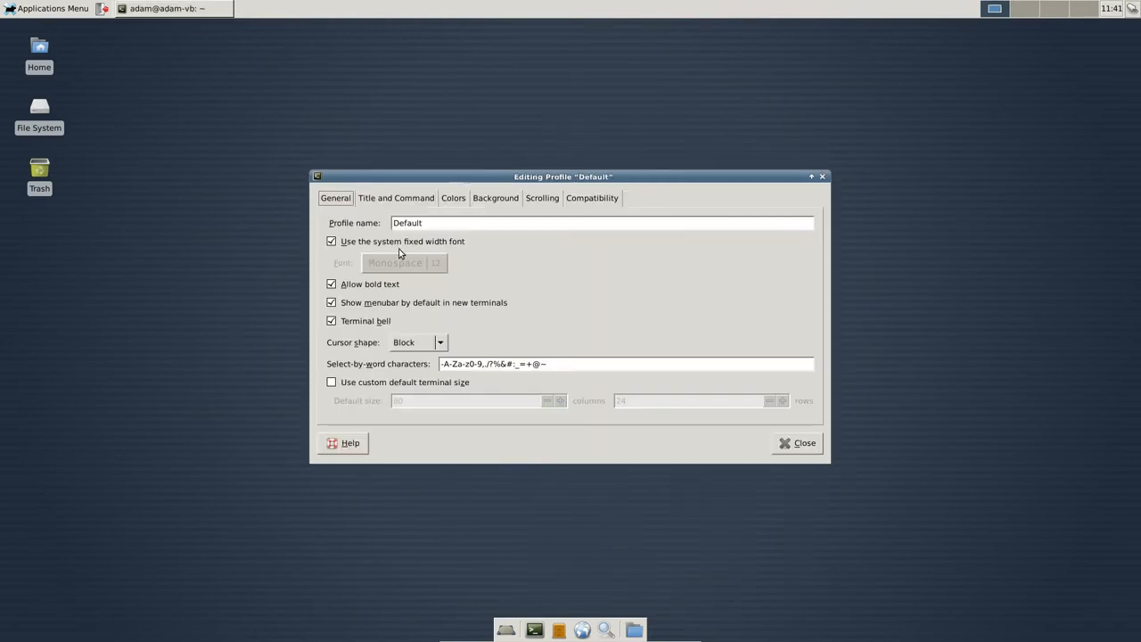
left_click(453, 196)
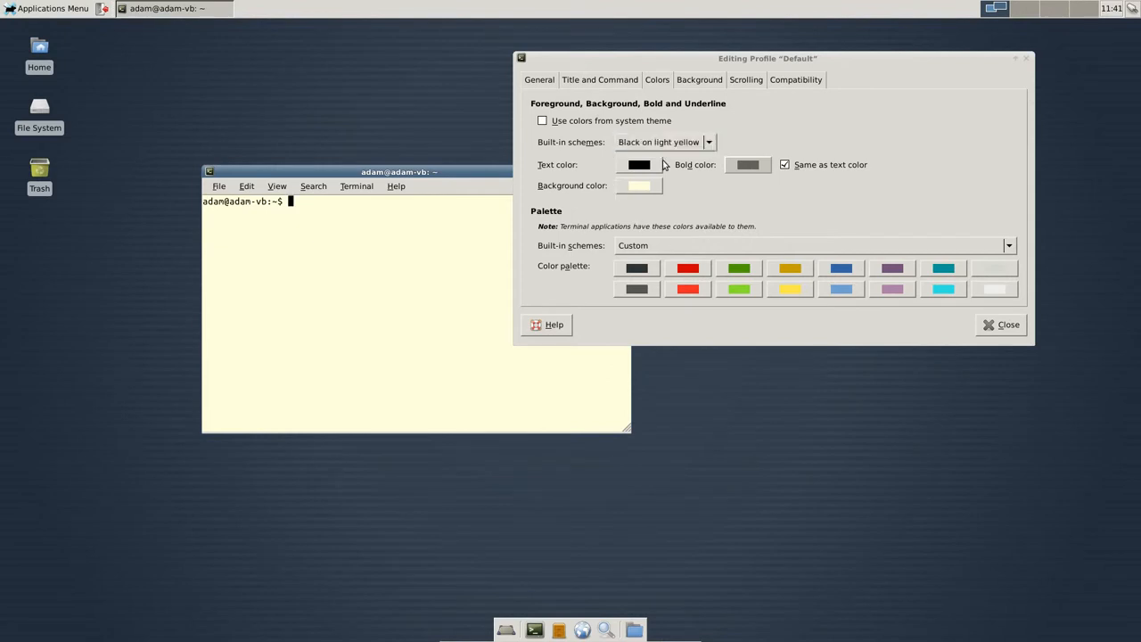
left_click(664, 142)
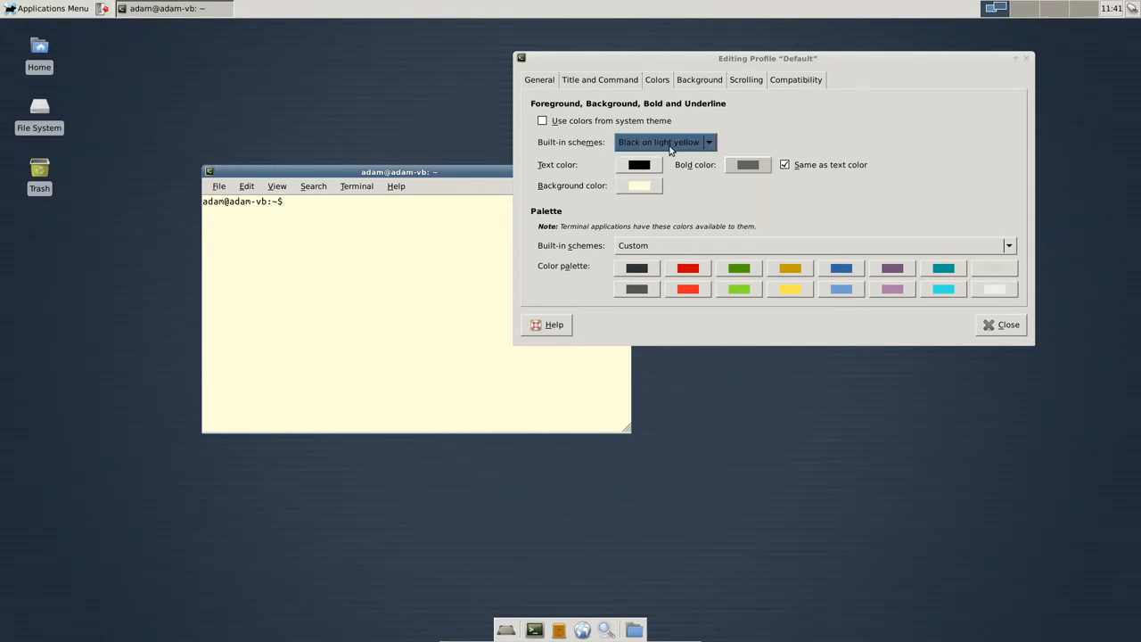
left_click(664, 142)
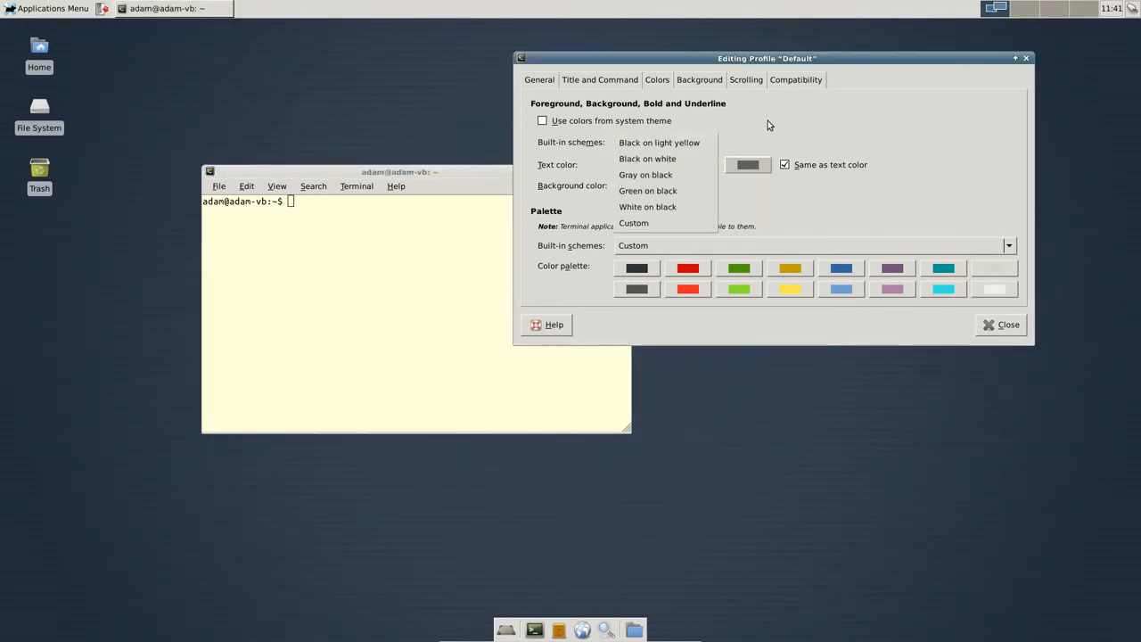
left_click(1010, 324)
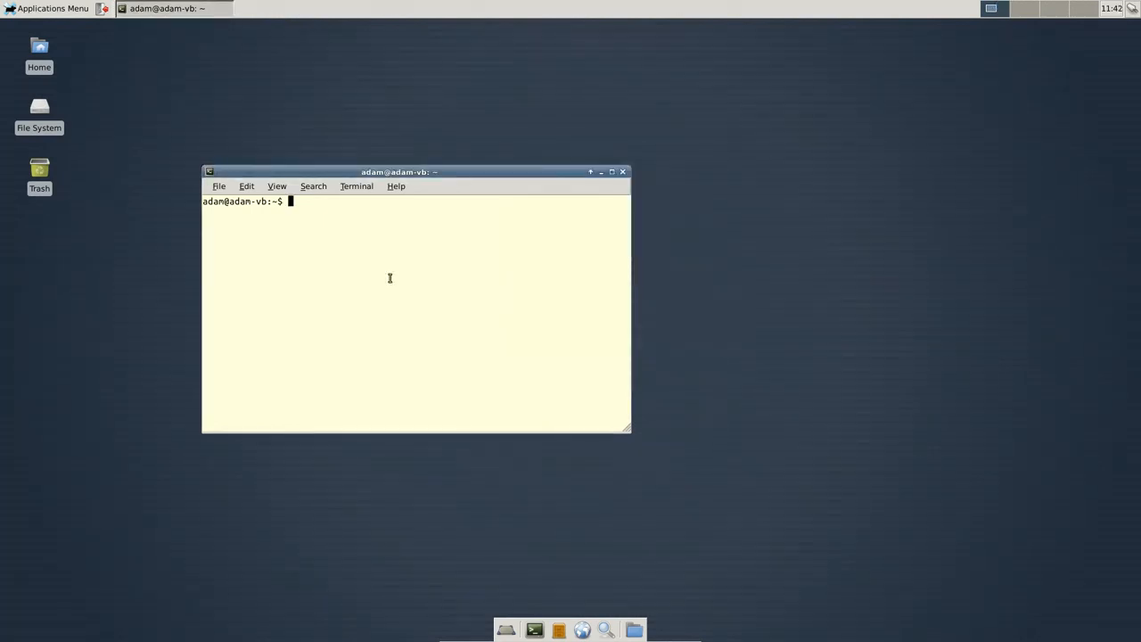
- Run 'sudo apt-get install synaptic' in the terminal
type("su")
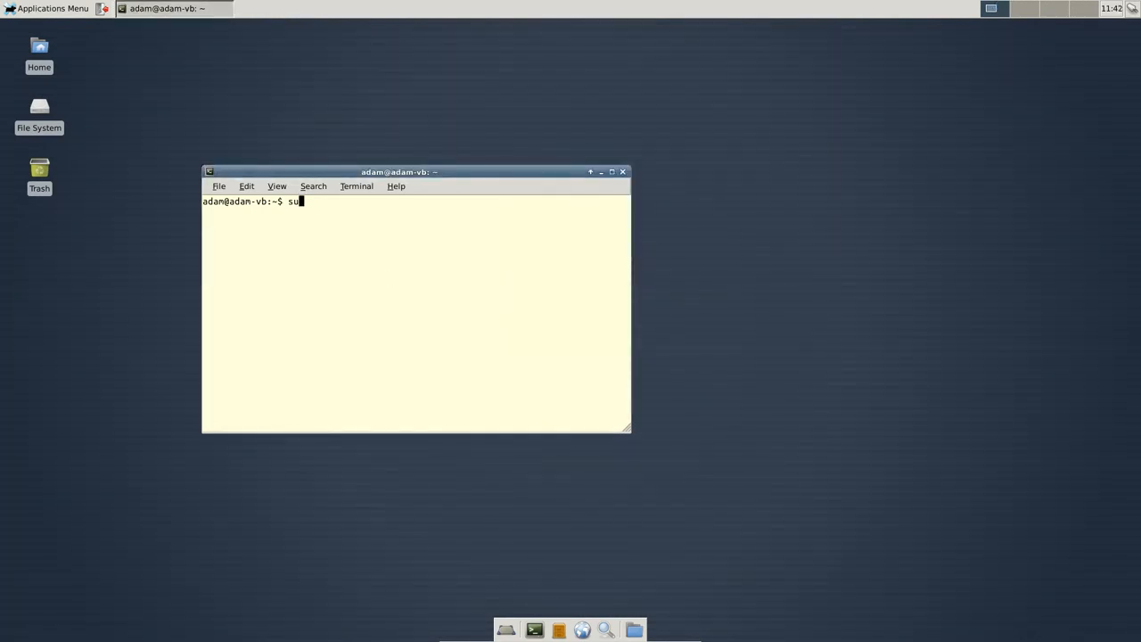
type("do")
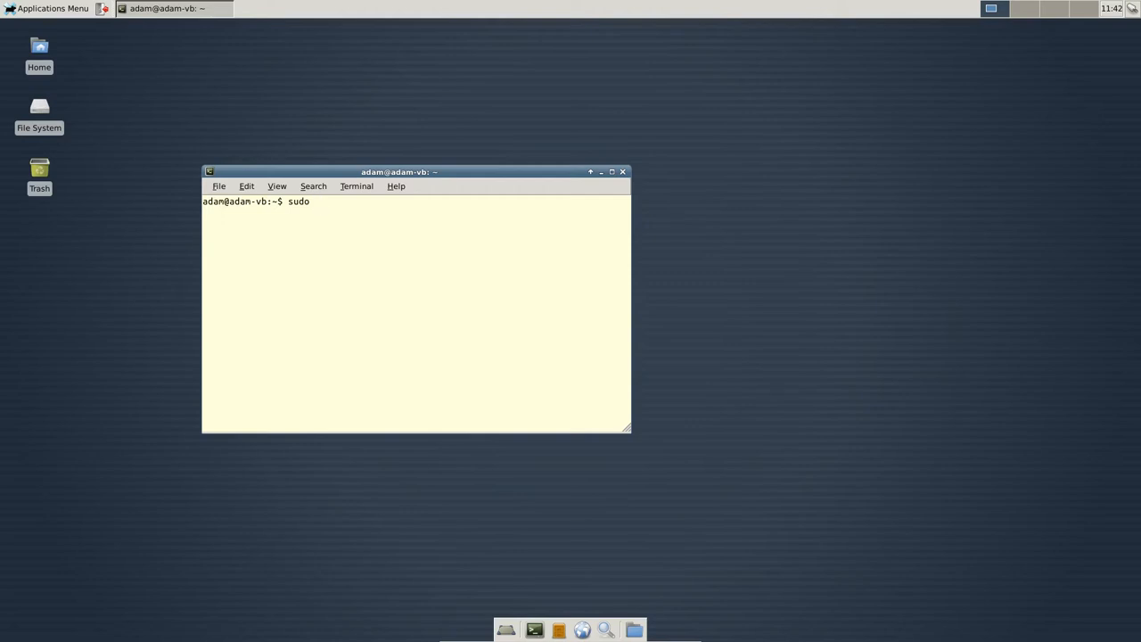
type("apt")
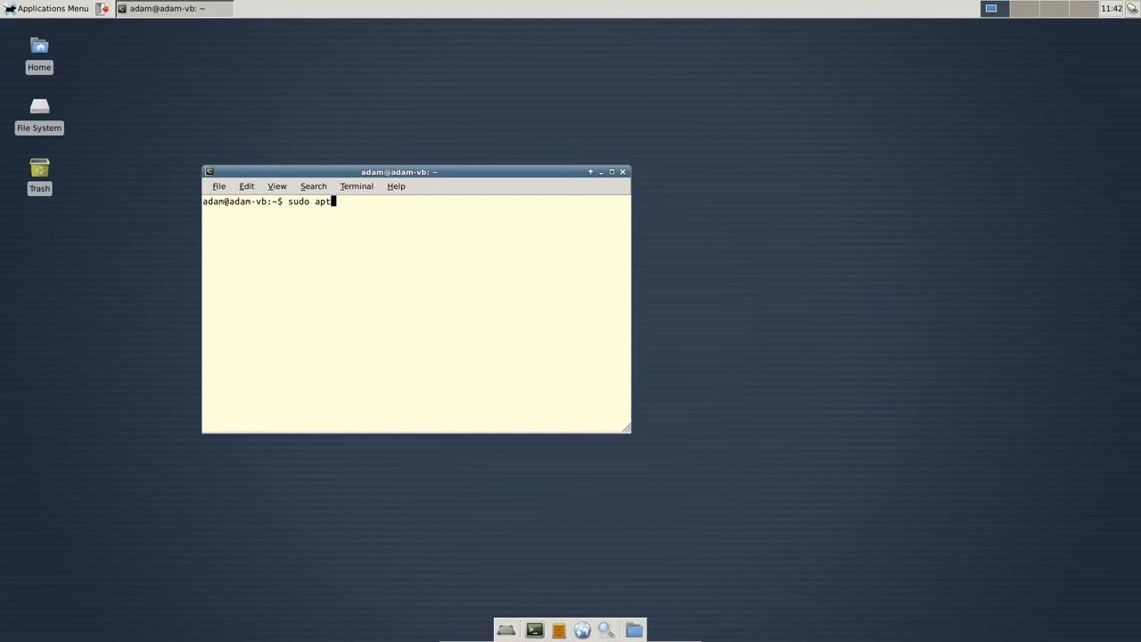
type("-get inst")
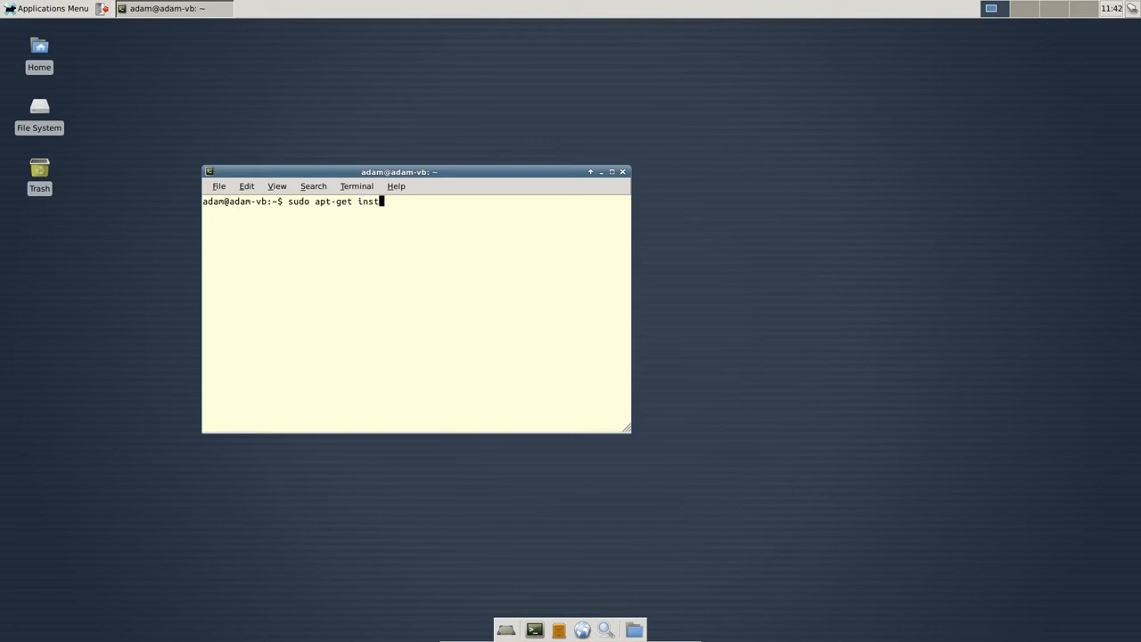
type("all")
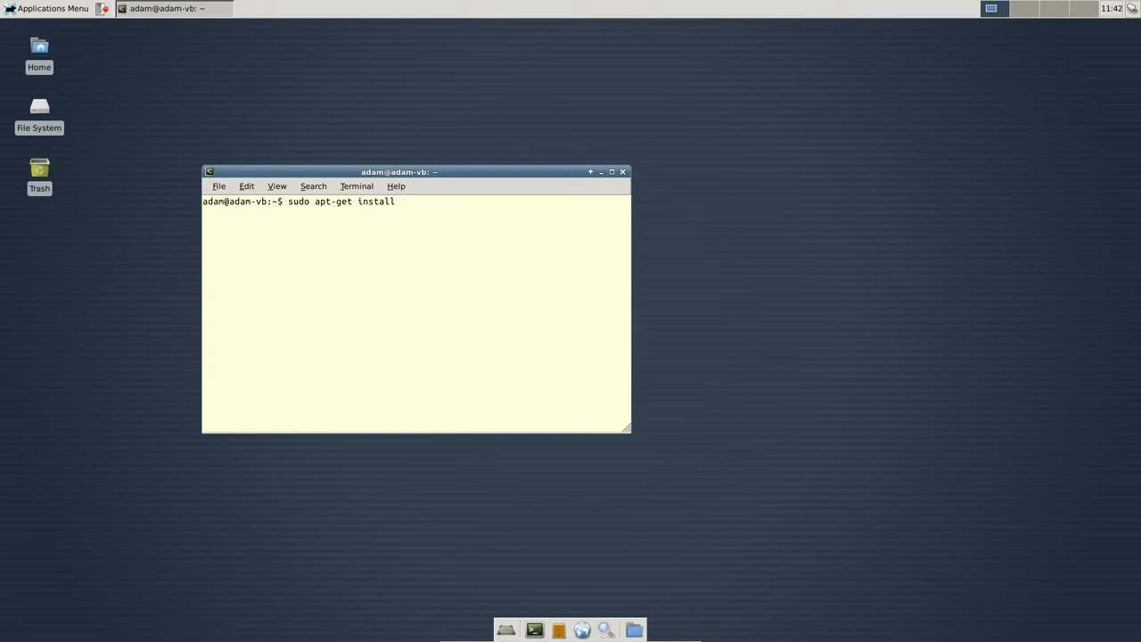
type("synap")
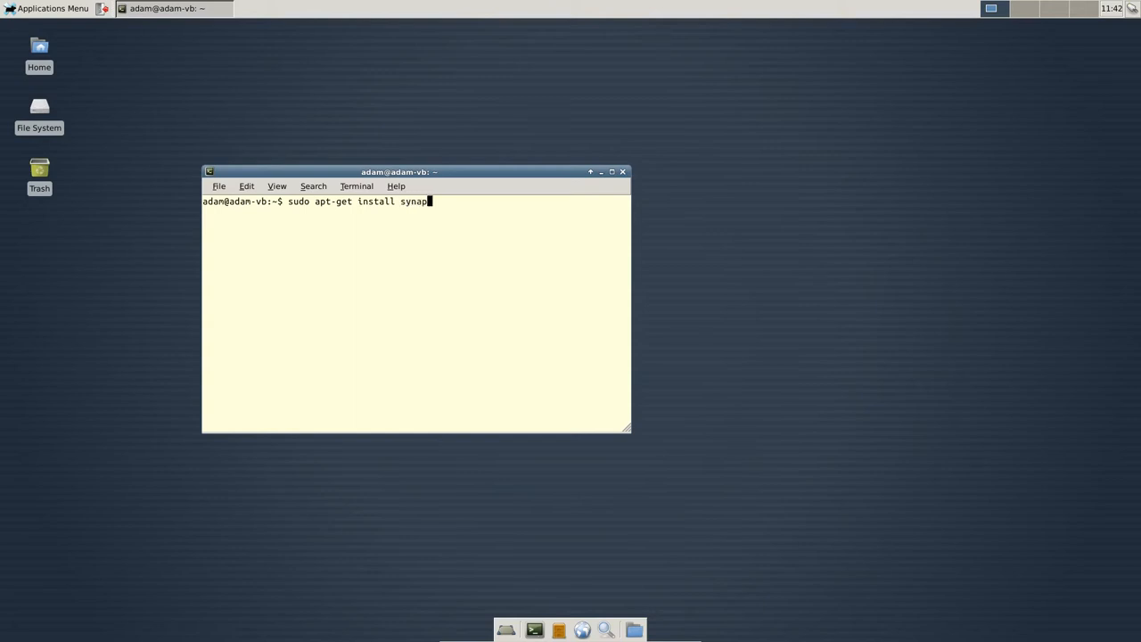
type("tic")
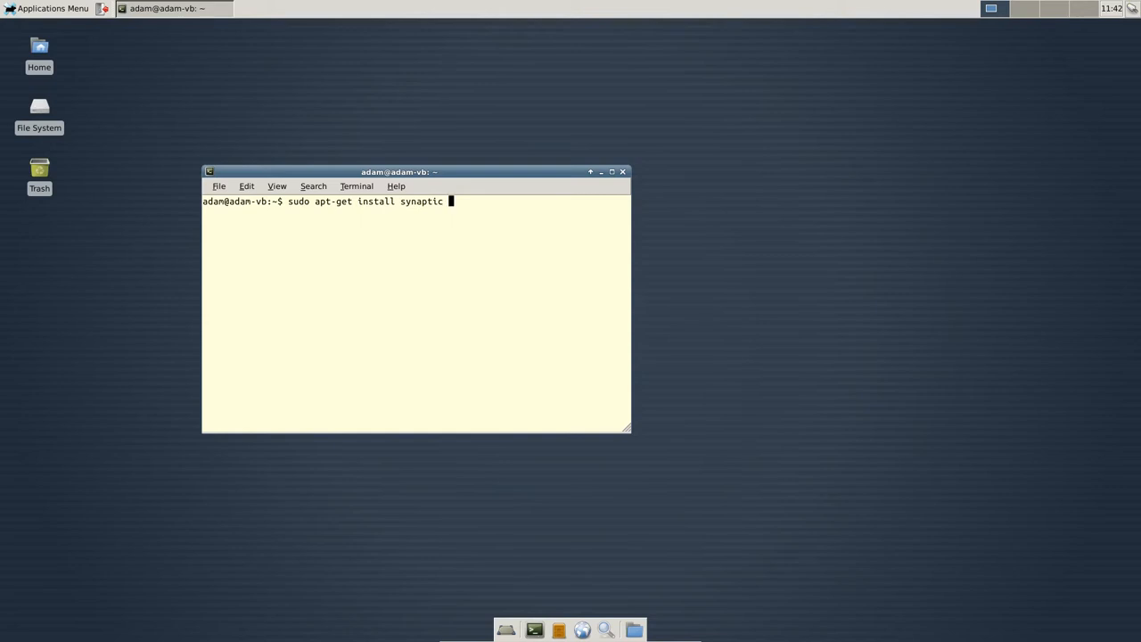
key("Return")
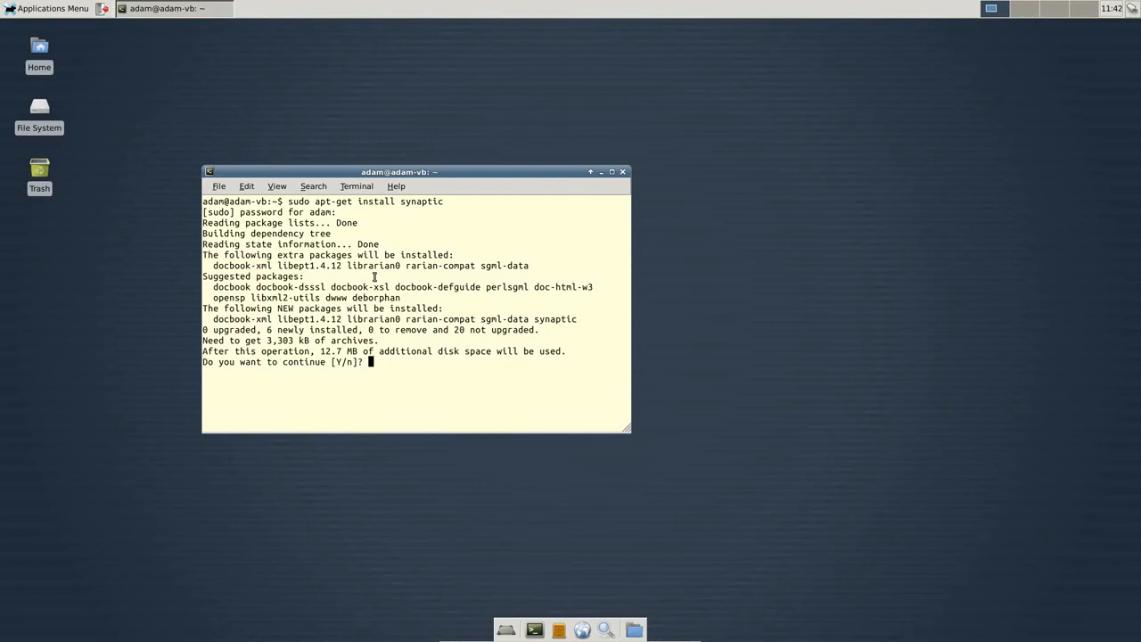
- Confirm the synaptic install with y, then bring up the Applications Menu
type("y")
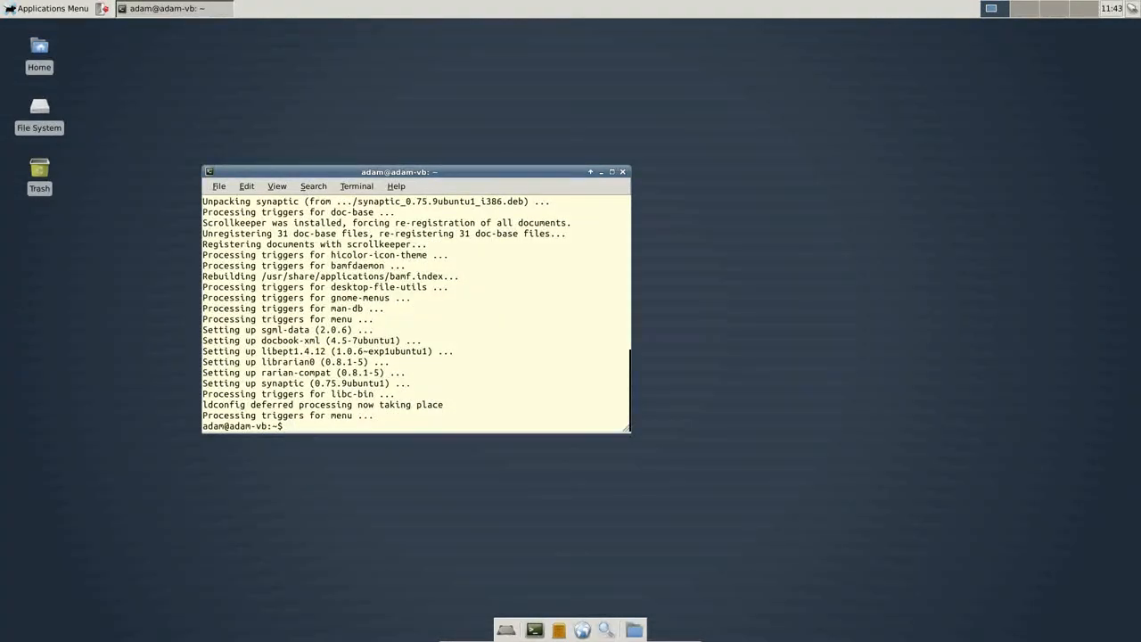
left_click(52, 7)
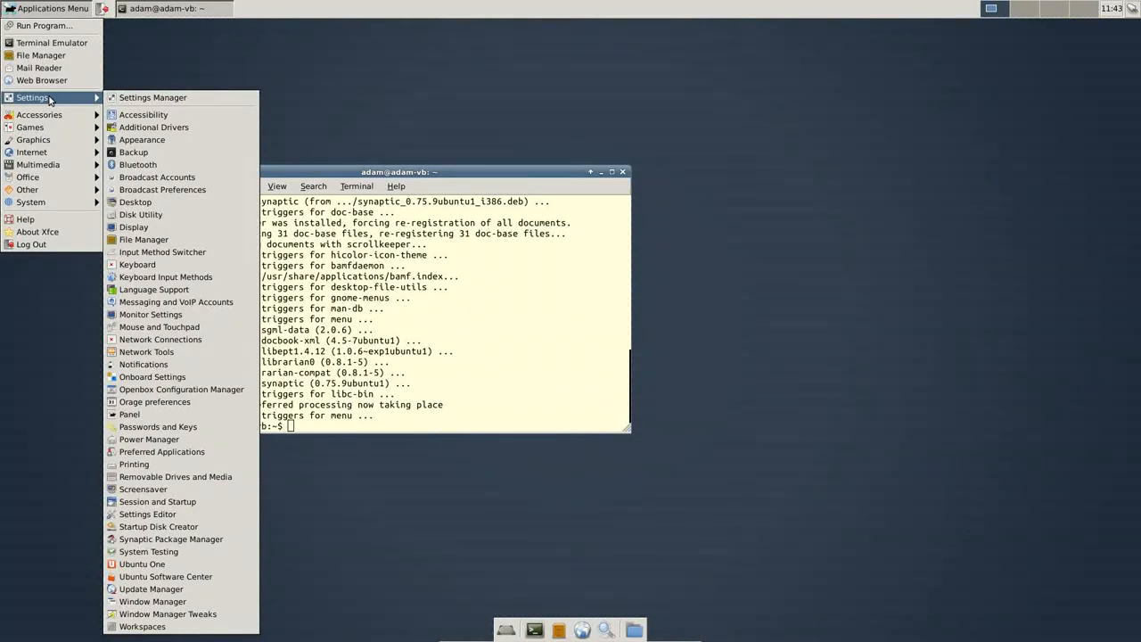
mouse_move(172, 539)
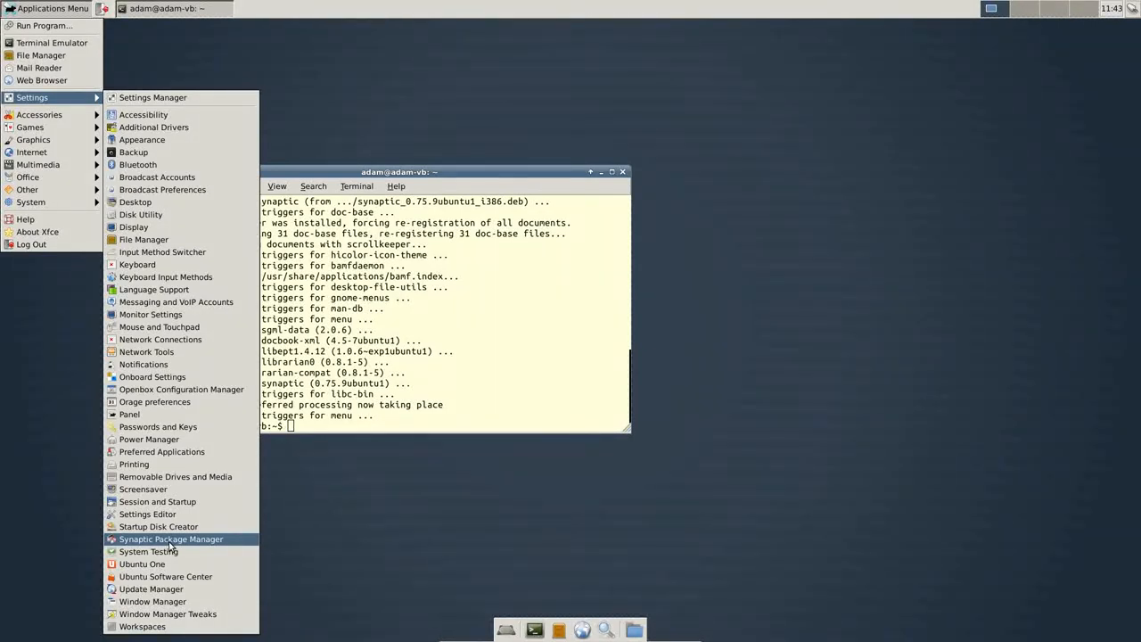
- Start Synaptic Package Manager and authenticate with the administrator password
left_click(171, 539)
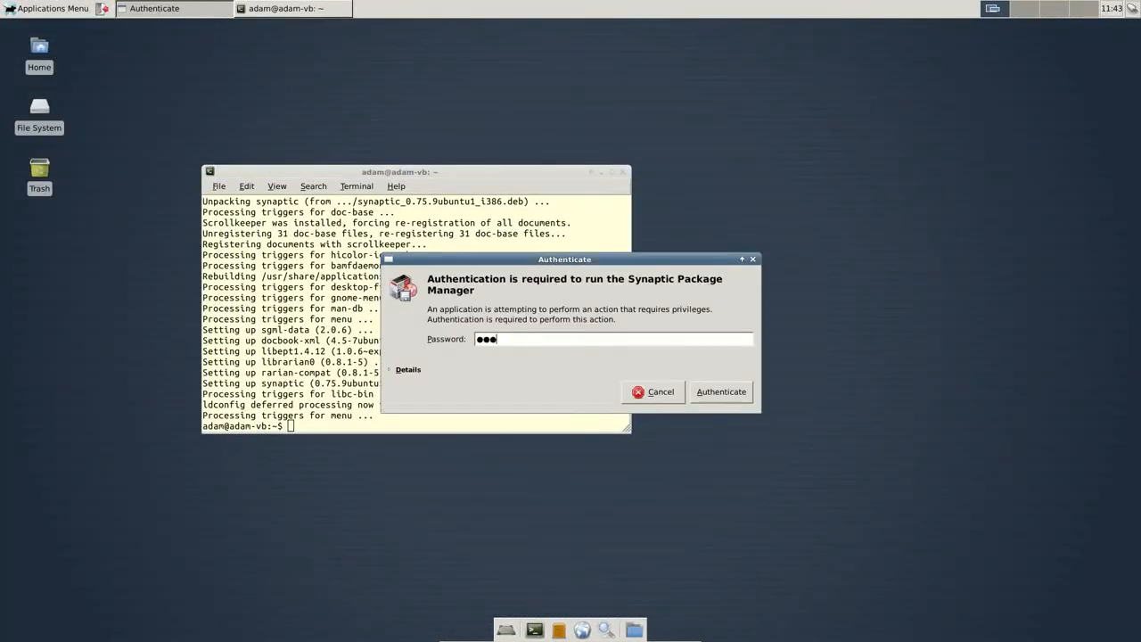
left_click(720, 392)
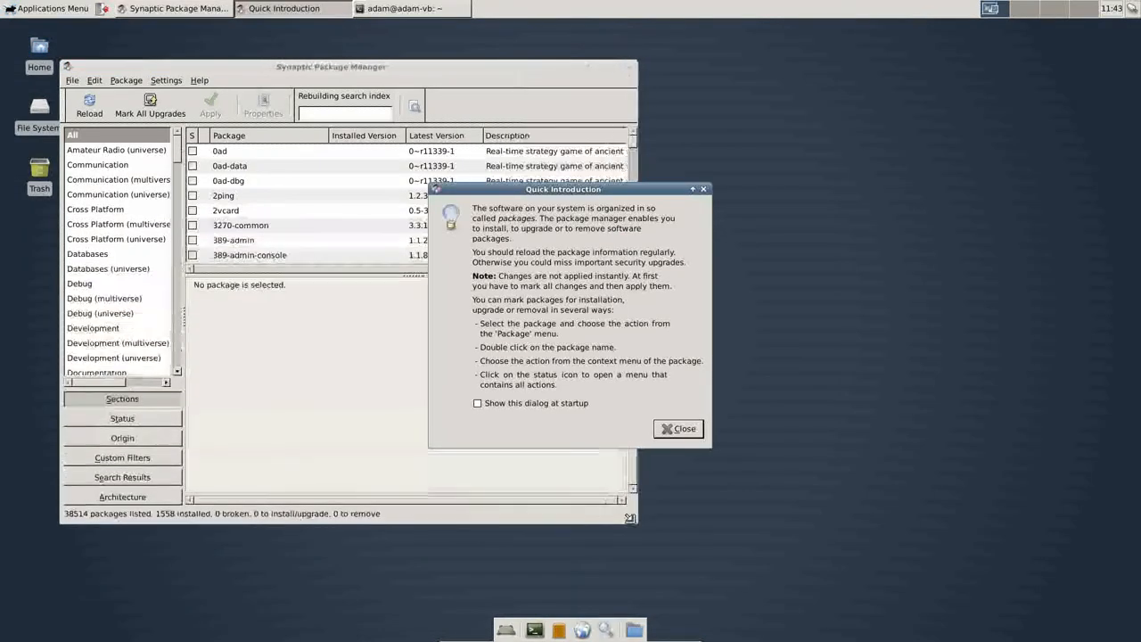
- Dismiss Synaptic's introduction, briefly reopen Ubuntu Software Center and close it
left_click(678, 428)
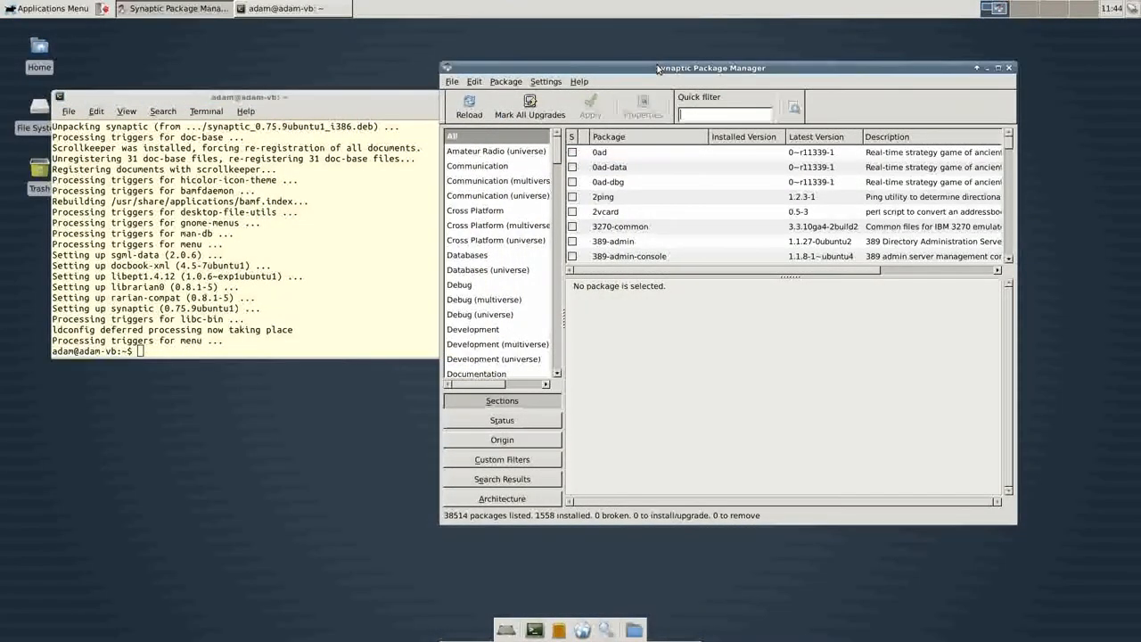
left_click(50, 7)
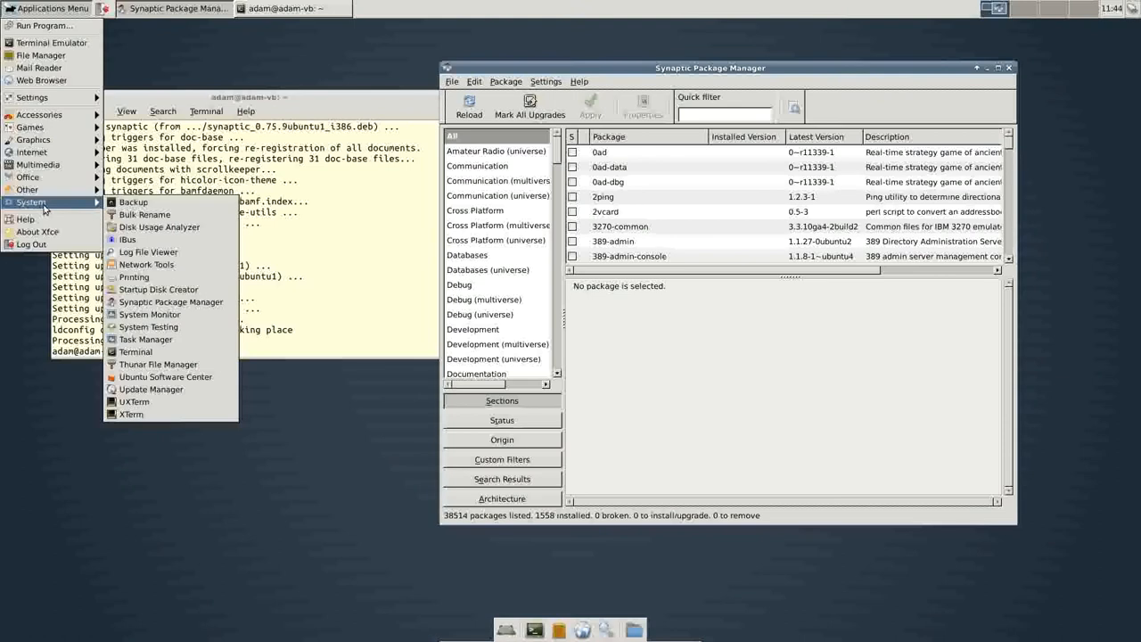
left_click(164, 377)
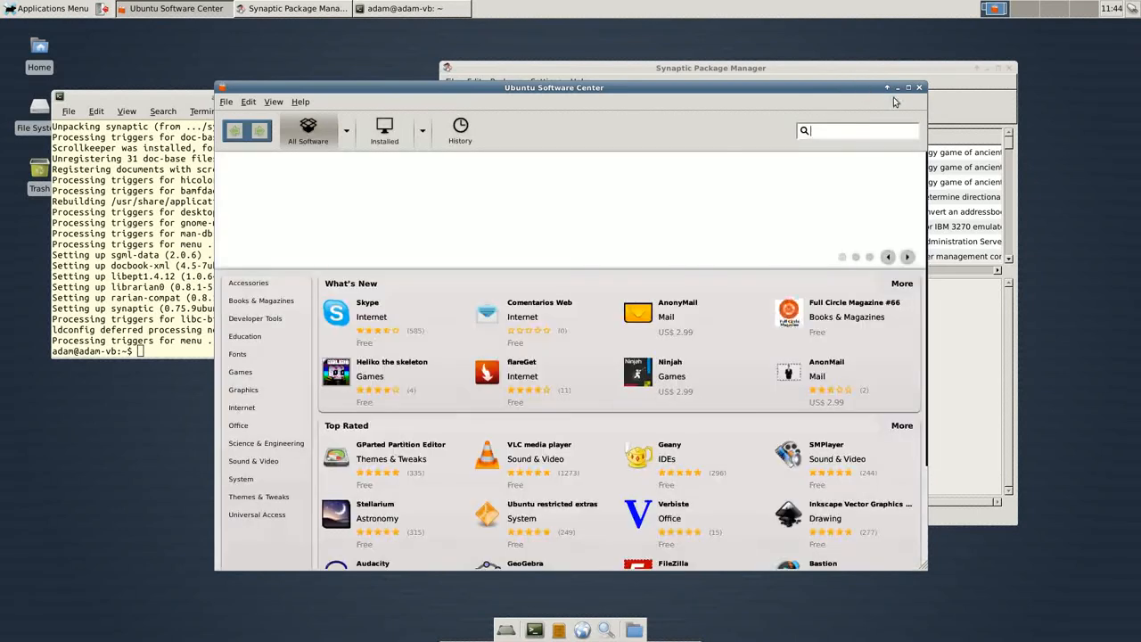
left_click(920, 85)
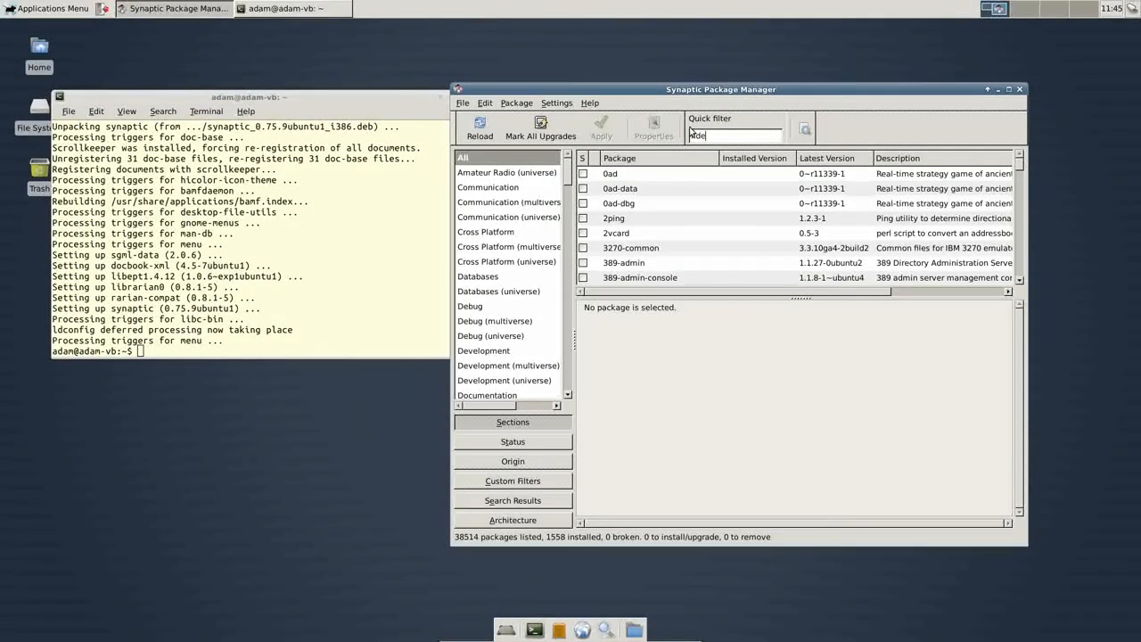
- Filter the package list by 'kde' and show the kde-standard description
type("kde")
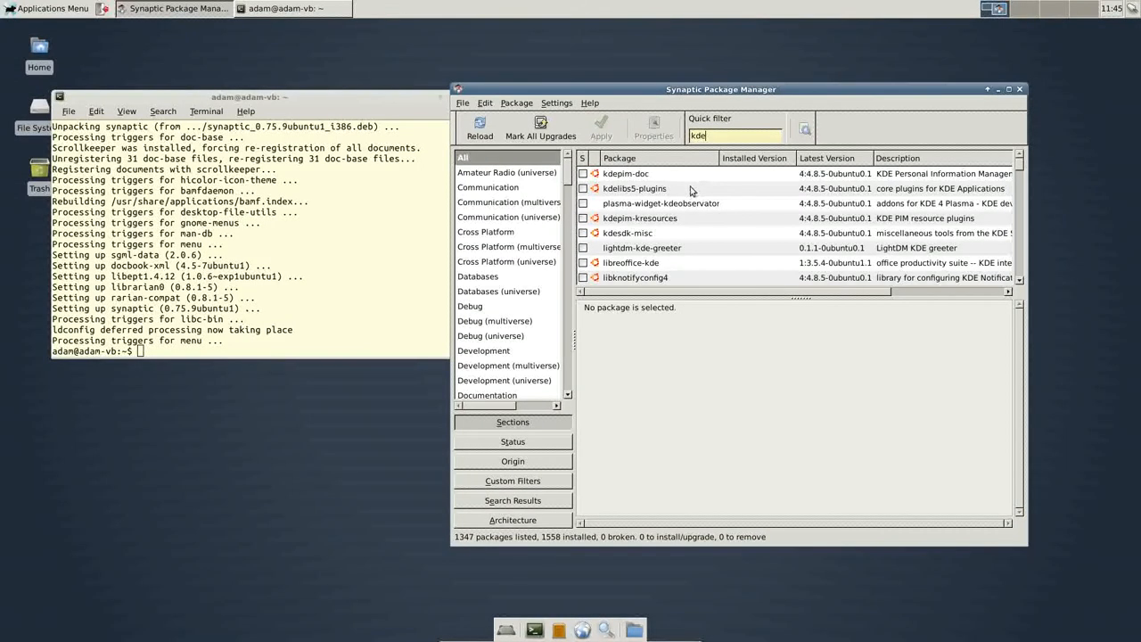
mouse_move(1020, 201)
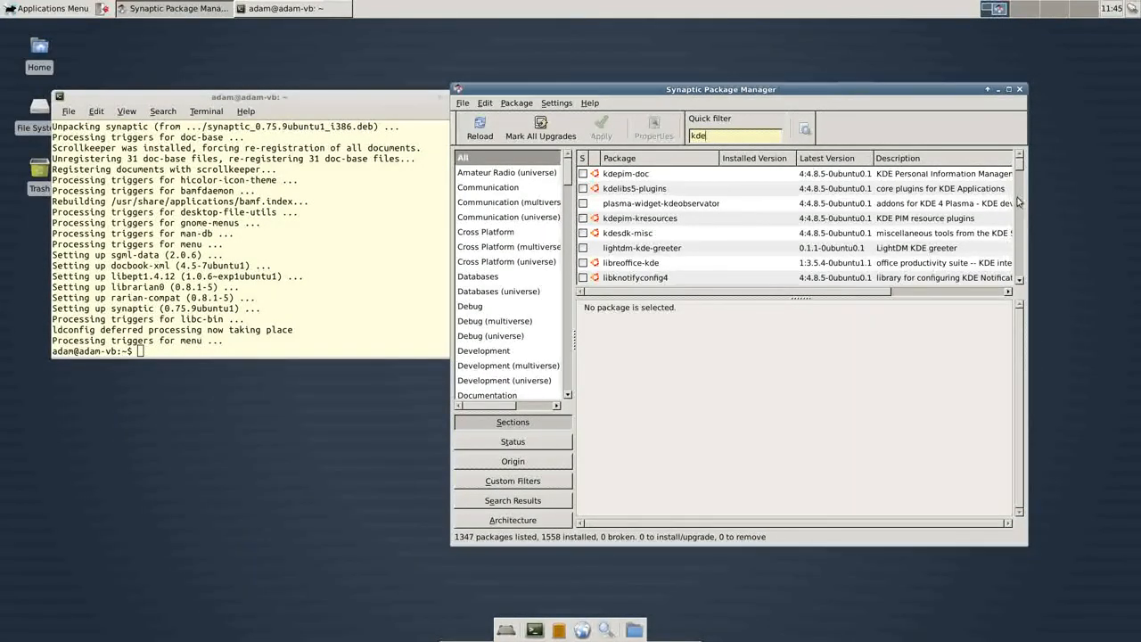
scroll("down", 3)
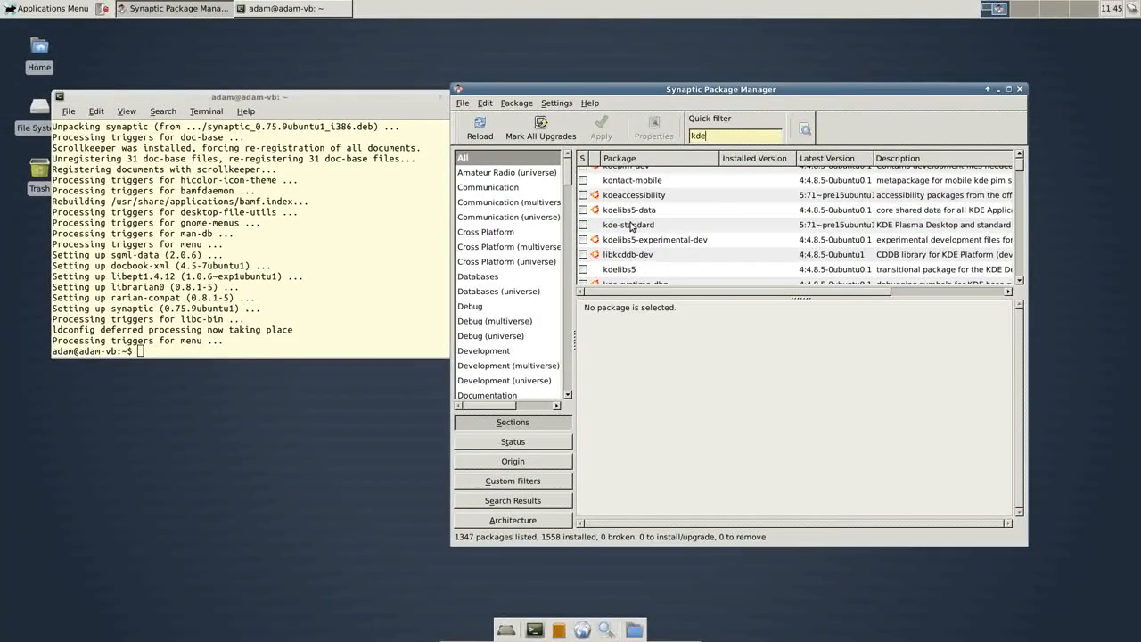
left_click(628, 225)
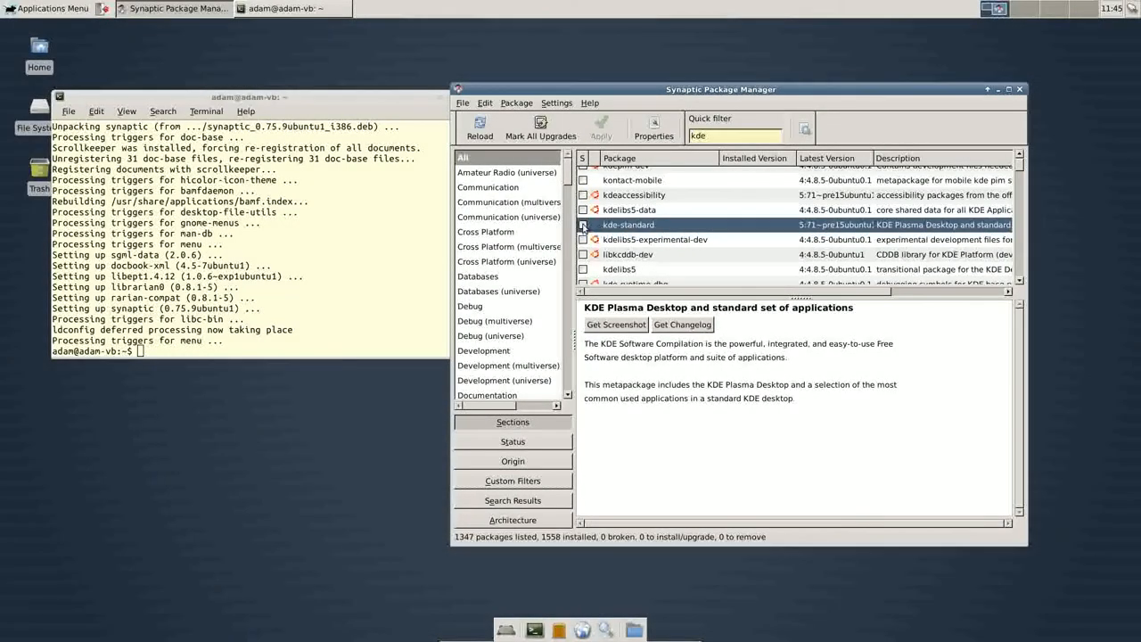
- Mark kde-standard for installation, review its dependencies, and cancel the marking
right_click(628, 225)
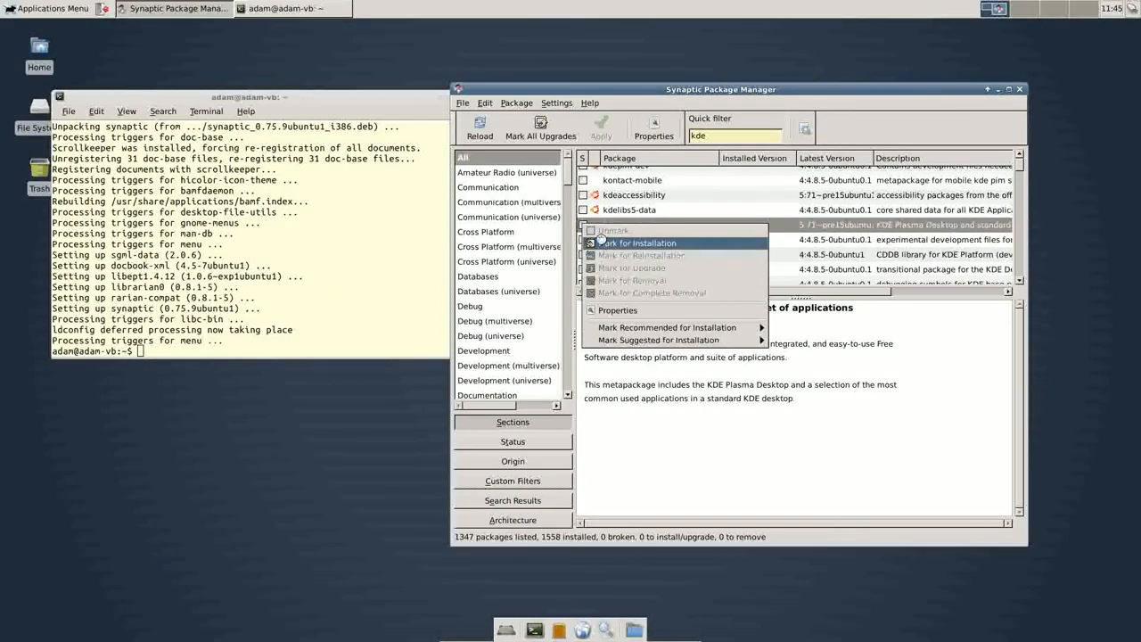
left_click(638, 243)
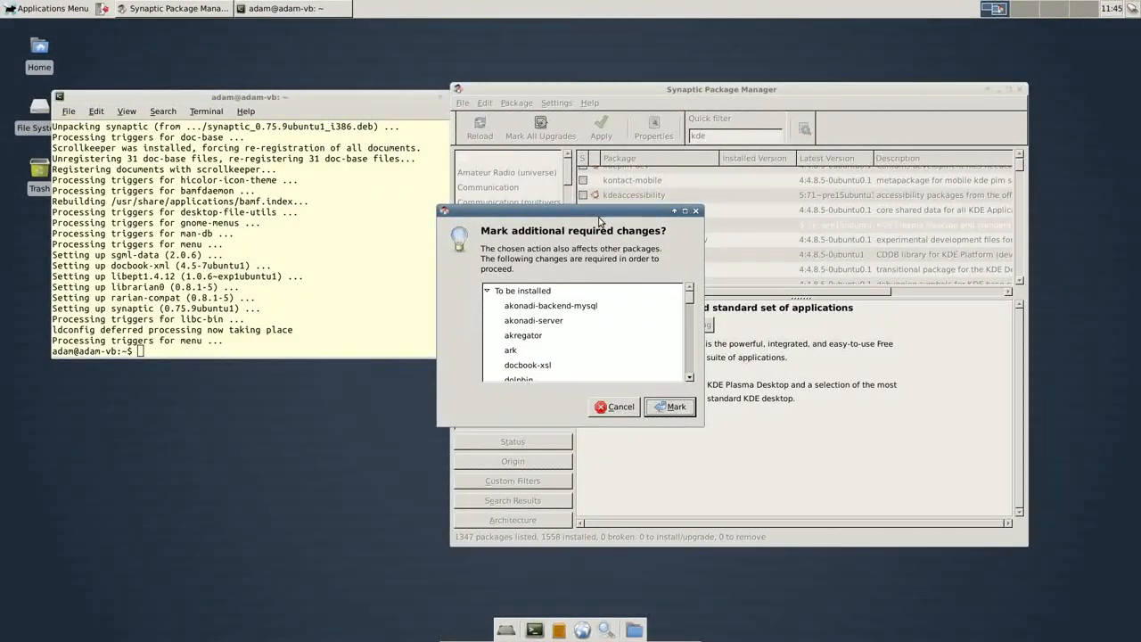
scroll("down", 3)
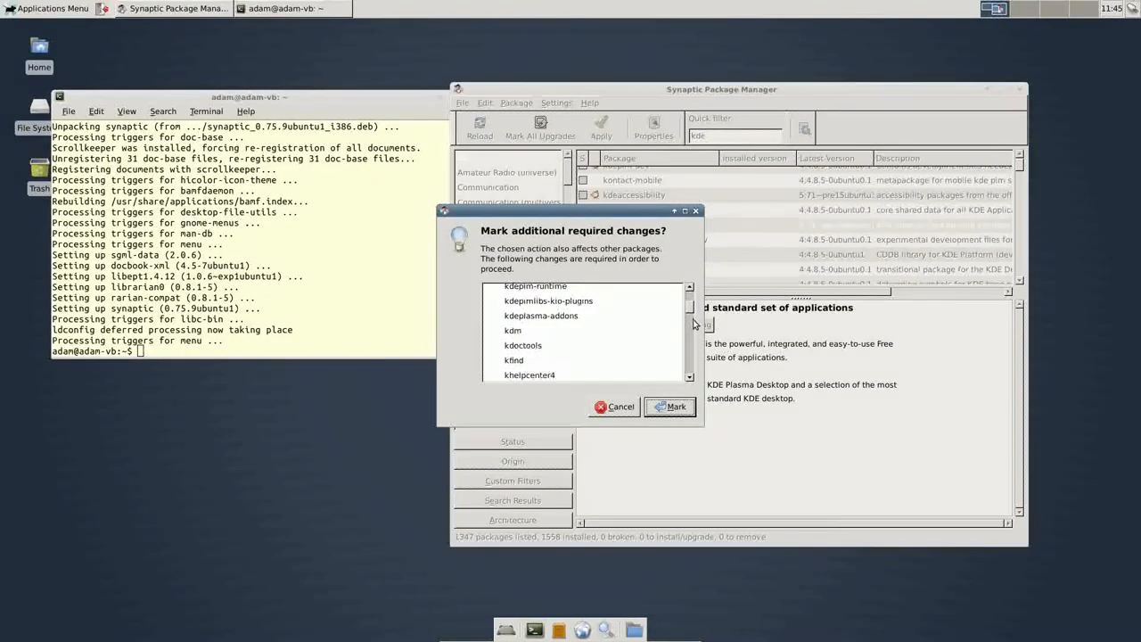
scroll("down", 3)
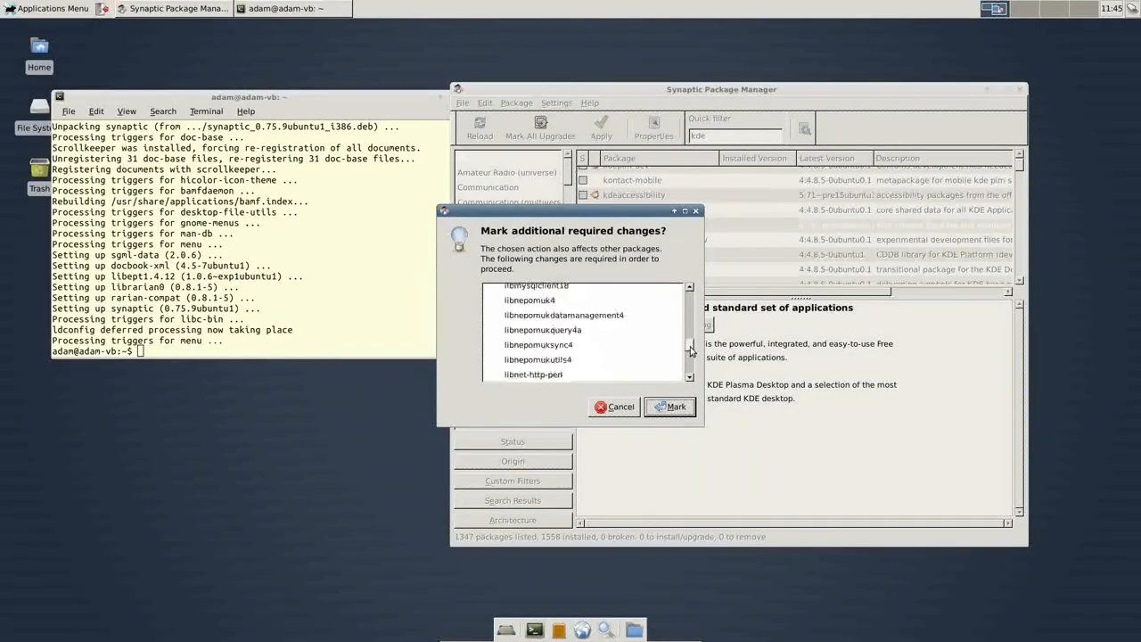
scroll("down", 3)
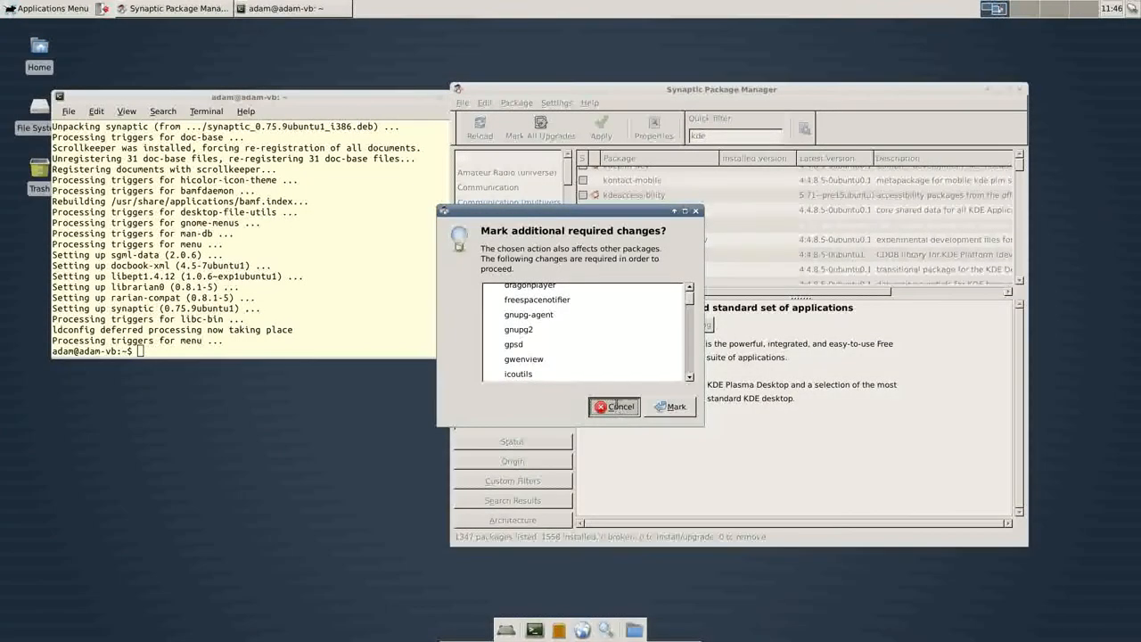
left_click(614, 407)
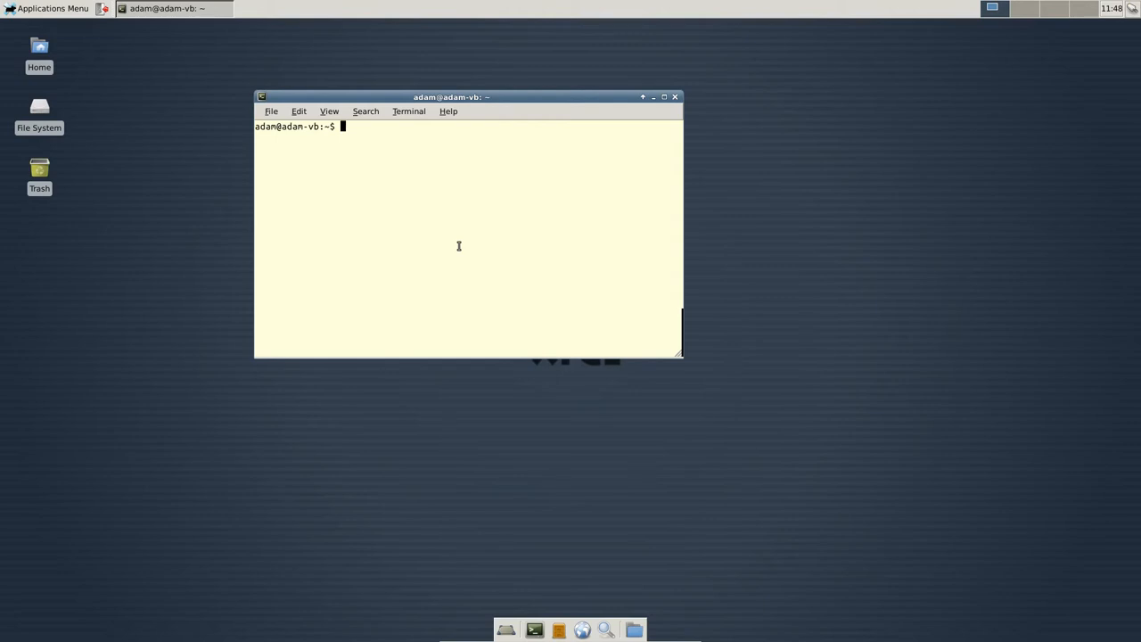
- Run 'man apt-get' and scroll to the update and upgrade command descriptions
type("man apt")
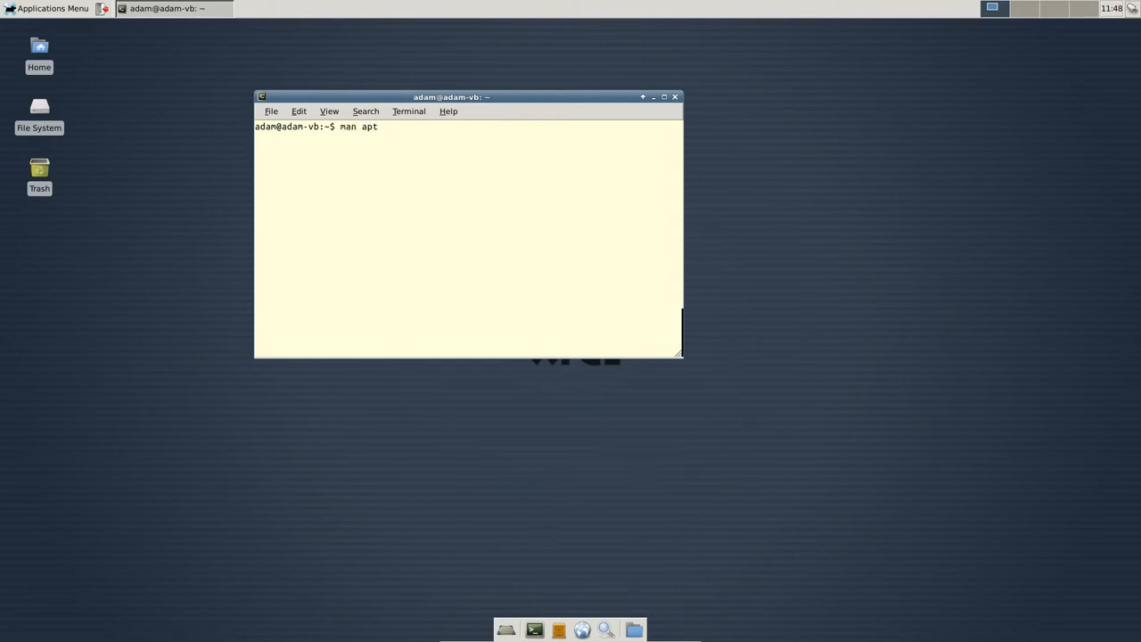
type("-get")
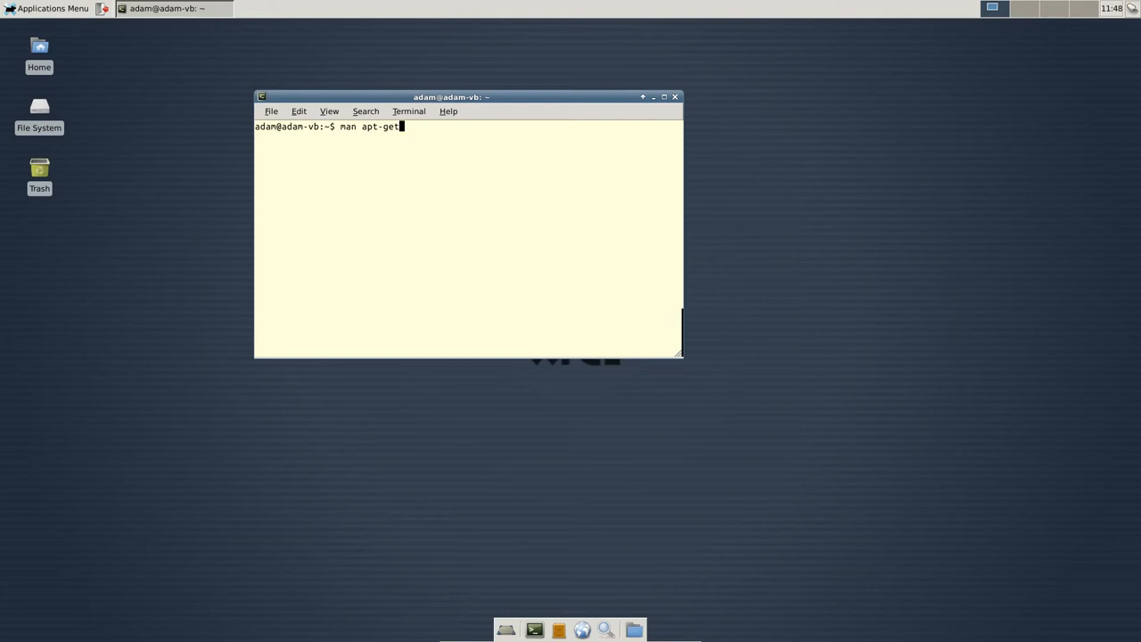
key("Return")
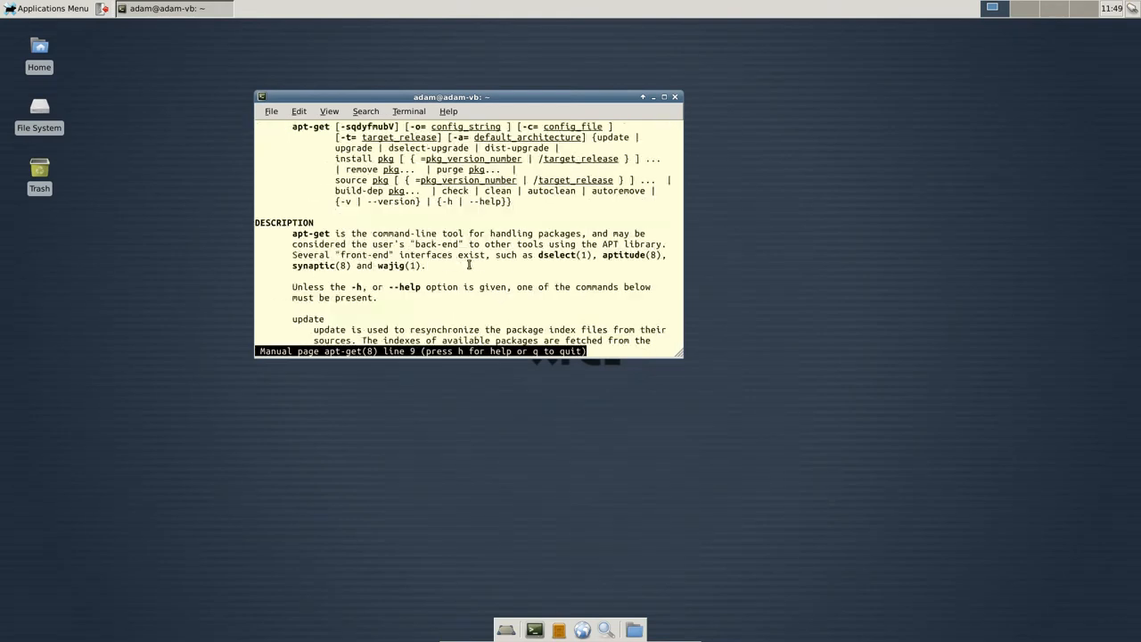
scroll("down", 3)
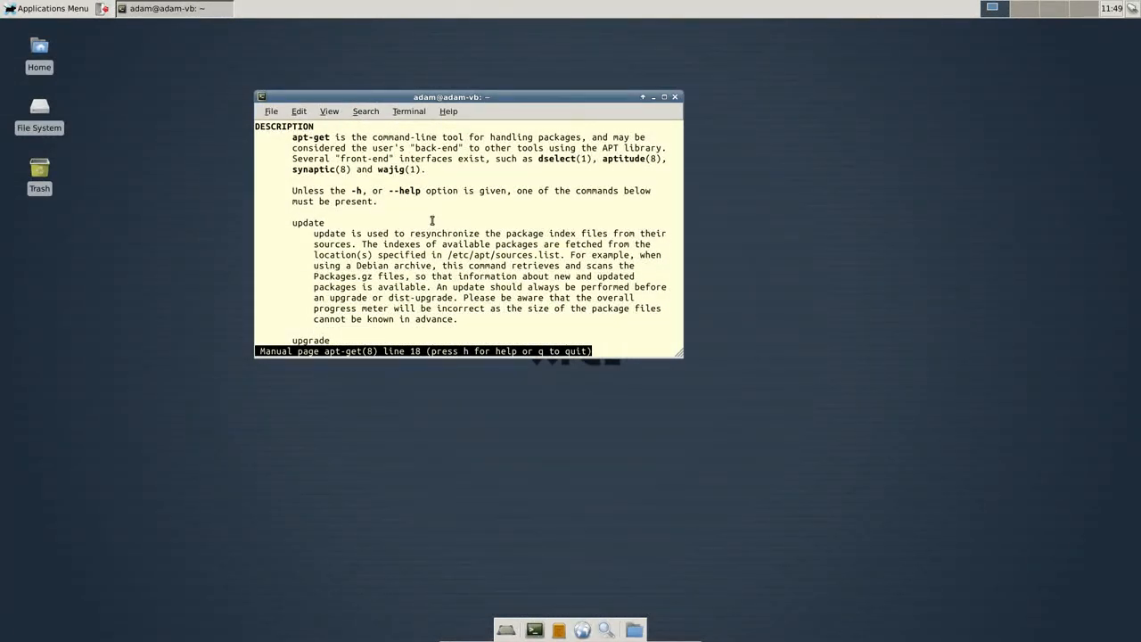
scroll("down", 3)
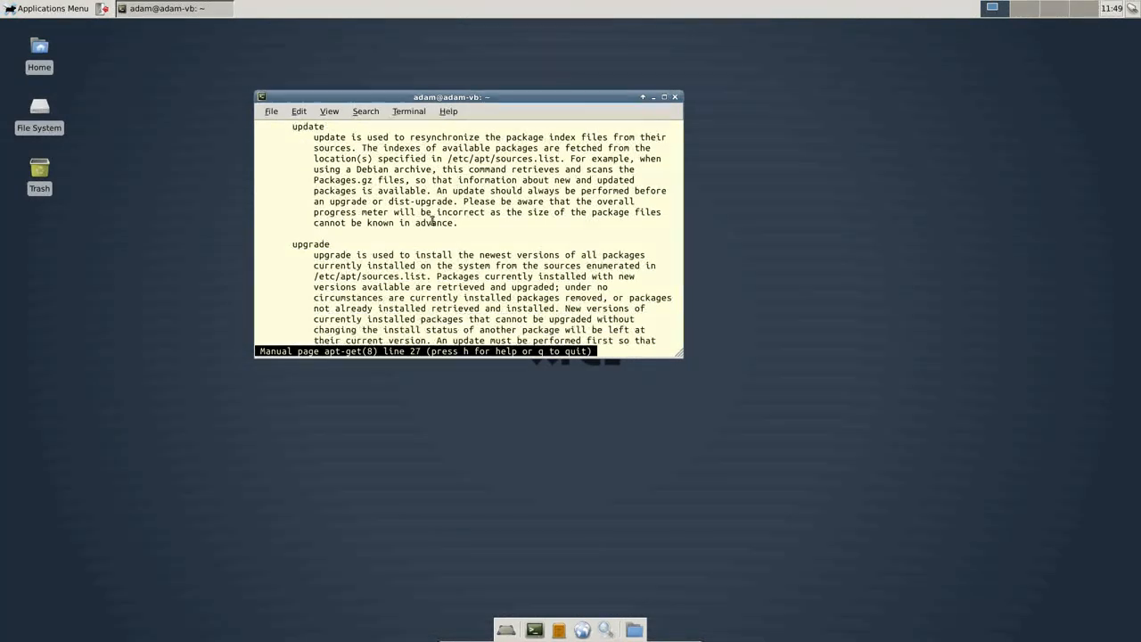
scroll("down", 3)
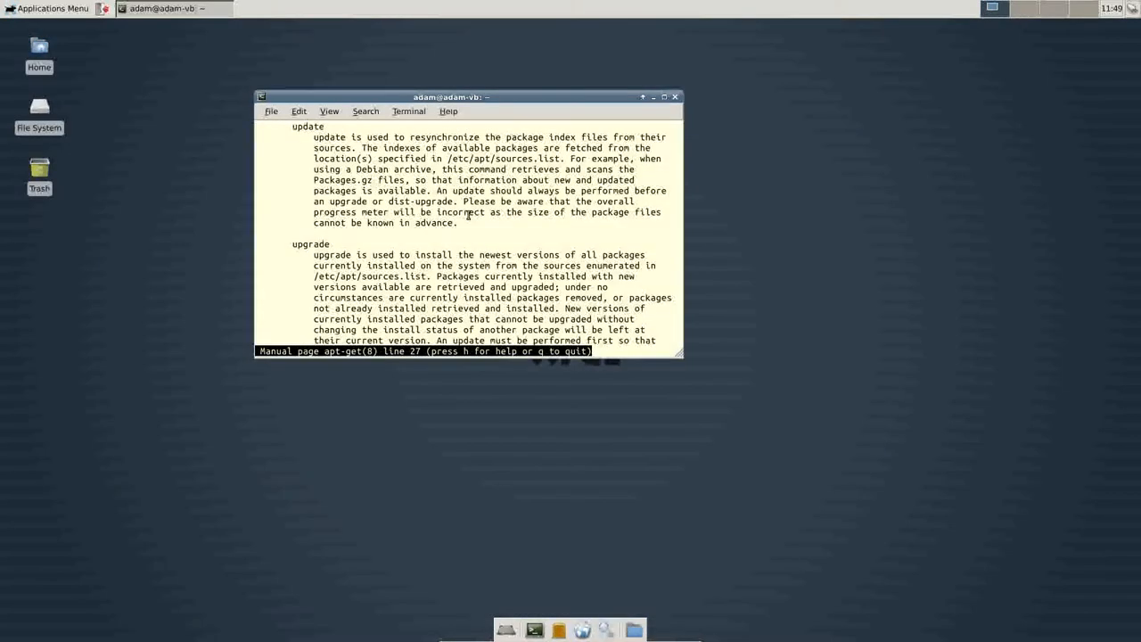
scroll("down", 3)
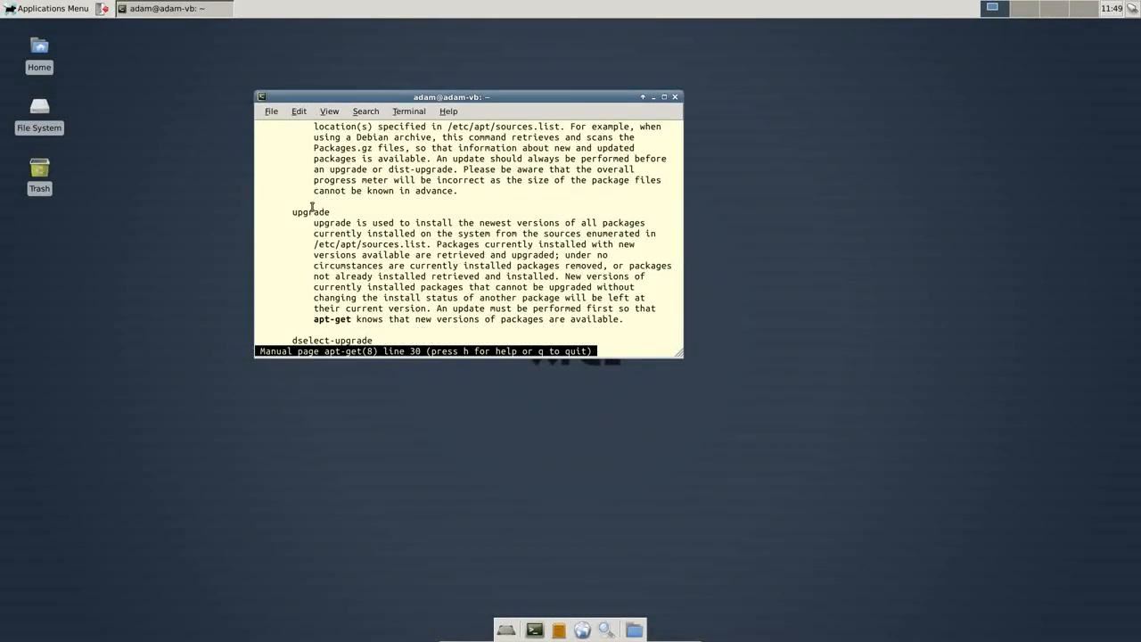
scroll("down", 3)
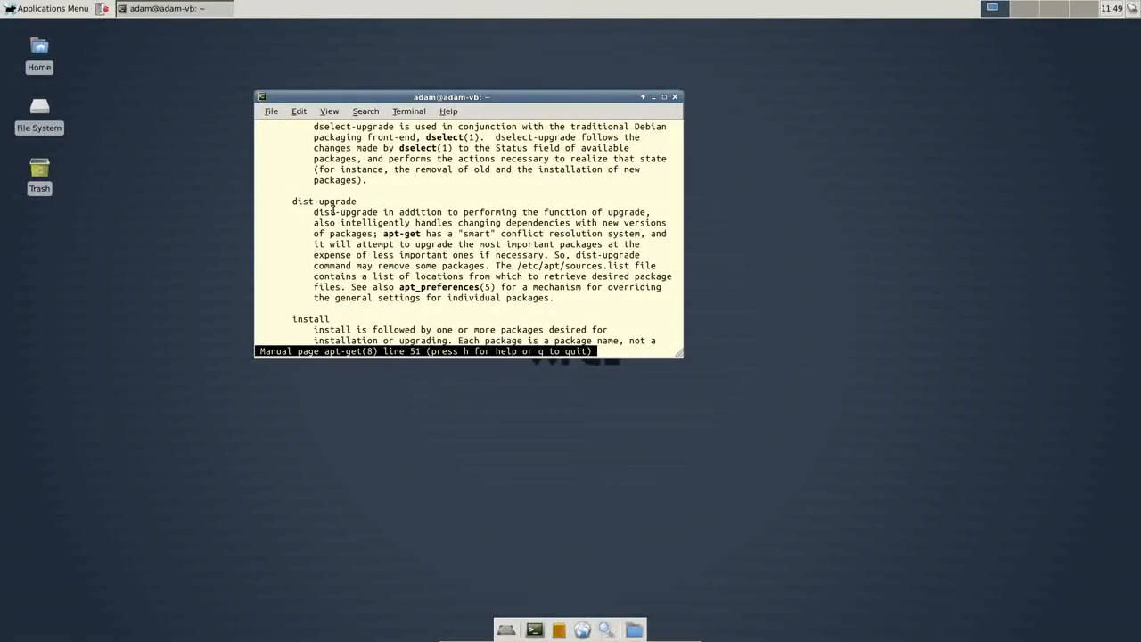
scroll("down", 3)
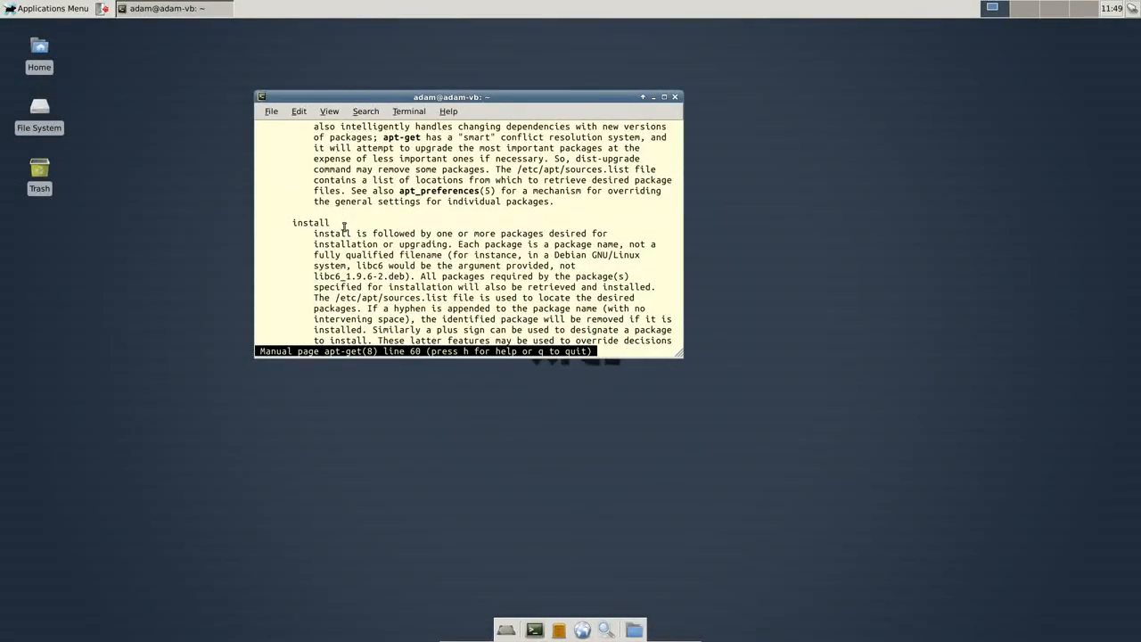
scroll("down", 3)
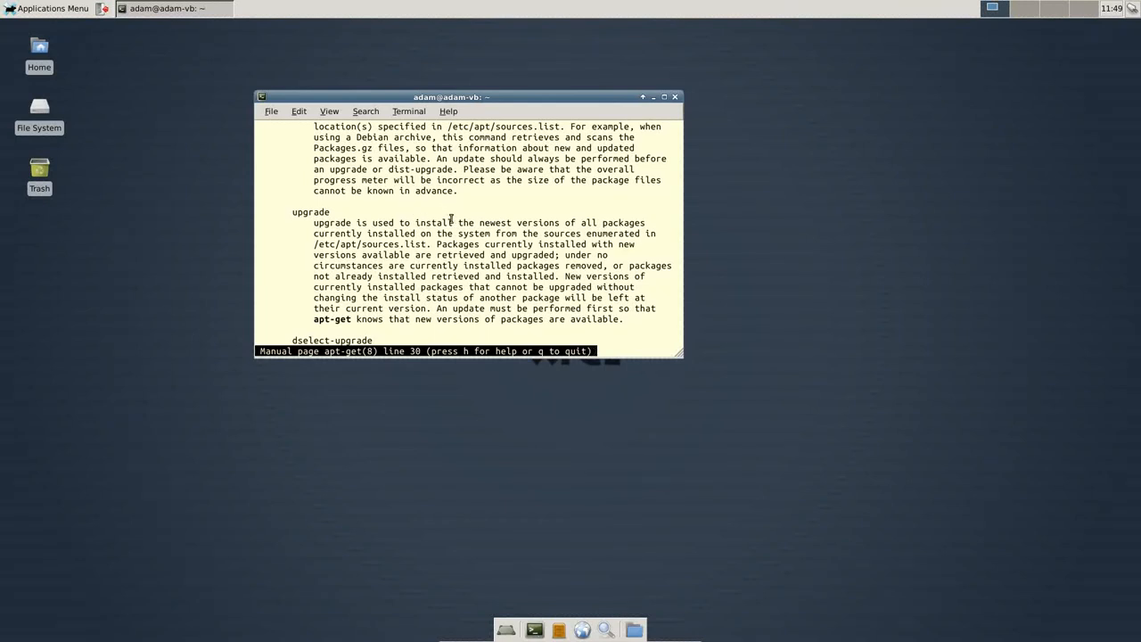
mouse_move(385, 213)
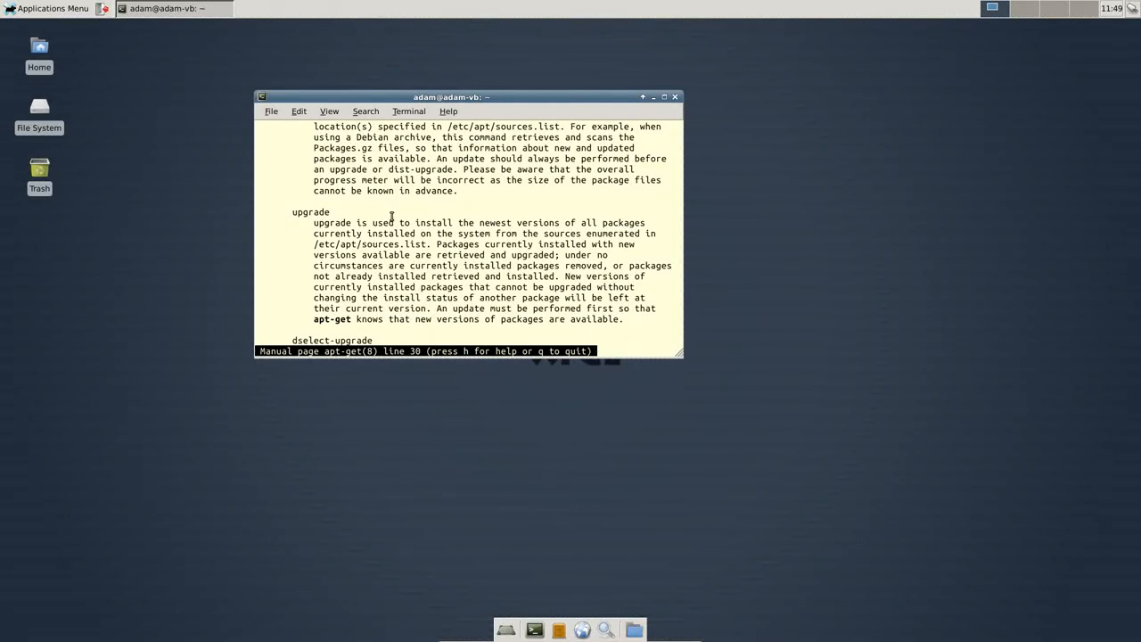
mouse_move(535, 218)
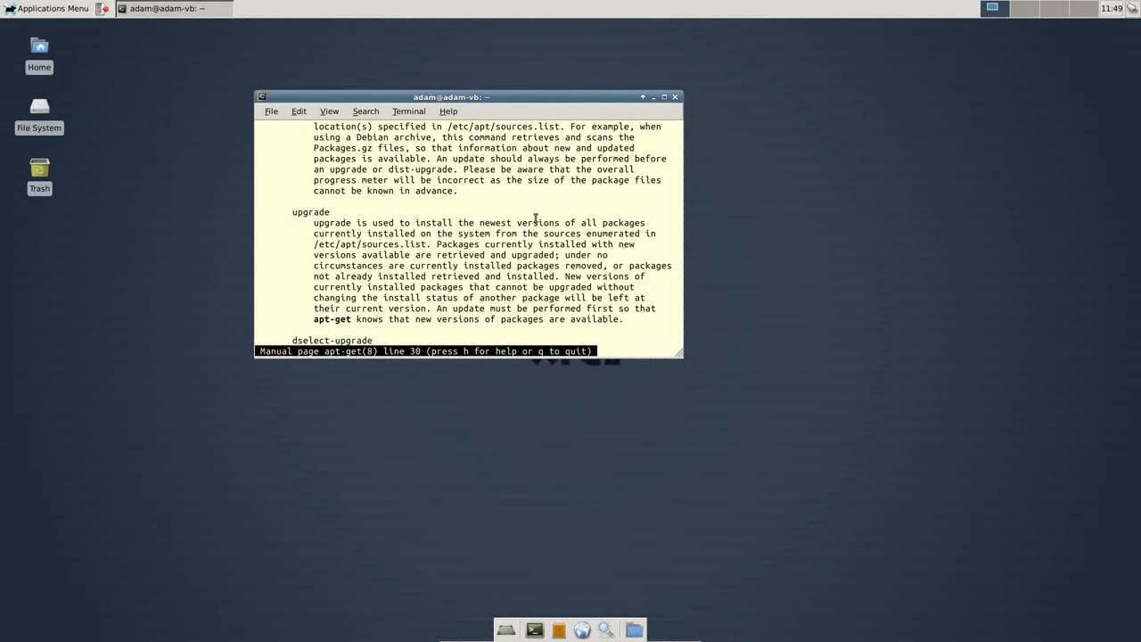
mouse_move(528, 203)
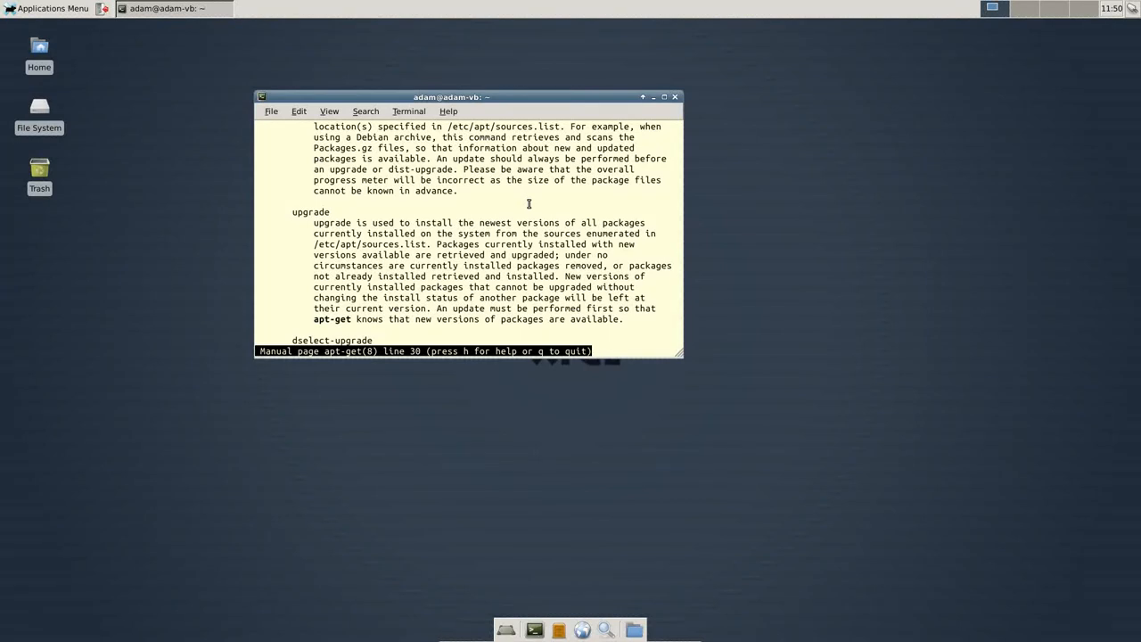
scroll("down", 3)
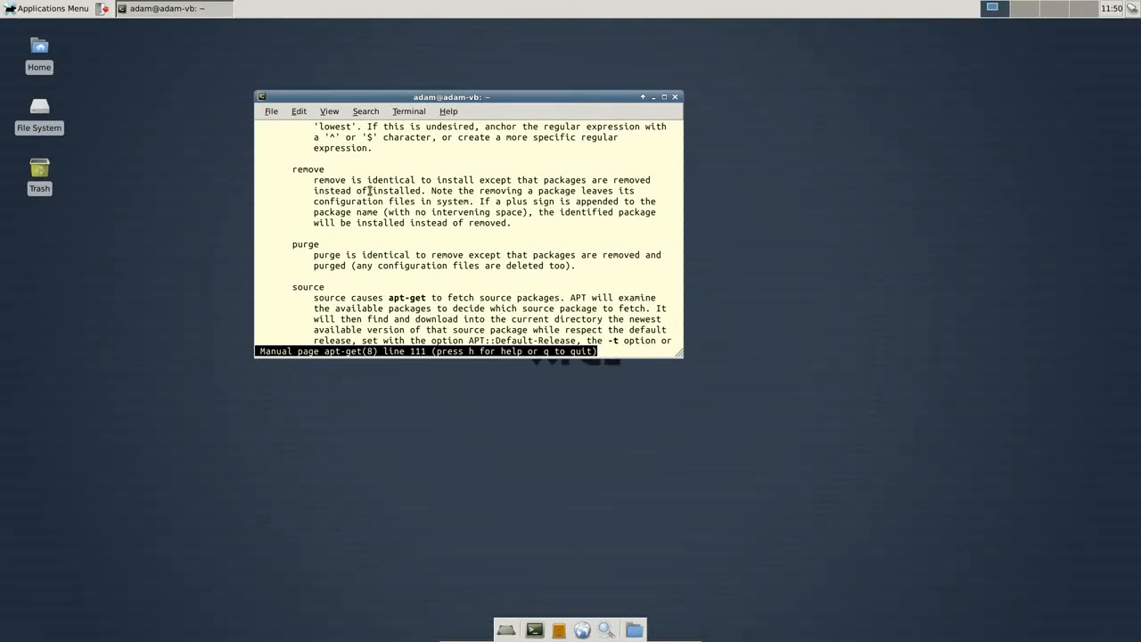
mouse_move(479, 188)
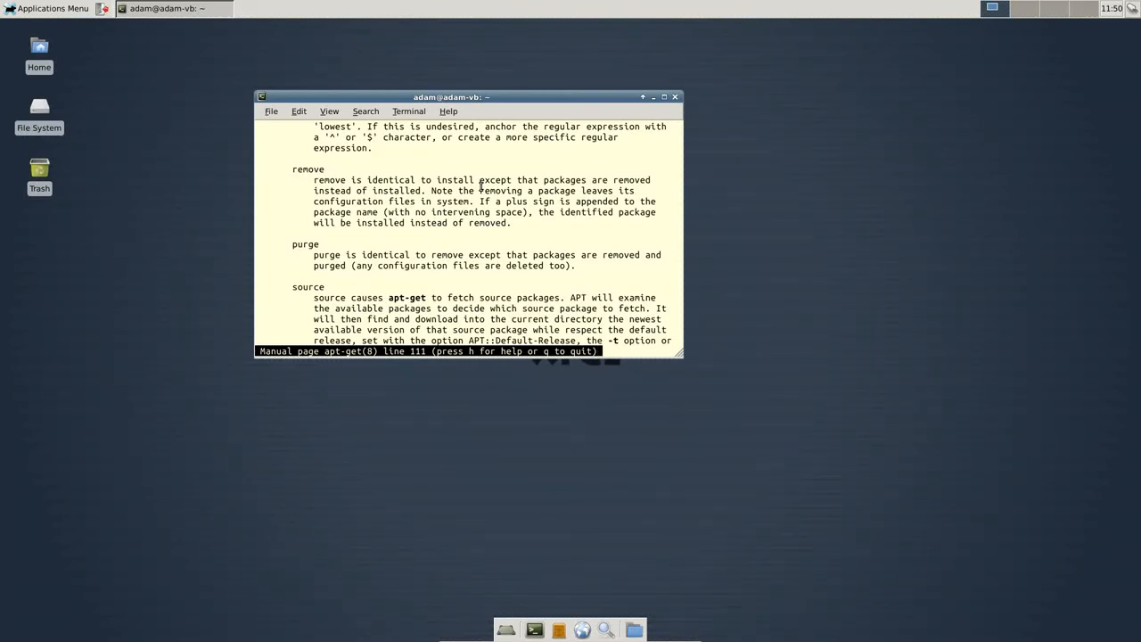
scroll("down", 3)
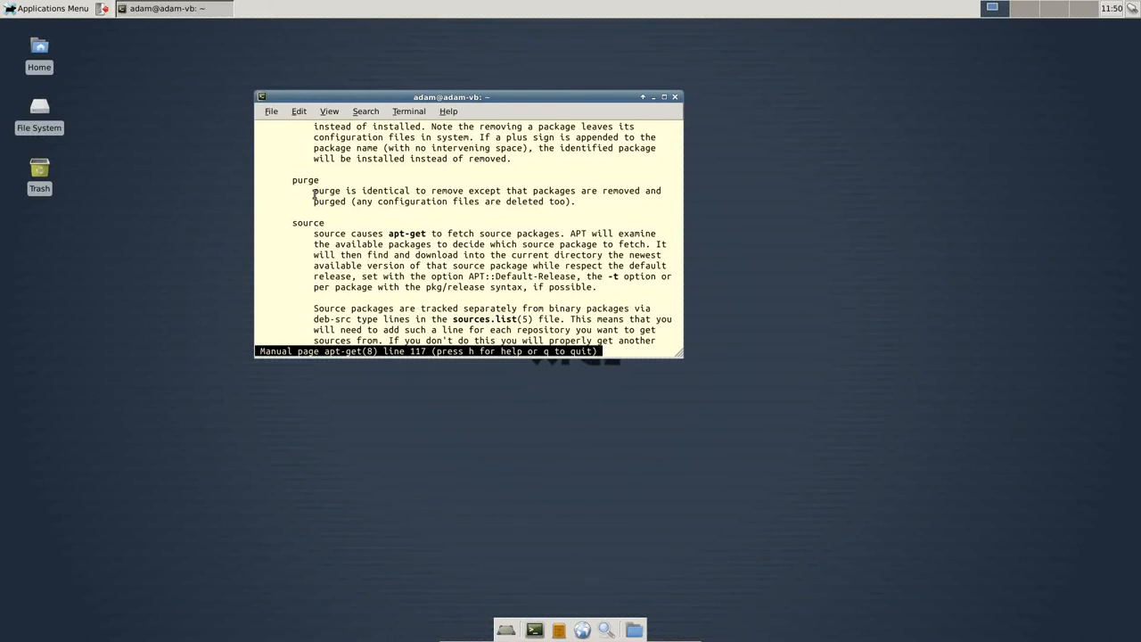
scroll("down", 3)
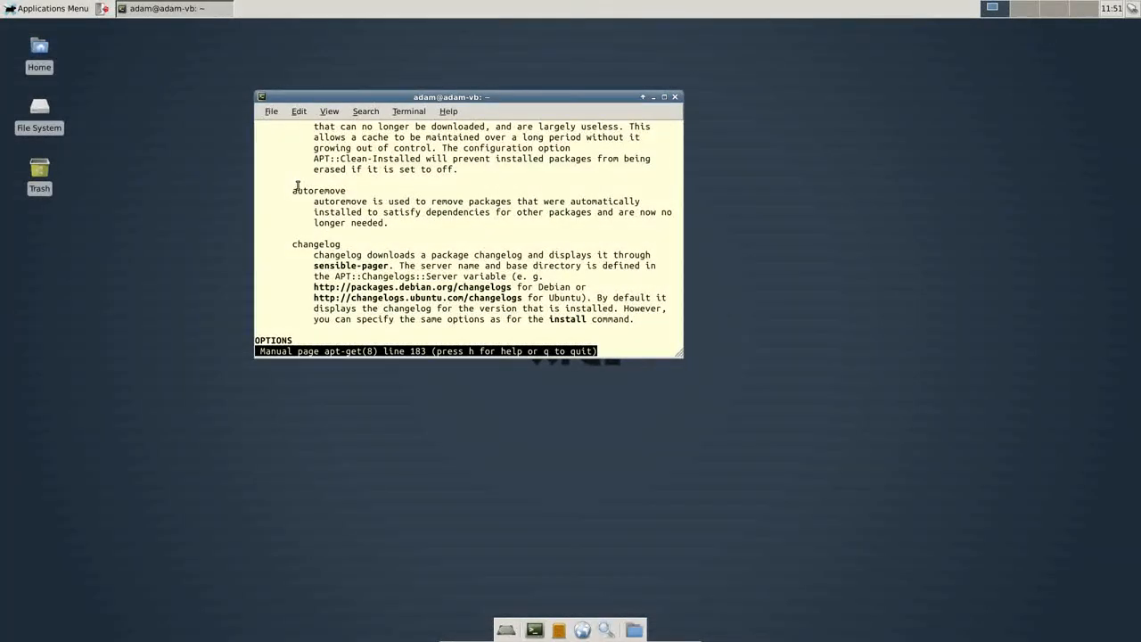
scroll("down", 3)
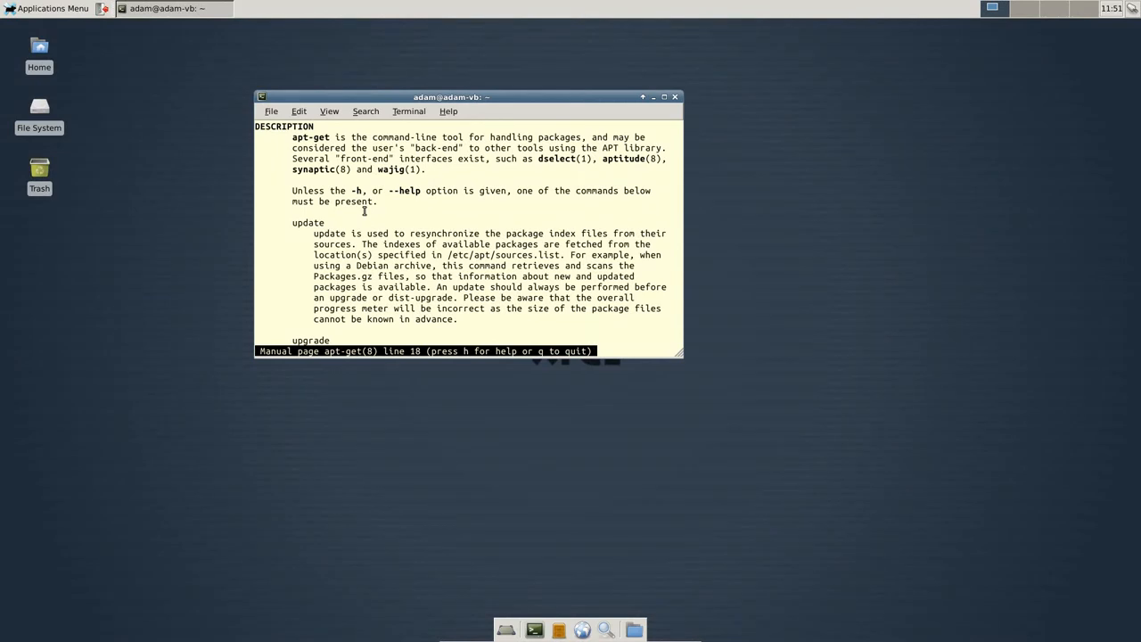
mouse_move(524, 250)
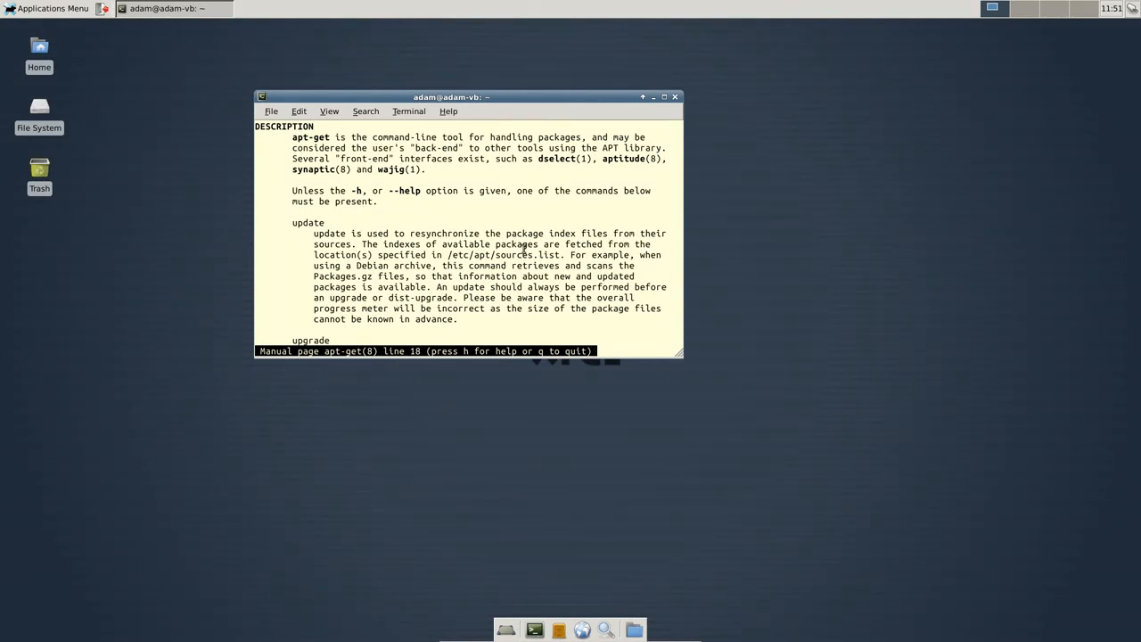
mouse_move(529, 214)
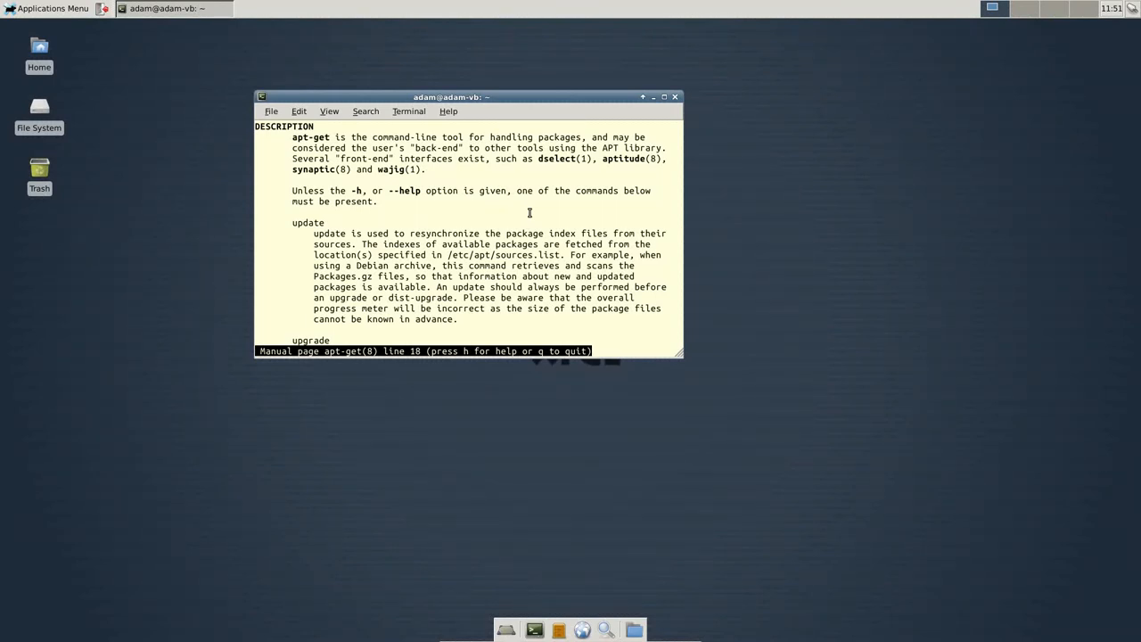
mouse_move(328, 223)
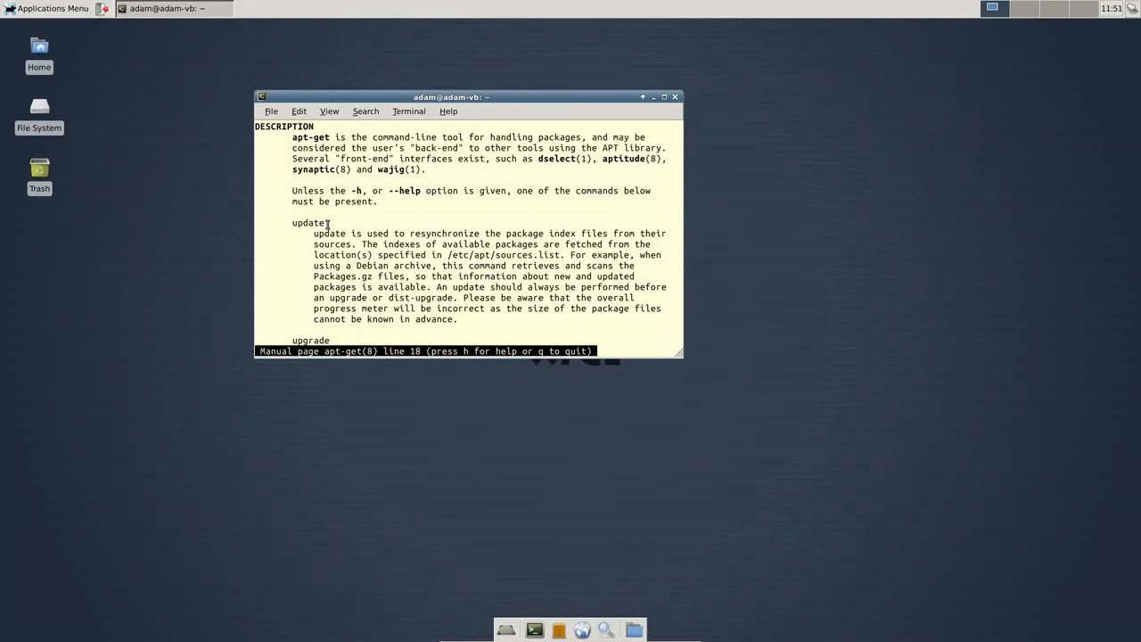
mouse_move(765, 346)
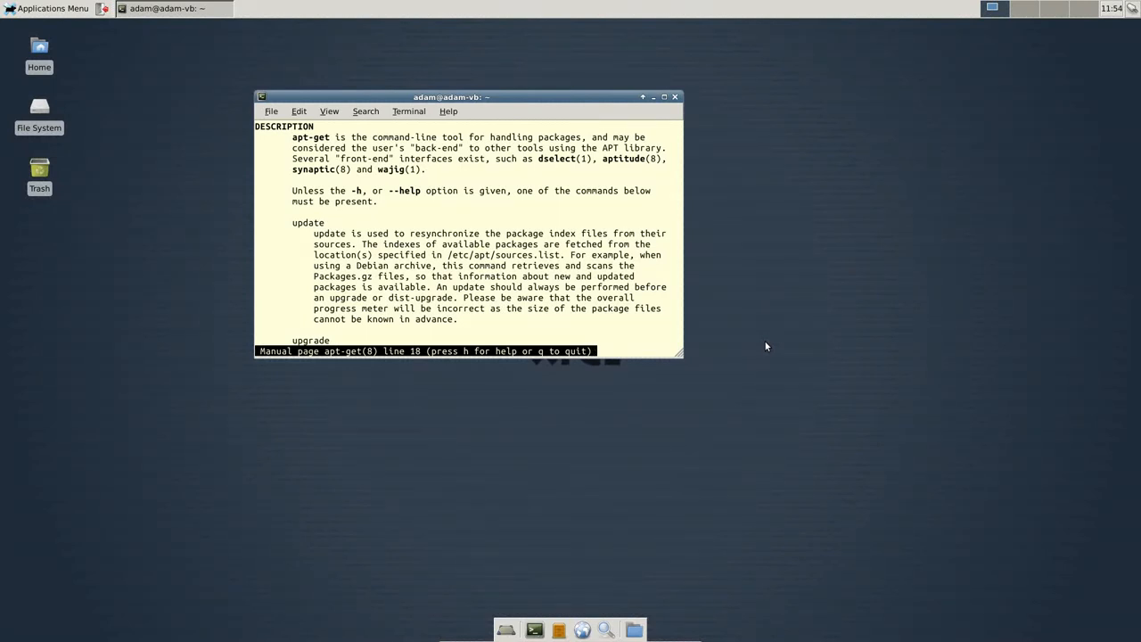
mouse_move(804, 189)
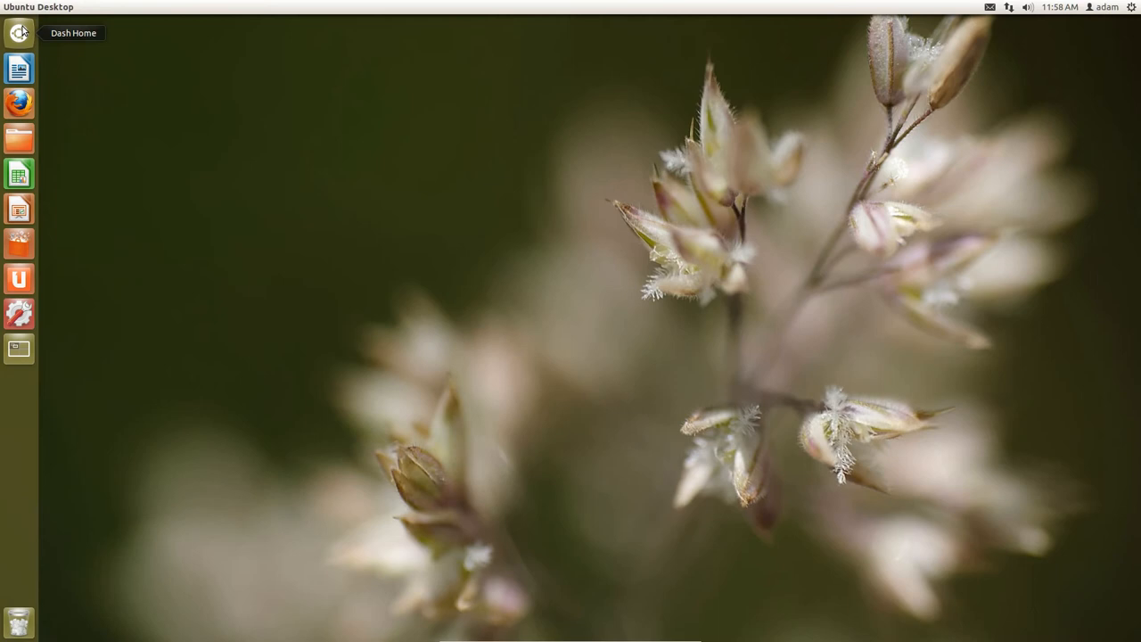
mouse_move(20, 29)
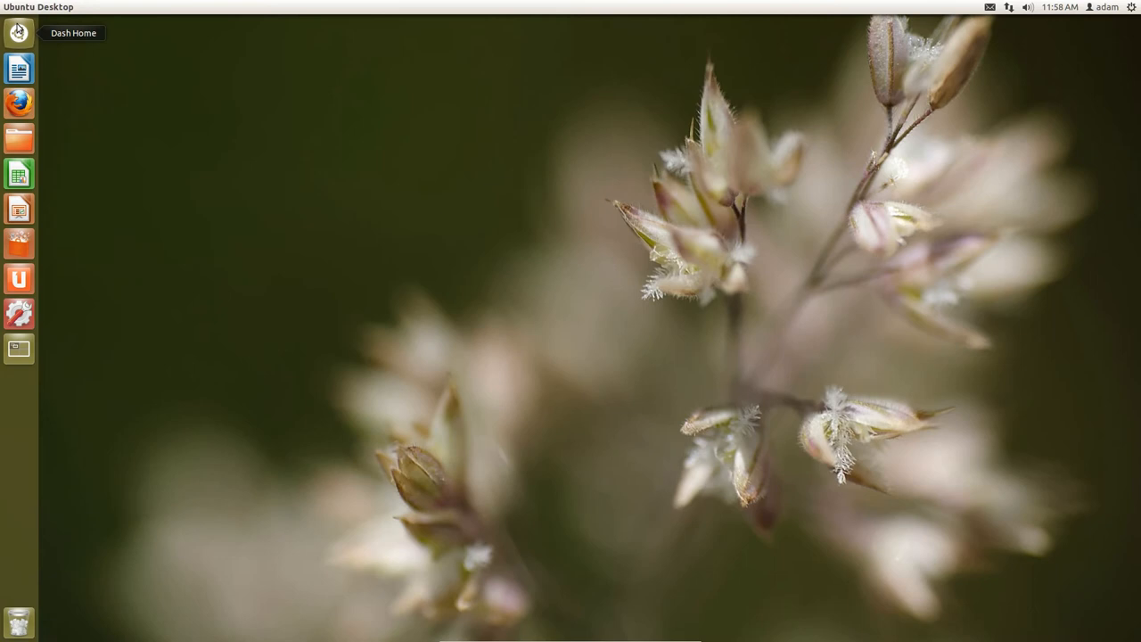
mouse_move(954, 7)
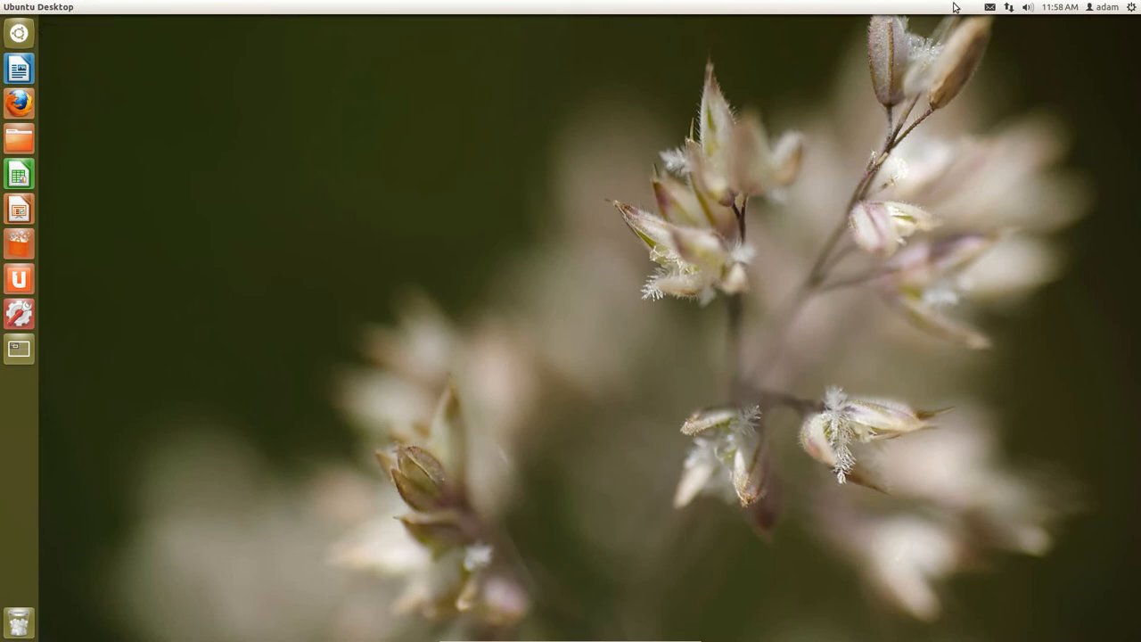
mouse_move(18, 32)
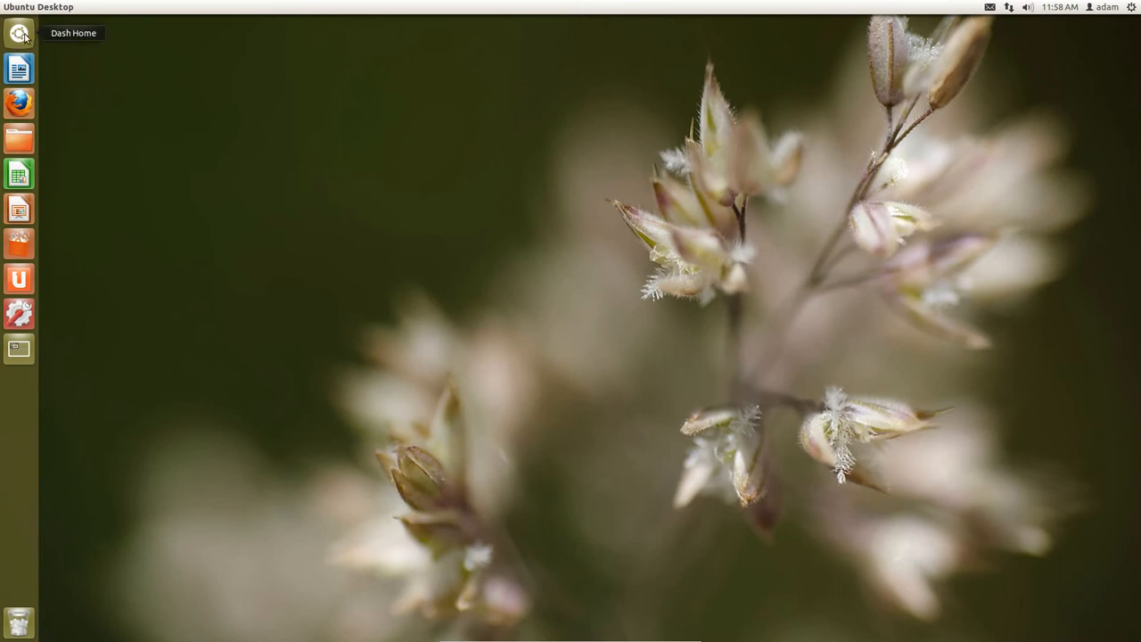
- Launch a new terminal window from the Unity launcher
left_click(18, 32)
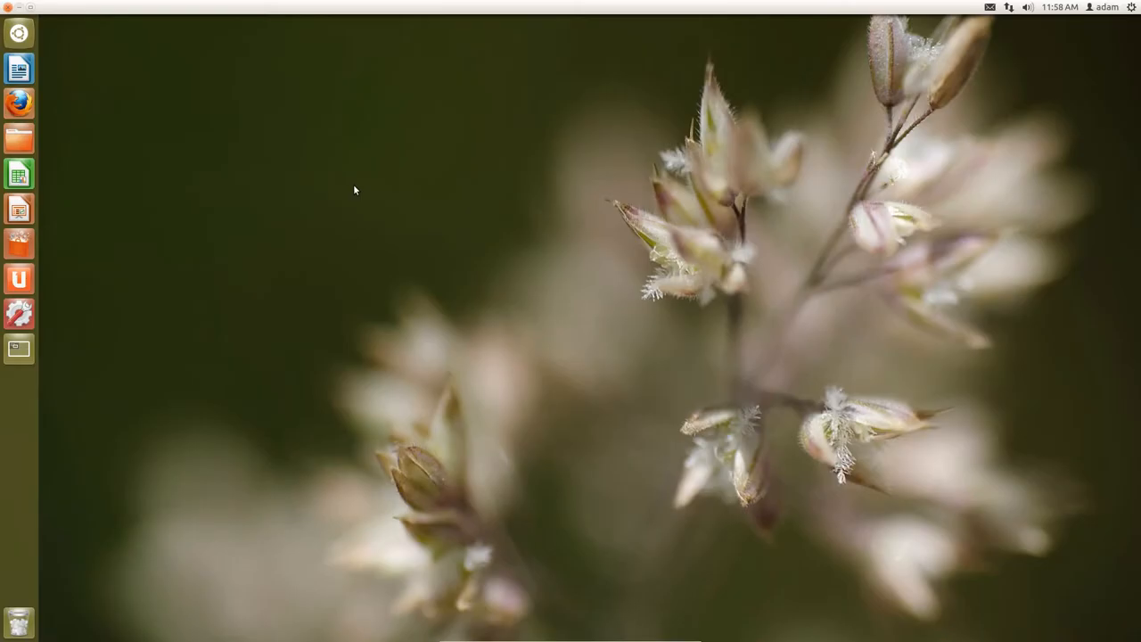
left_click(18, 314)
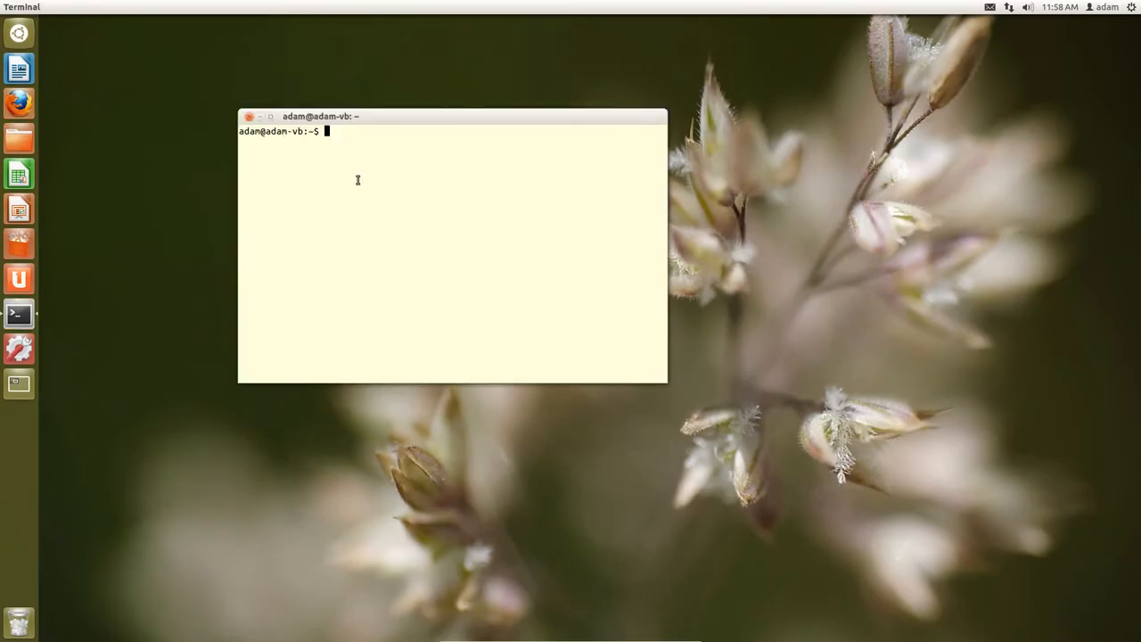
- Run 'sudo add-apt-repository ppa:indicator-multiload/stable-daily' and enter the administrator password
type("sudo")
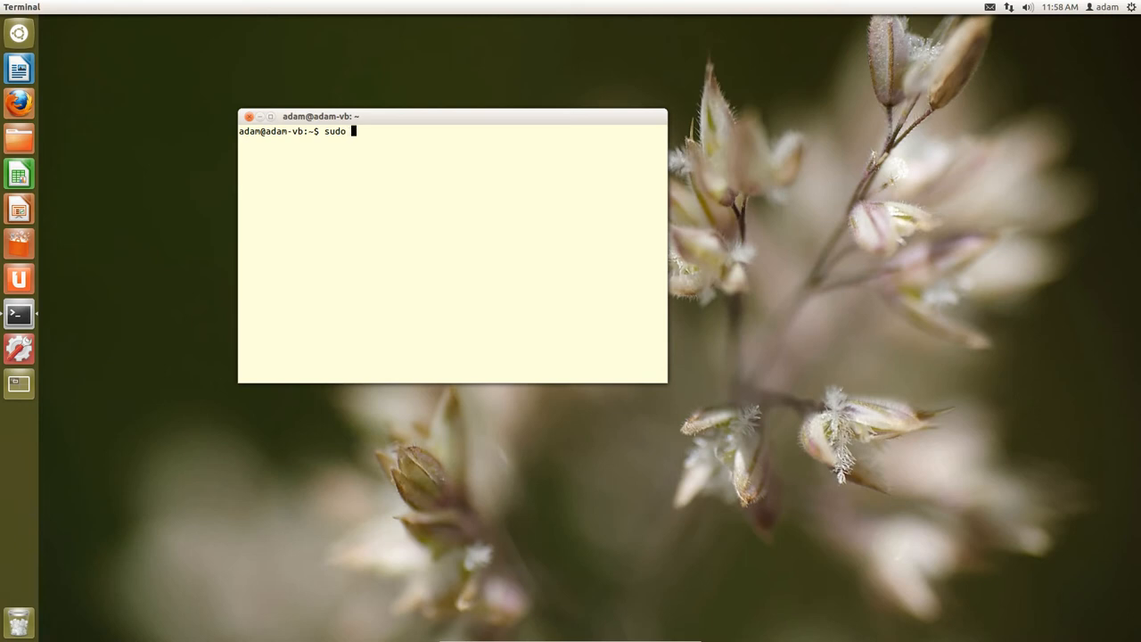
type("add")
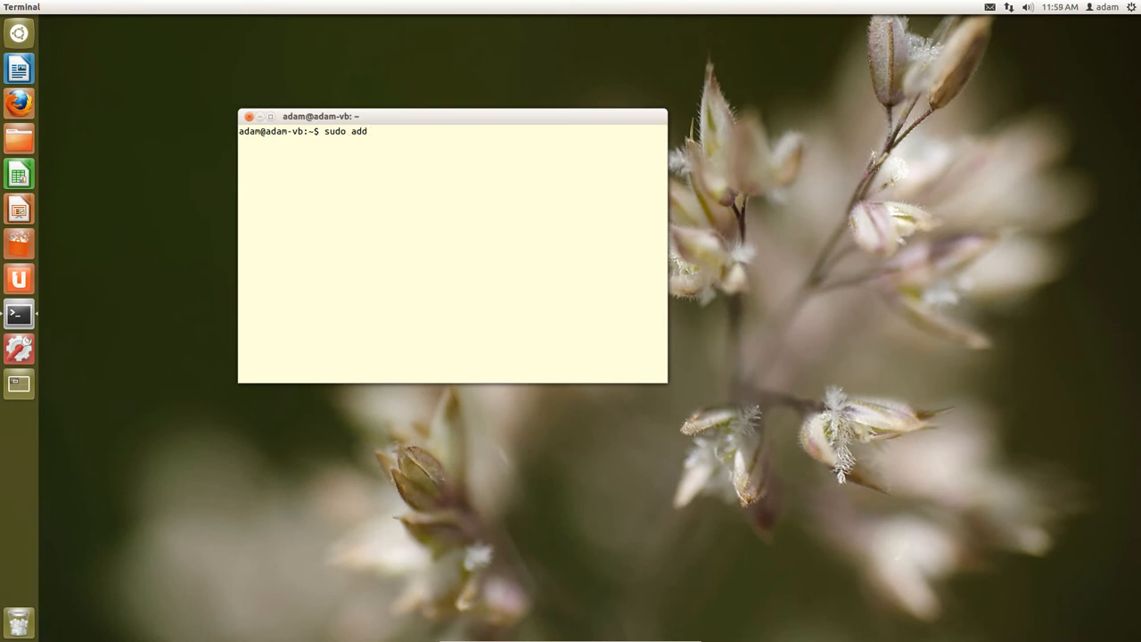
type("-apt")
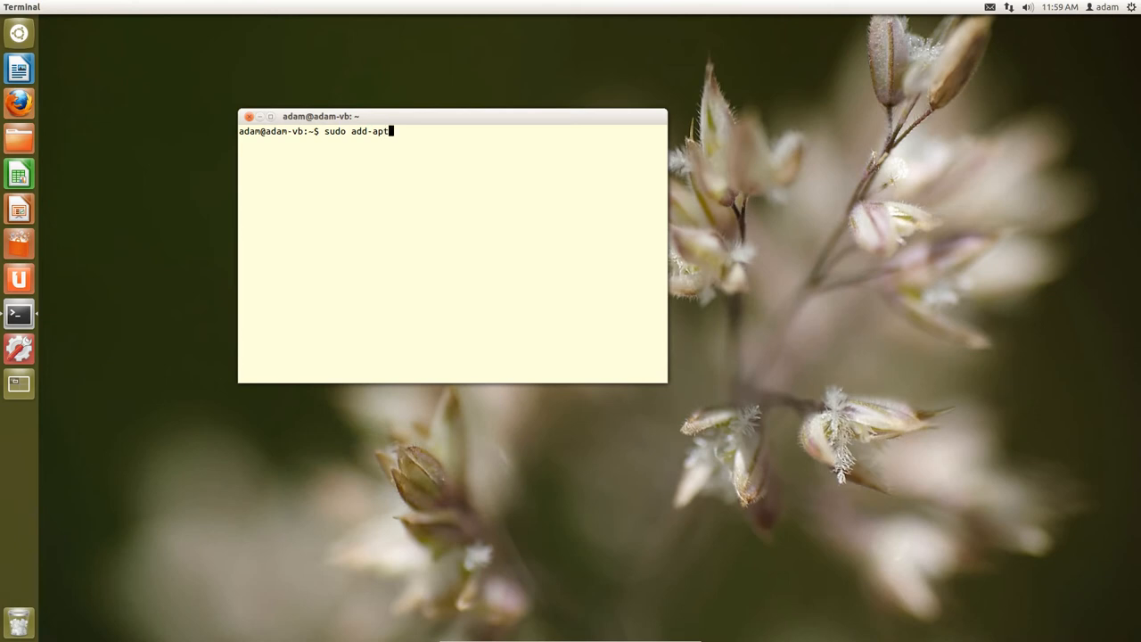
type("-rep")
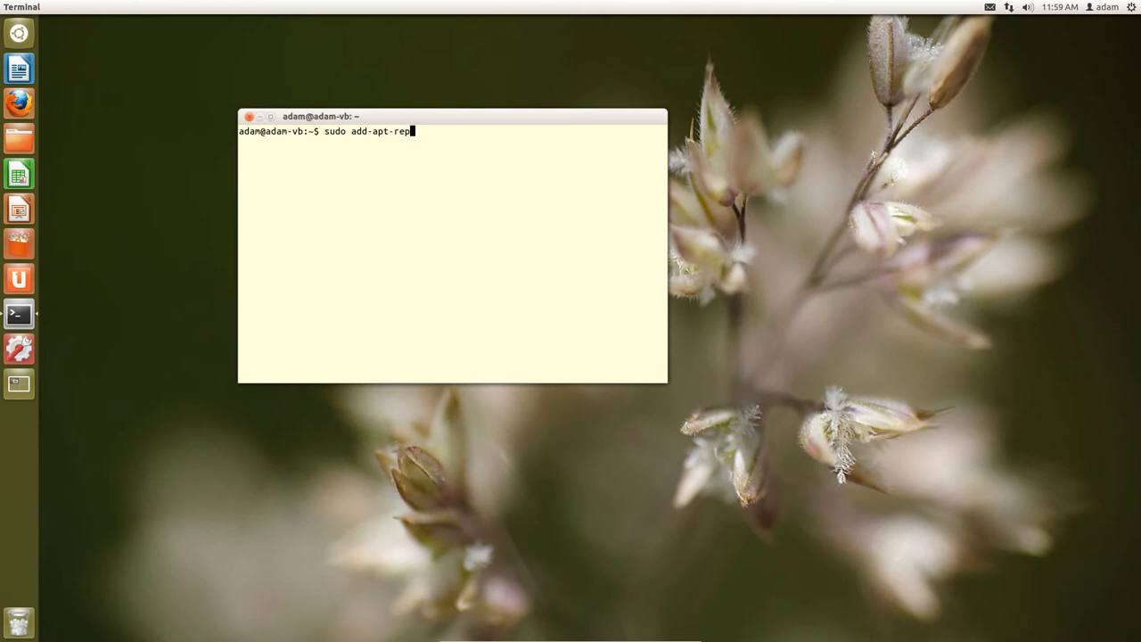
type("ository")
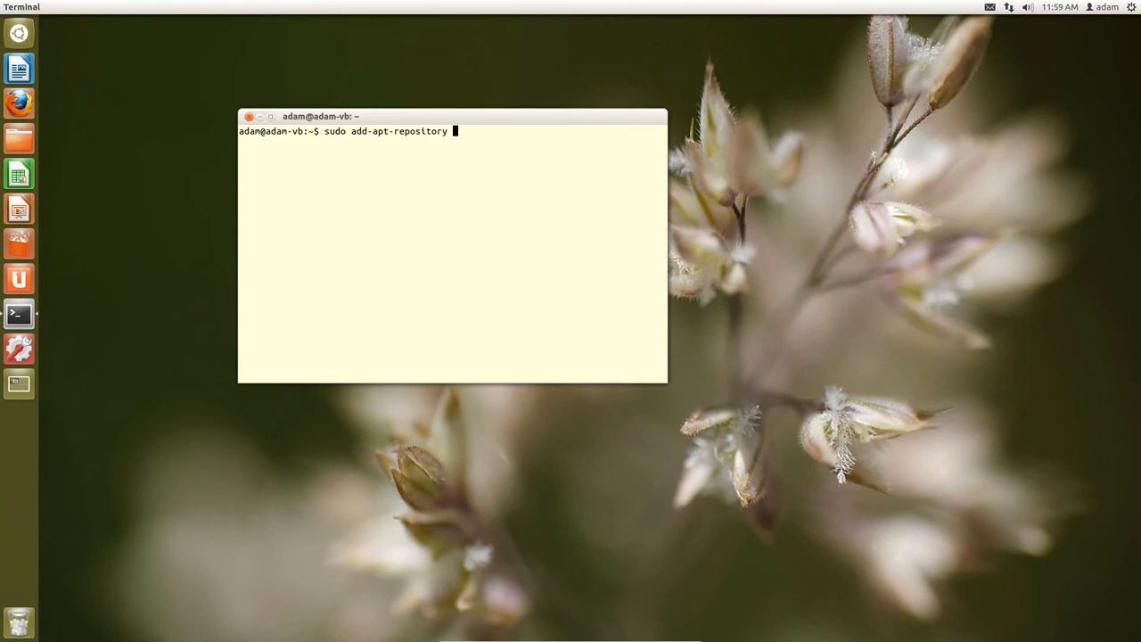
type("ppa:indicator-multiload/stable-daily")
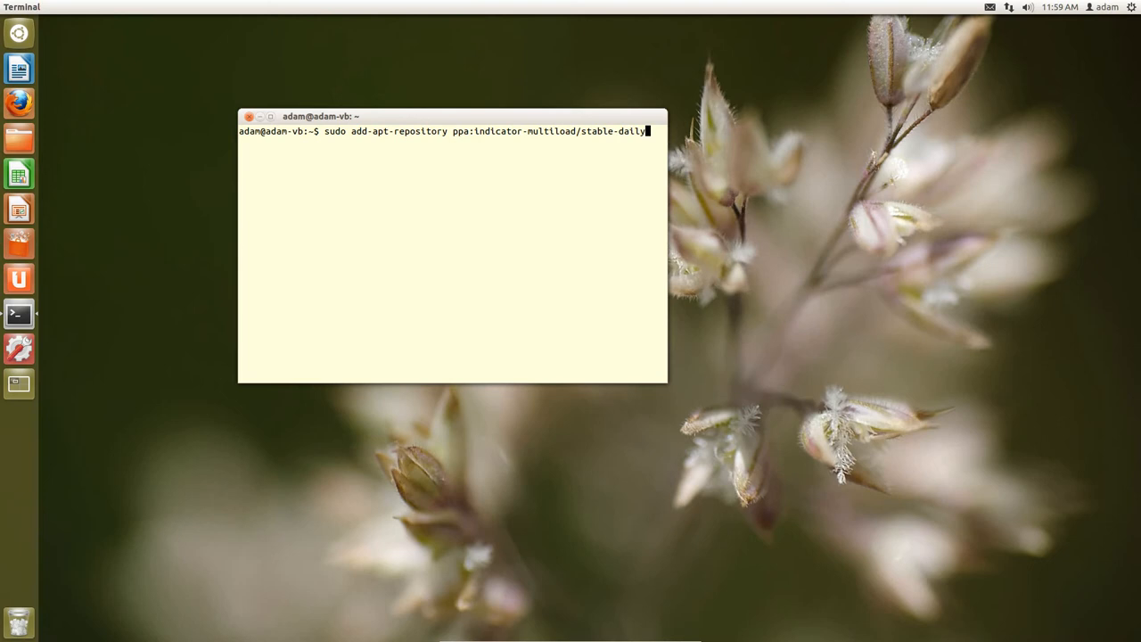
mouse_move(531, 133)
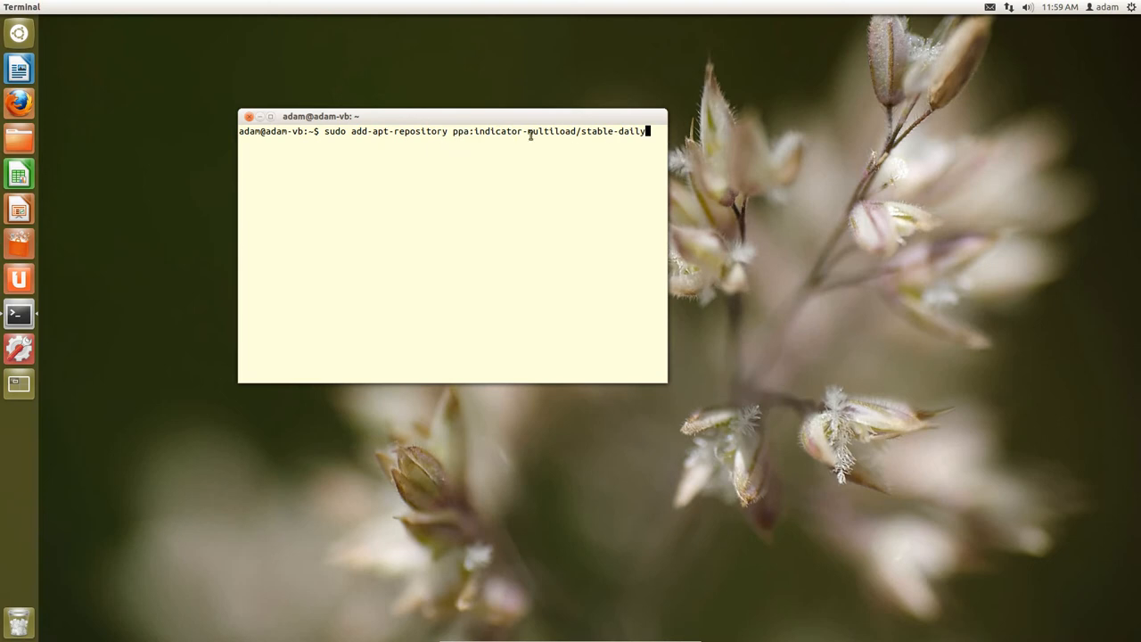
mouse_move(569, 144)
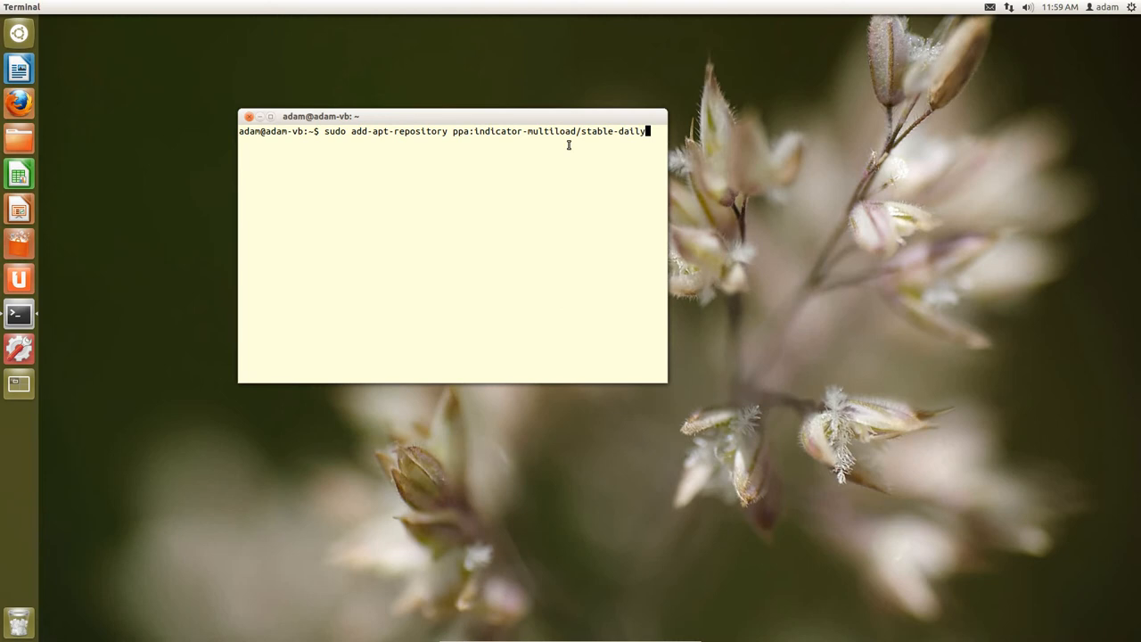
key("Return")
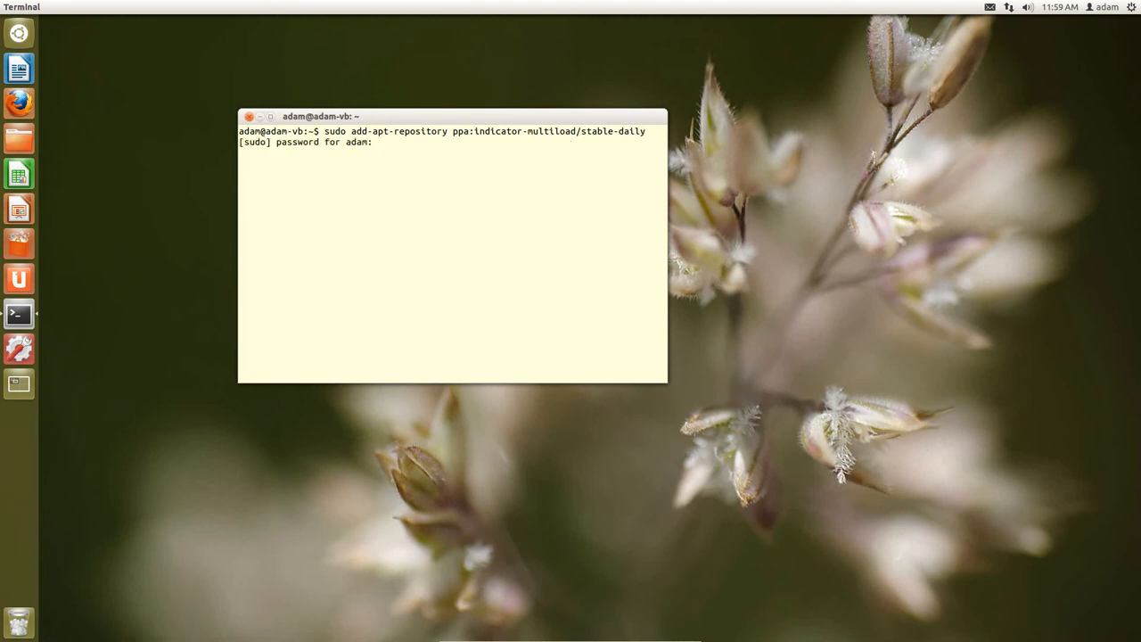
key("Return")
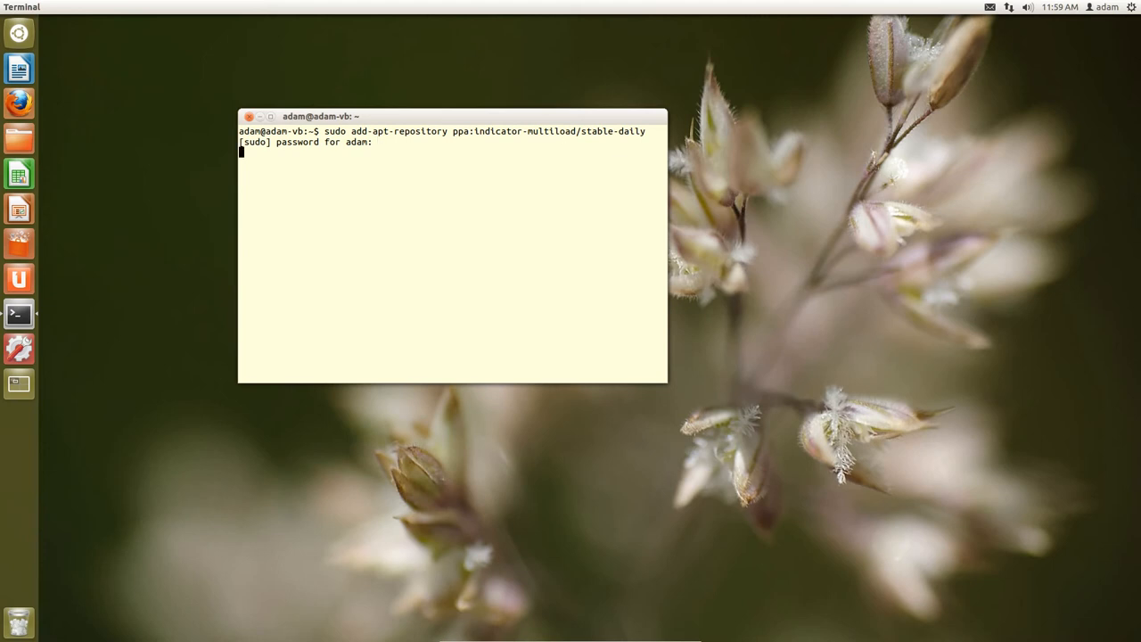
- Accept the PPA key, then run 'sudo apt-get update' after a mistyped 'udate' attempt
key("Return")
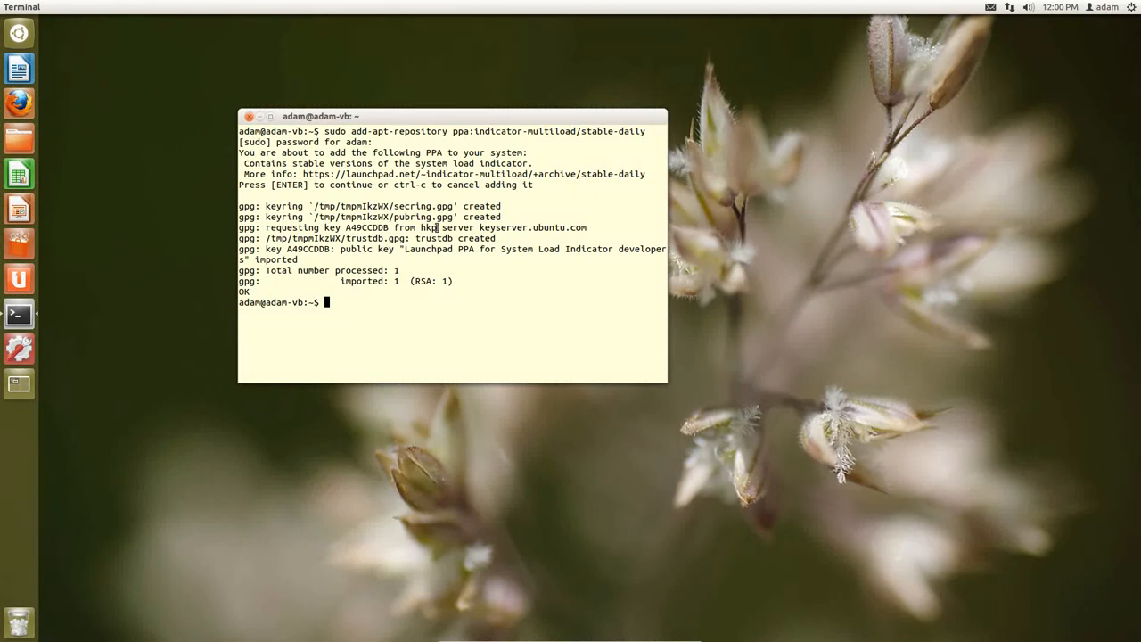
type("sudo")
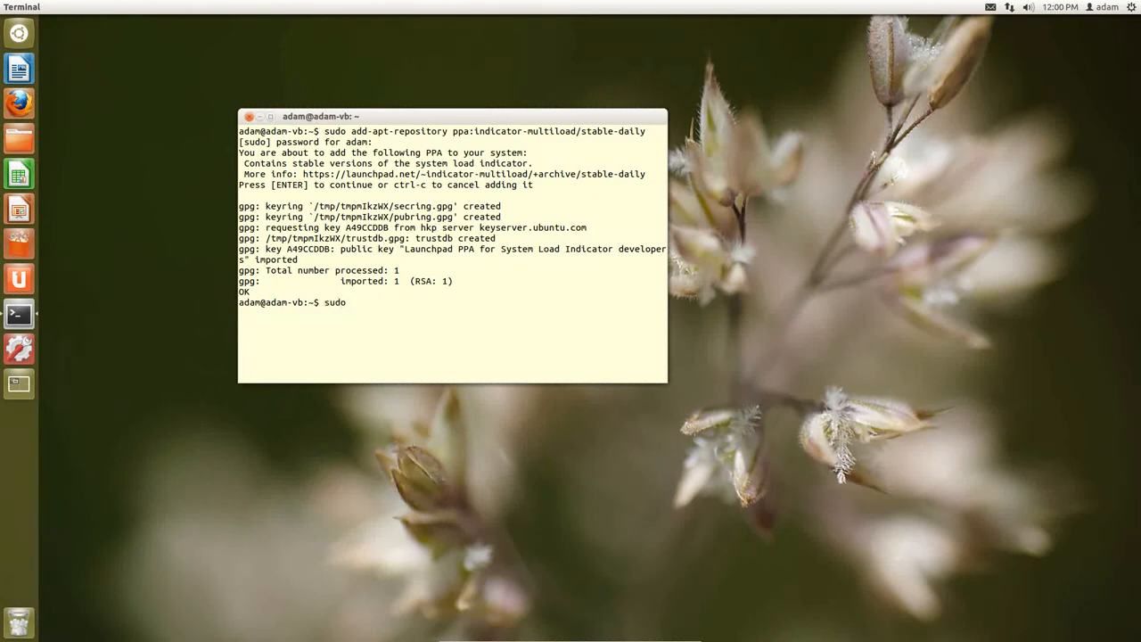
type("apt-get")
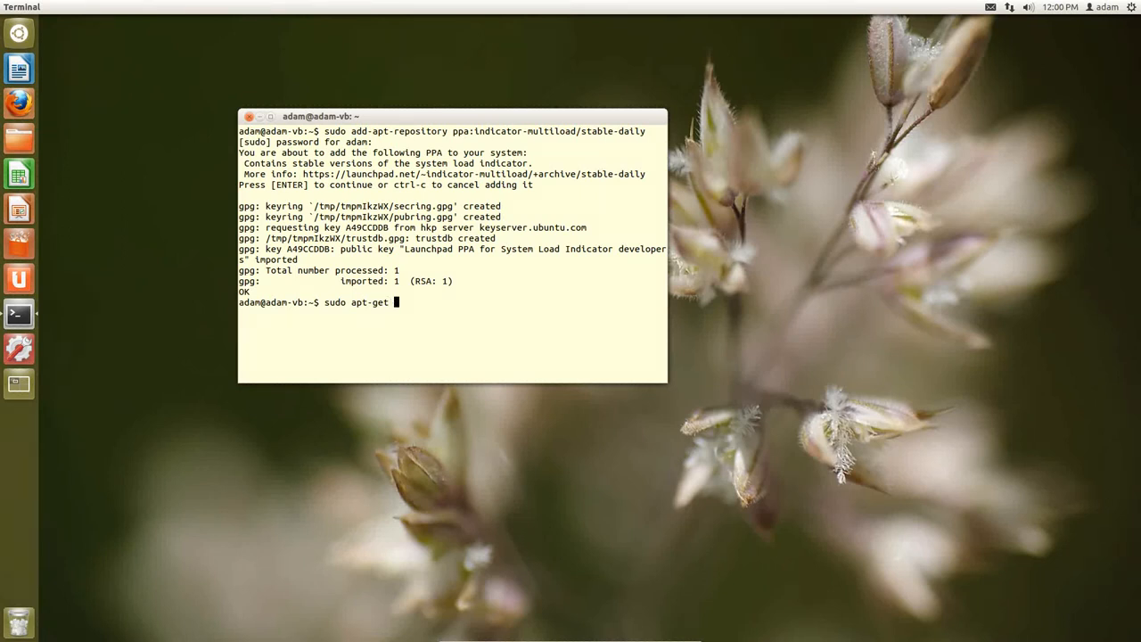
type("udate")
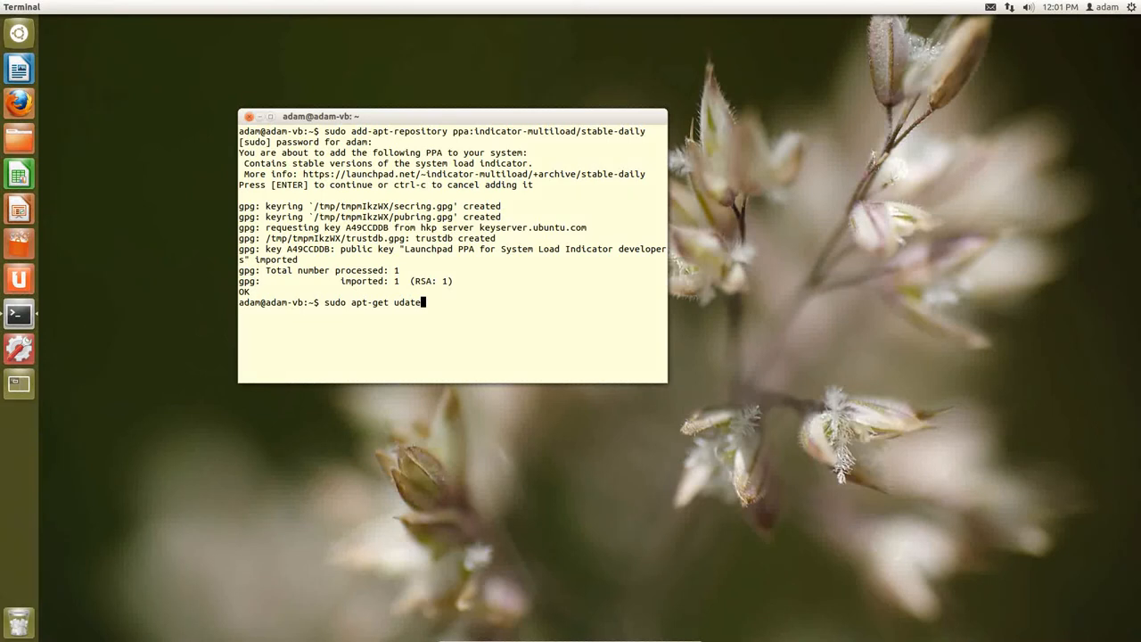
mouse_move(396, 339)
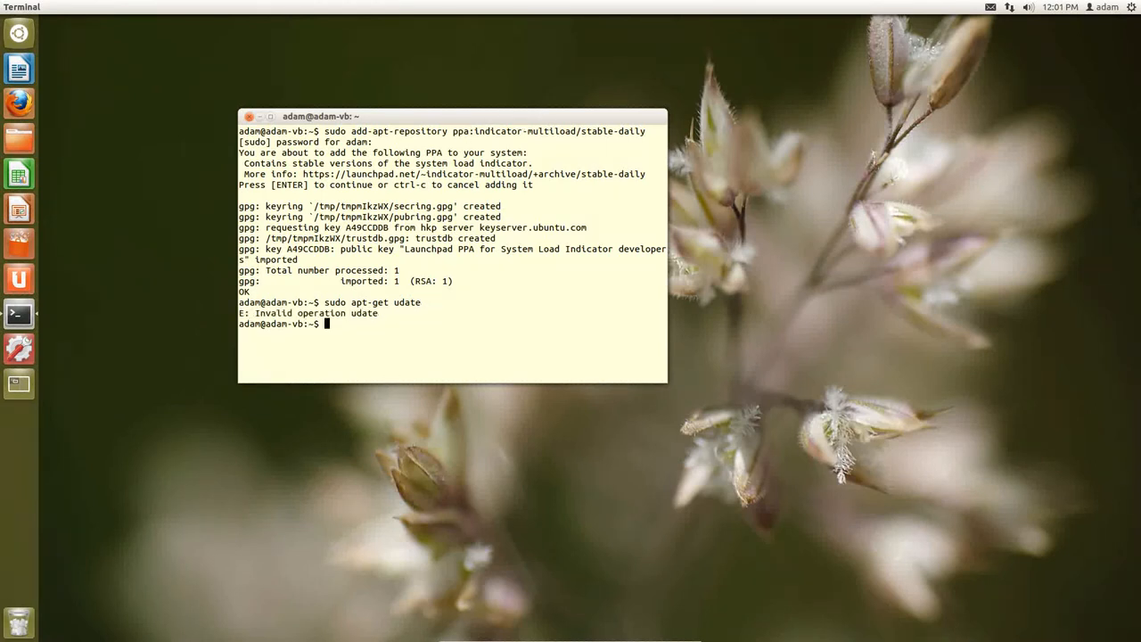
type("sudo apt-get up")
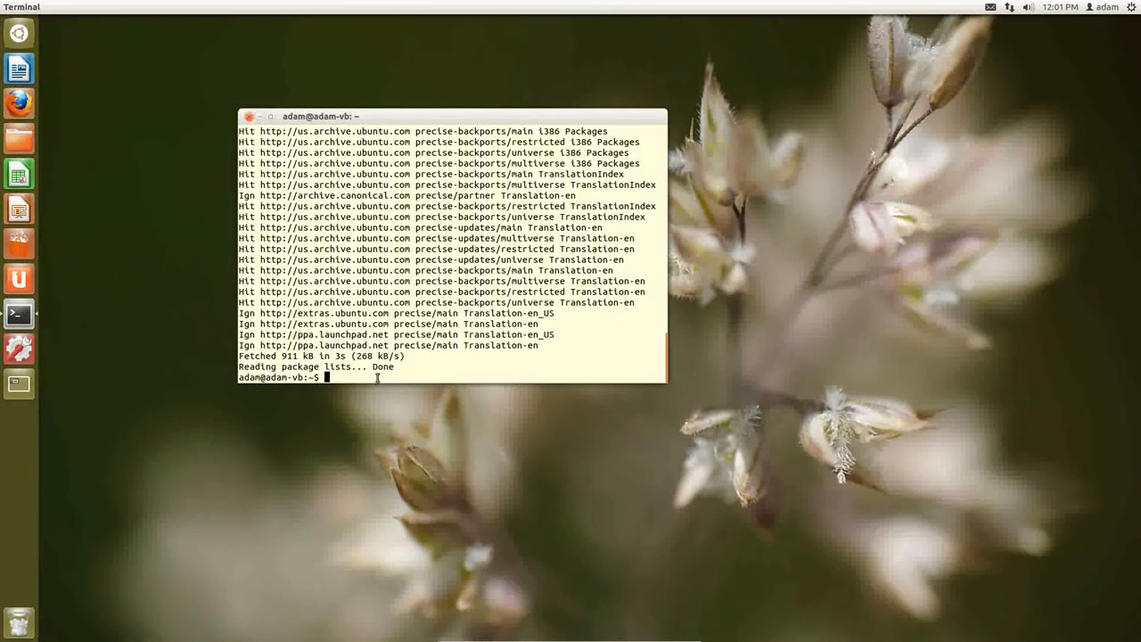
mouse_move(361, 365)
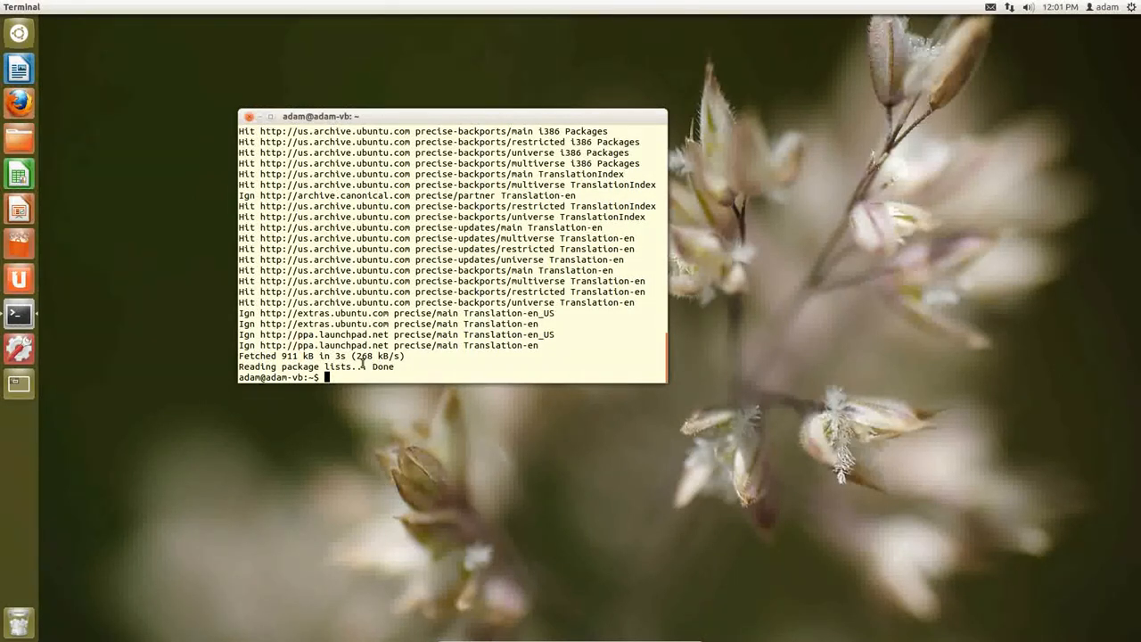
mouse_move(18, 32)
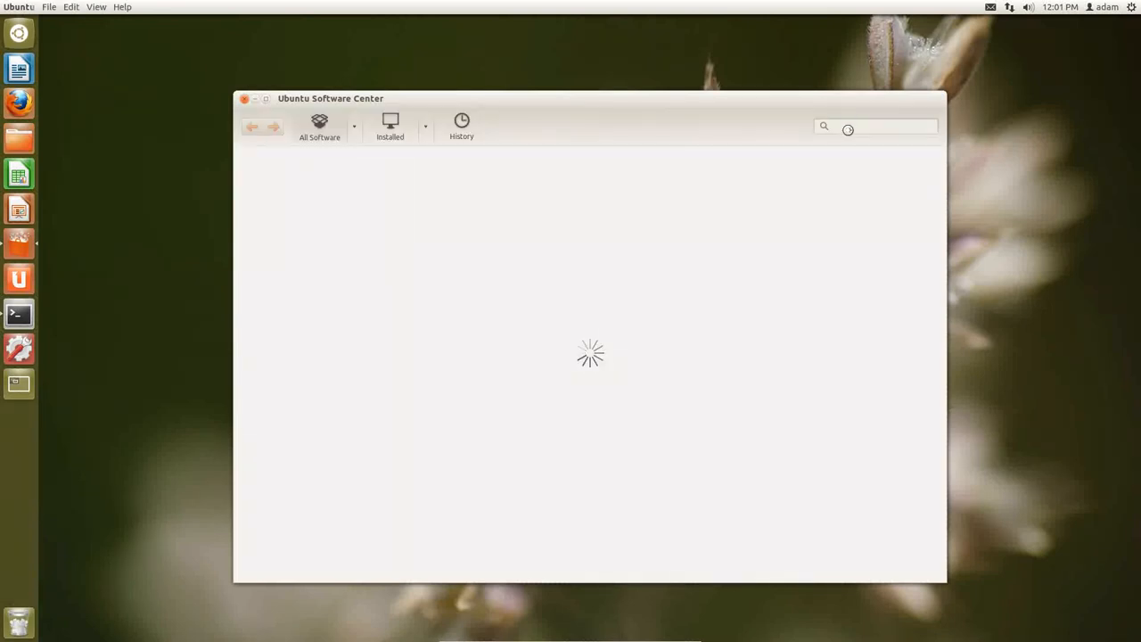
- Search Ubuntu Software Center for 'indica' to see System Load Indicator listed
type("indica")
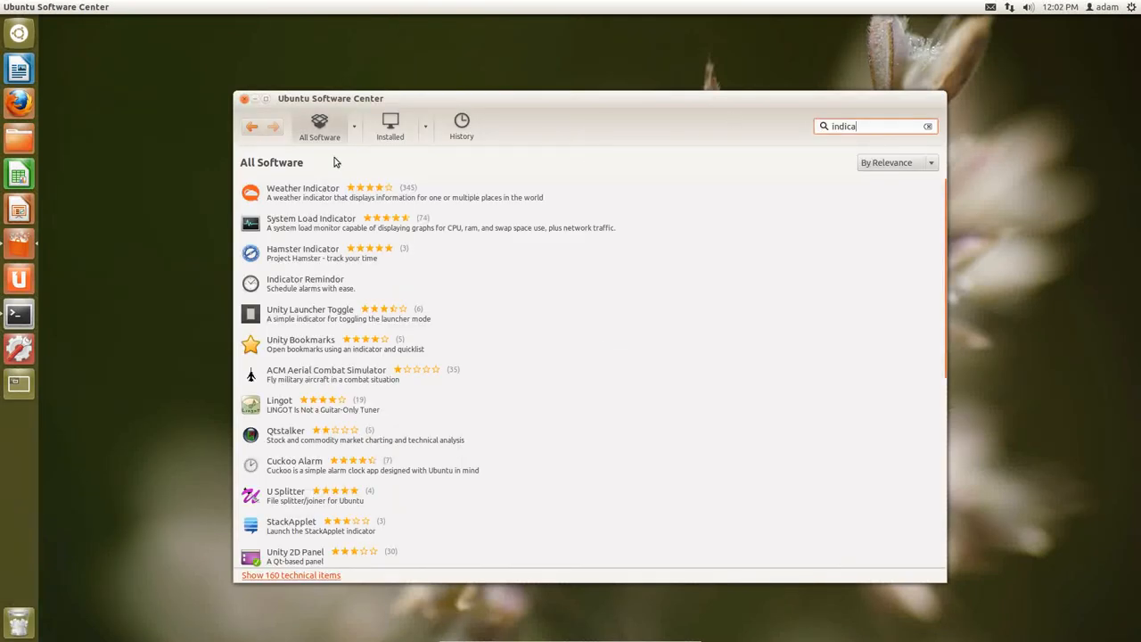
mouse_move(314, 232)
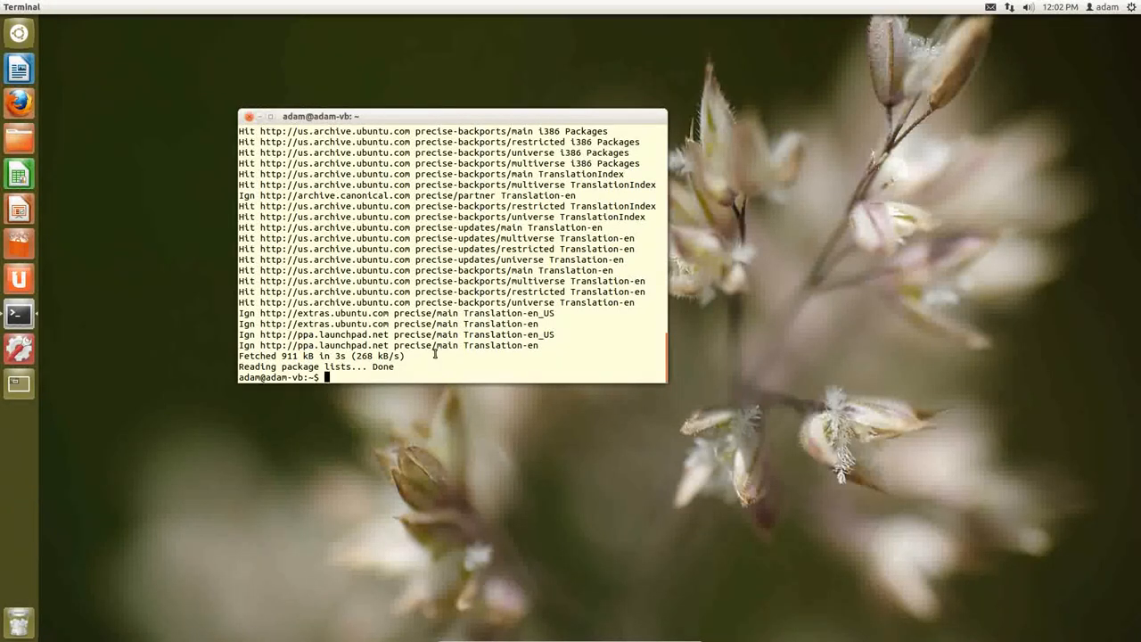
- Run 'sudo apt-get install indicator-multiload' to install the package
type("sudo")
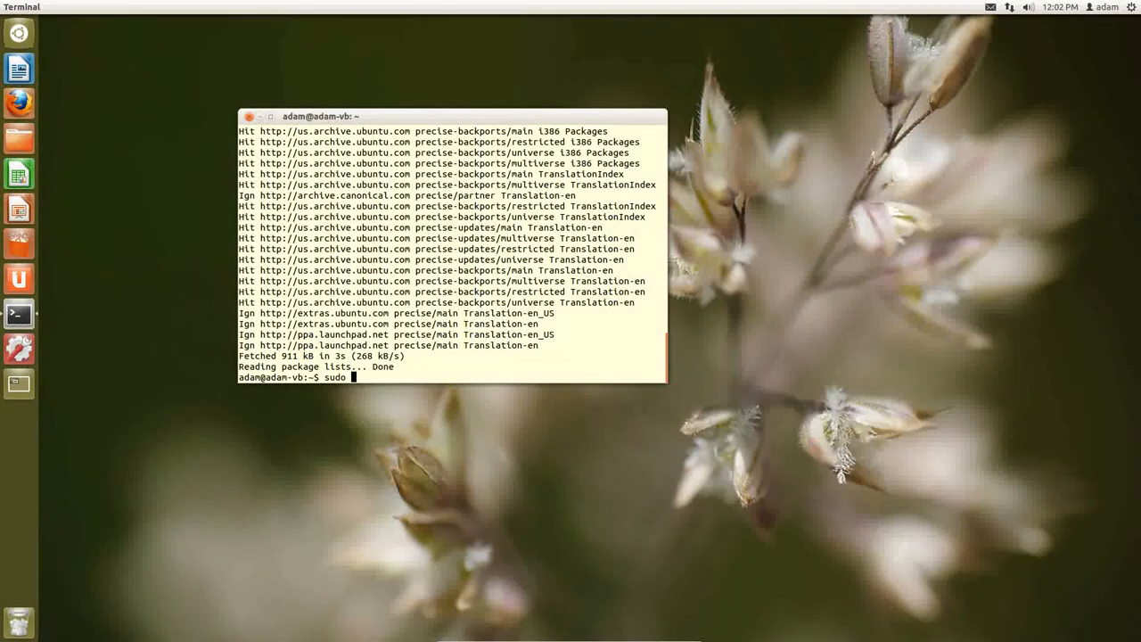
type("apt-get")
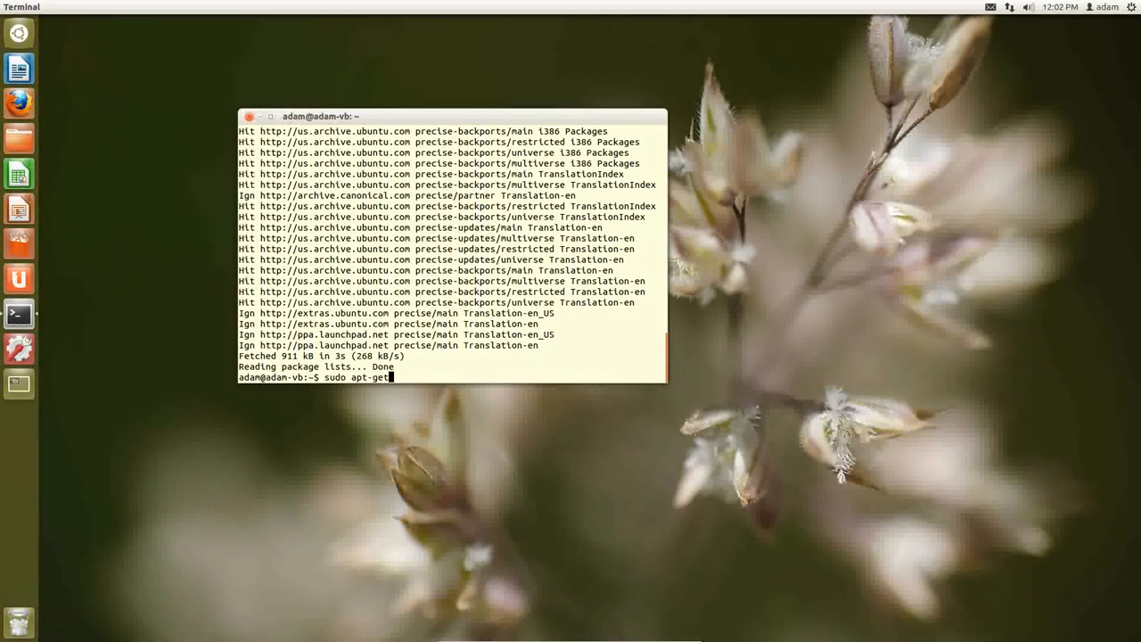
type("install")
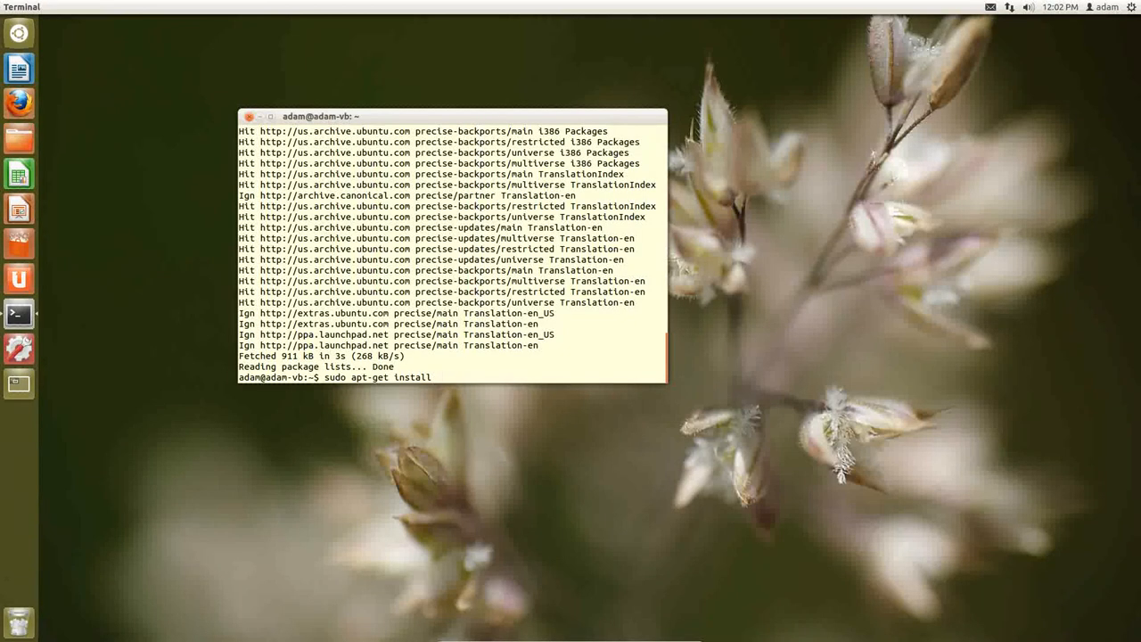
type("indicator-")
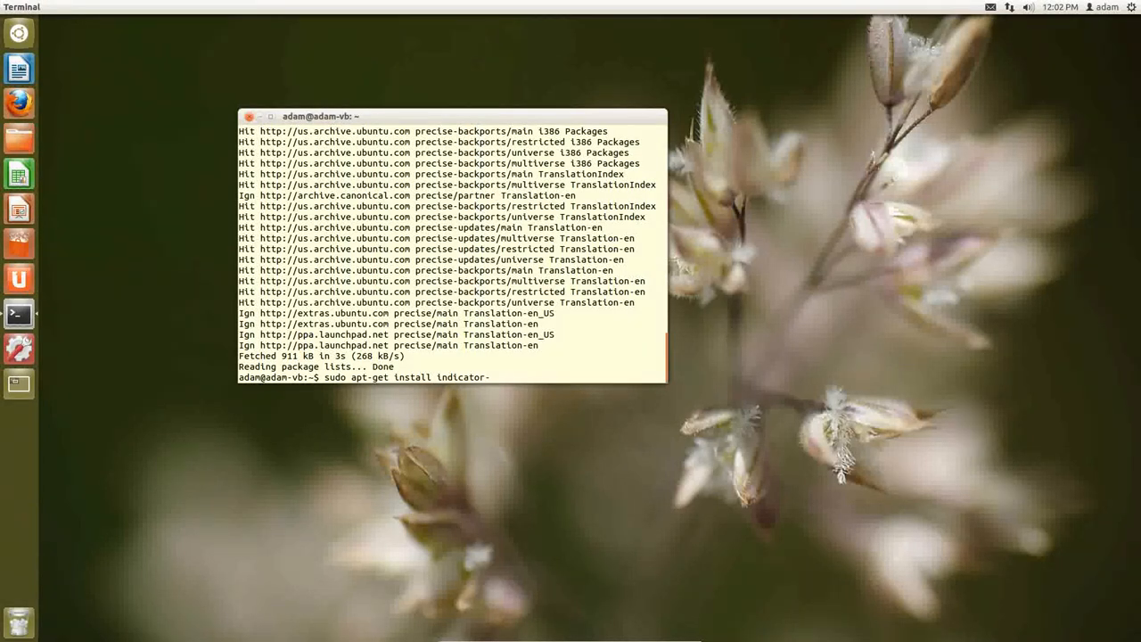
type("mu")
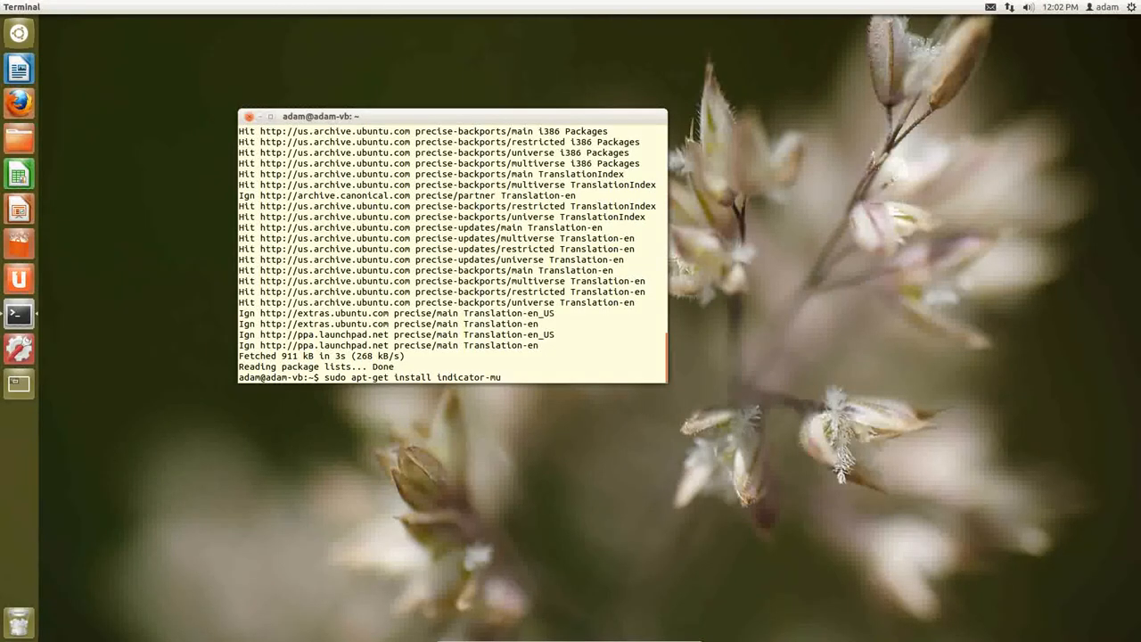
type("ltiload")
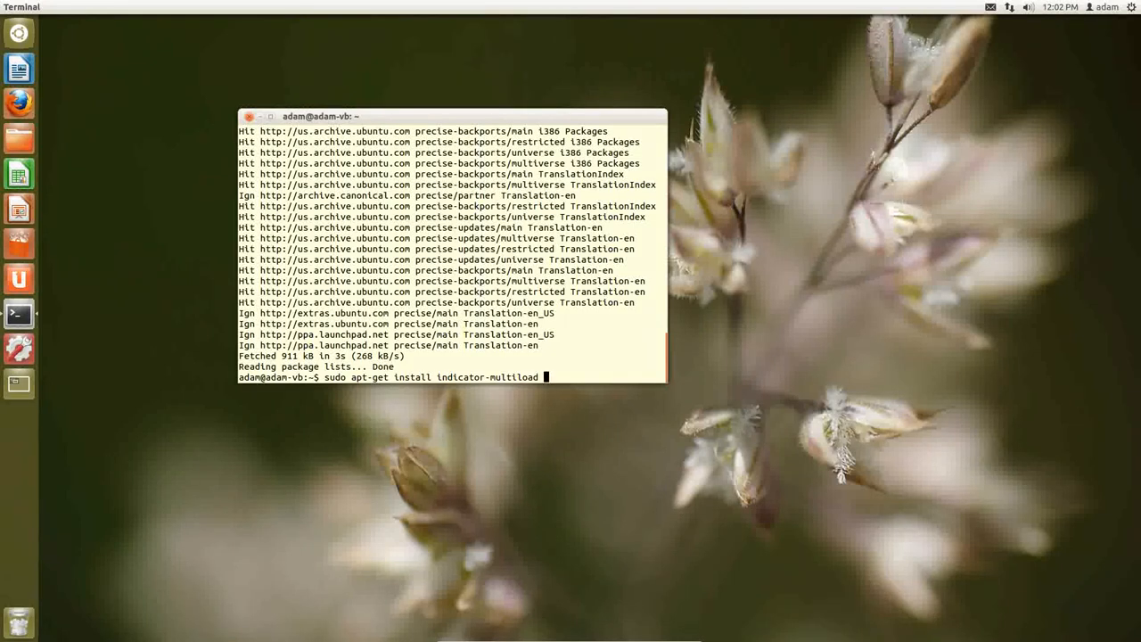
key("Return")
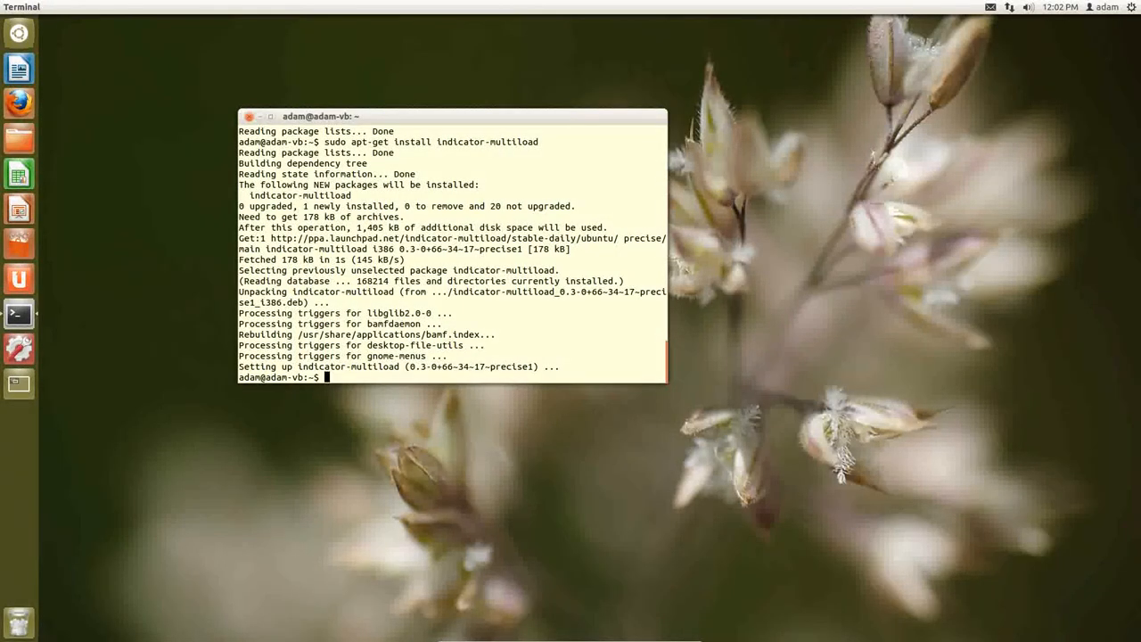
mouse_move(230, 43)
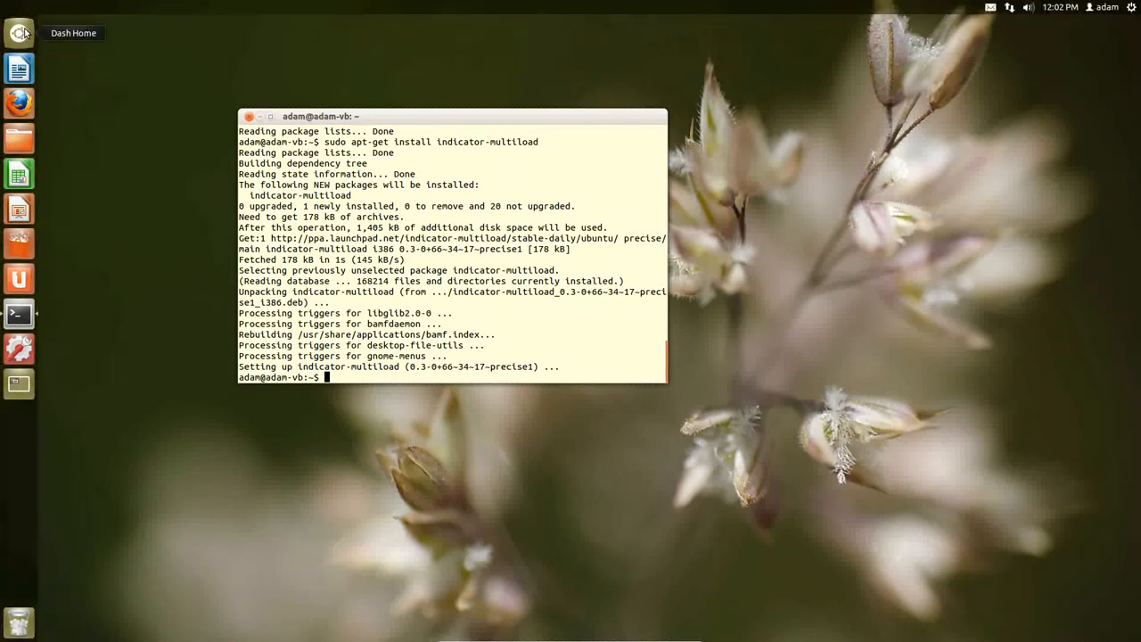
- Launch System Load Indicator from the Dash and show its live readings from the panel icon
type("soft")
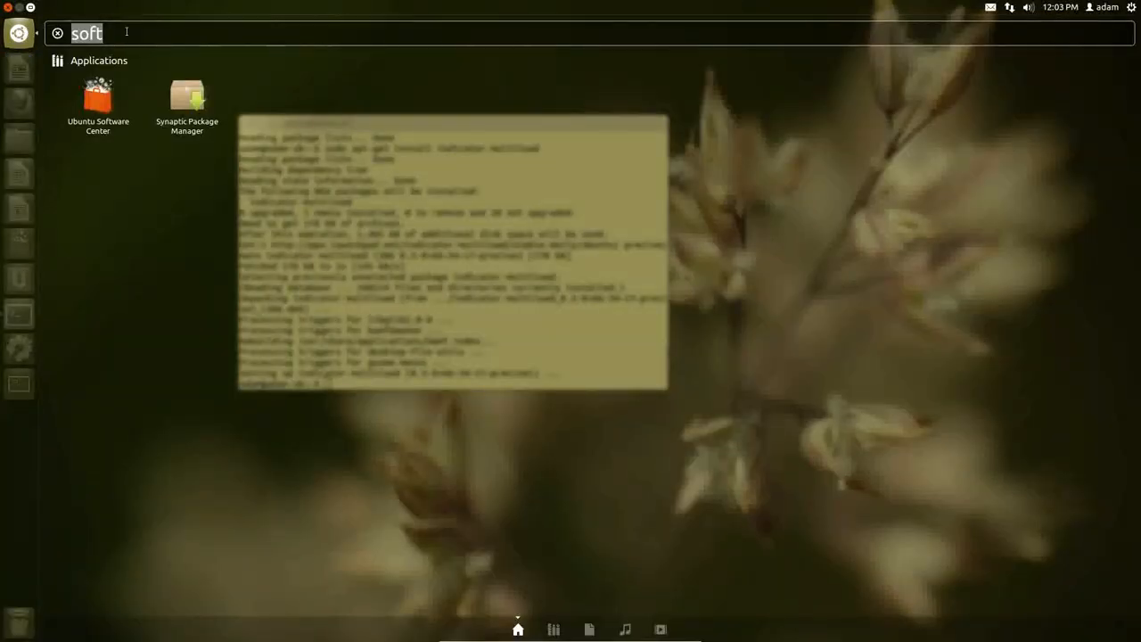
type("in")
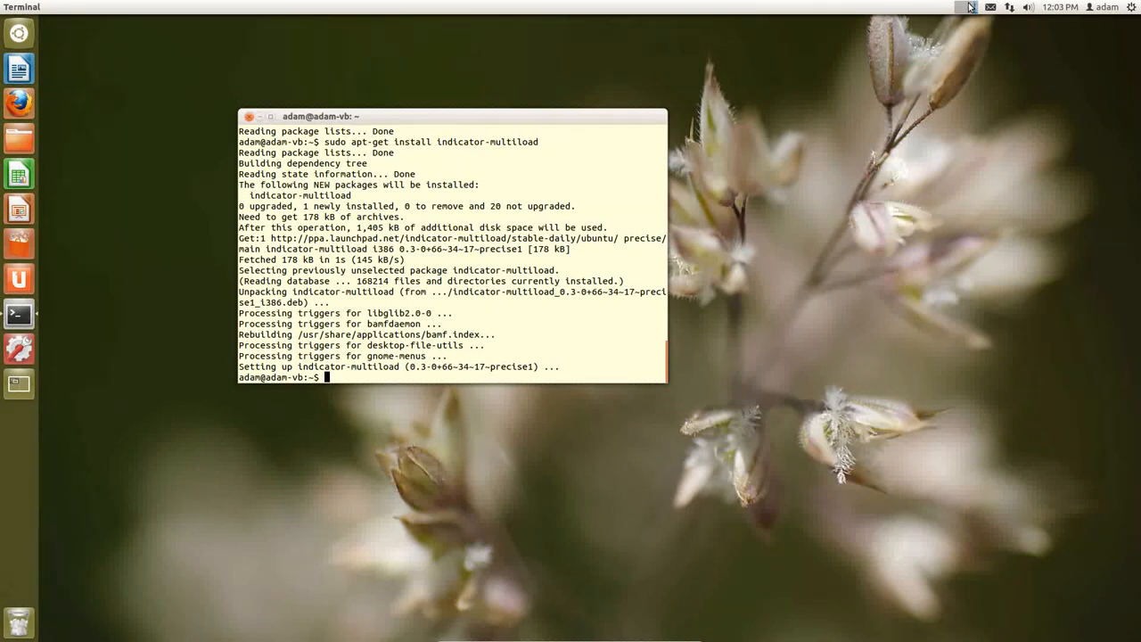
left_click(968, 7)
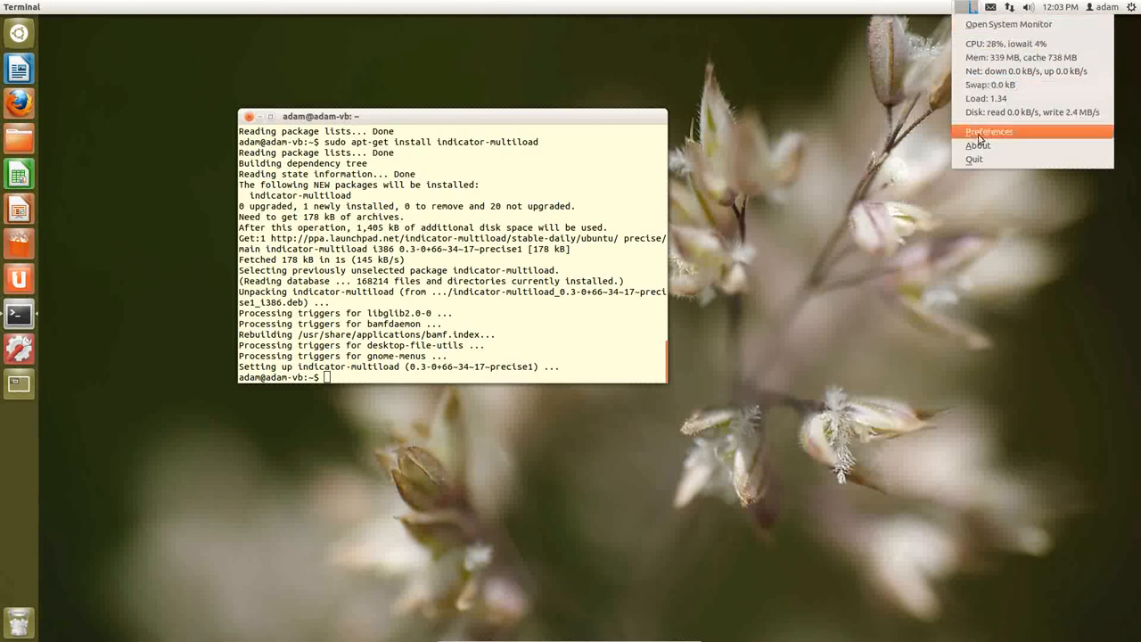
- In Preferences, set the update interval to 750 ms and enable hard disk monitoring
left_click(988, 132)
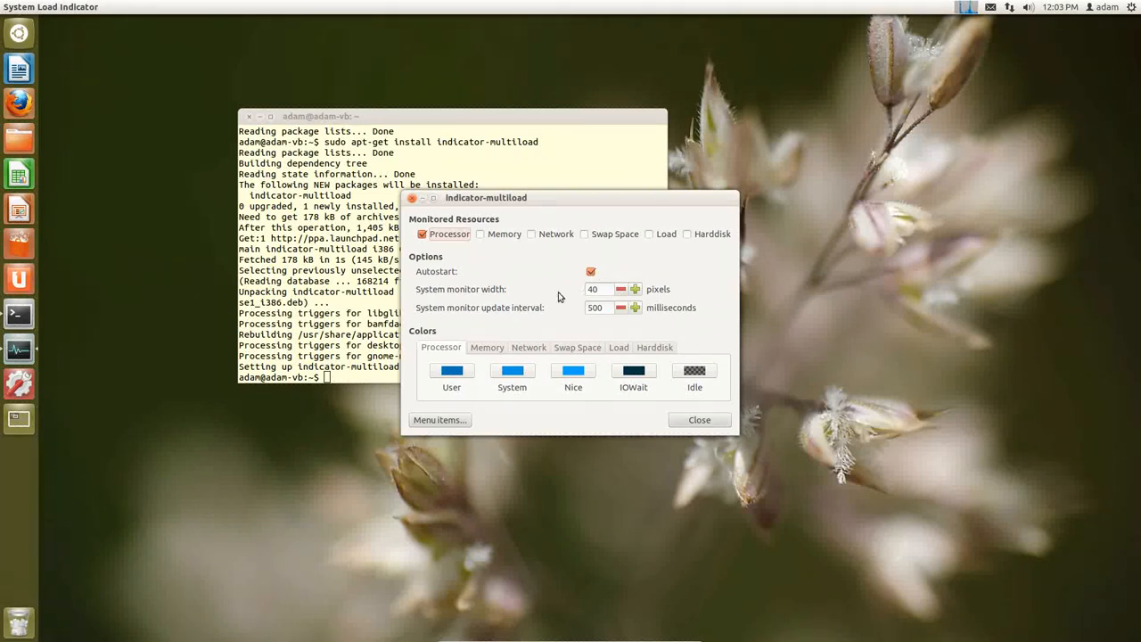
mouse_move(623, 314)
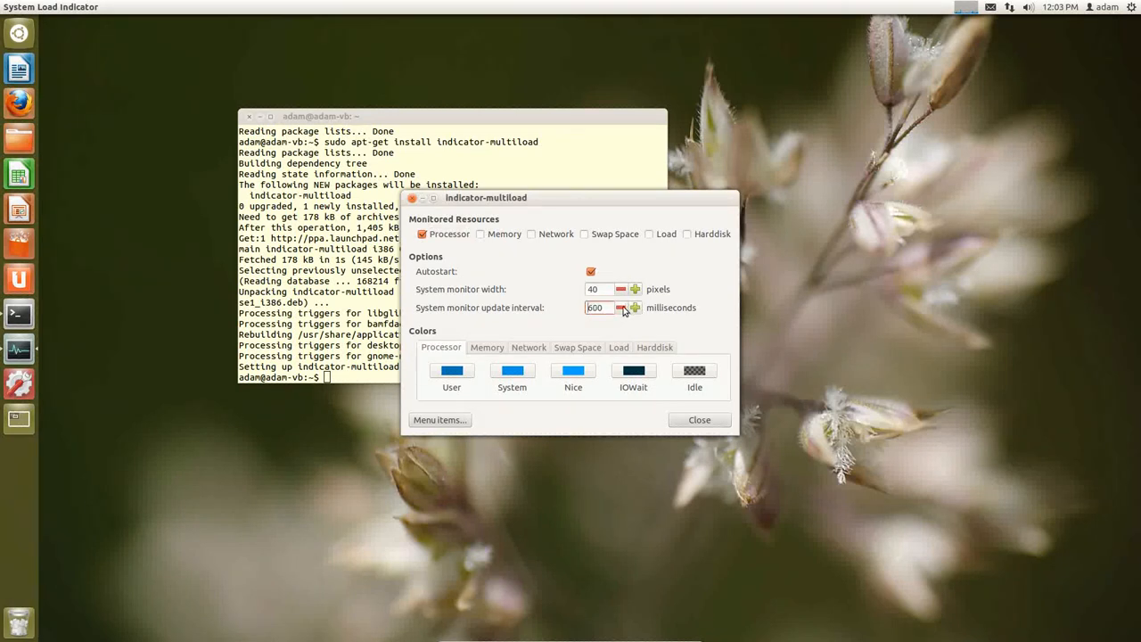
left_click(635, 303)
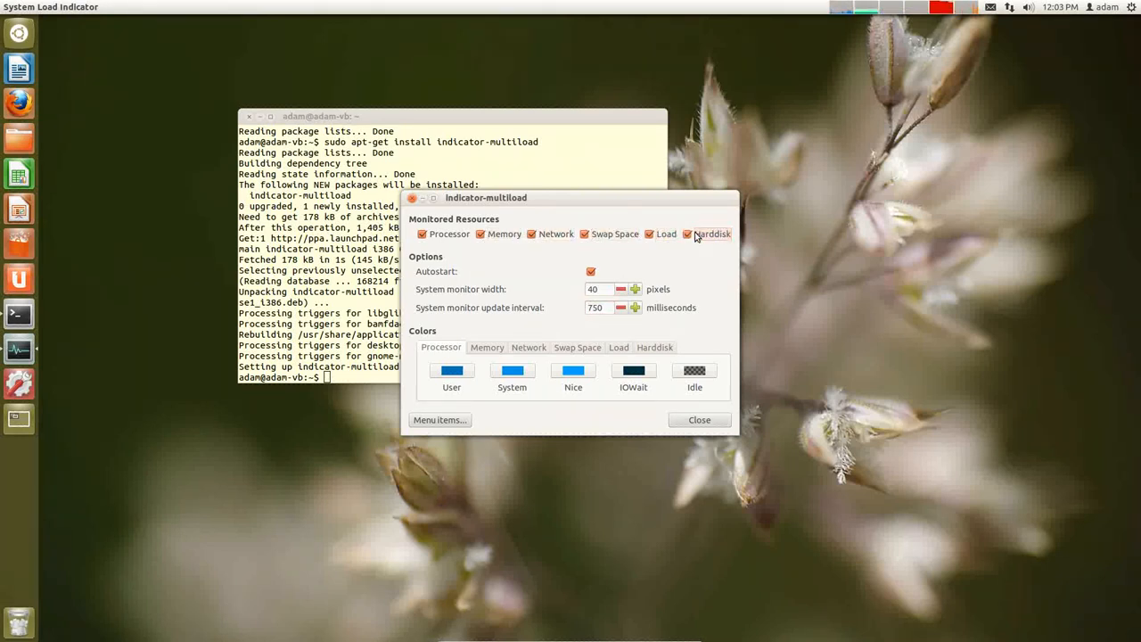
left_click(687, 233)
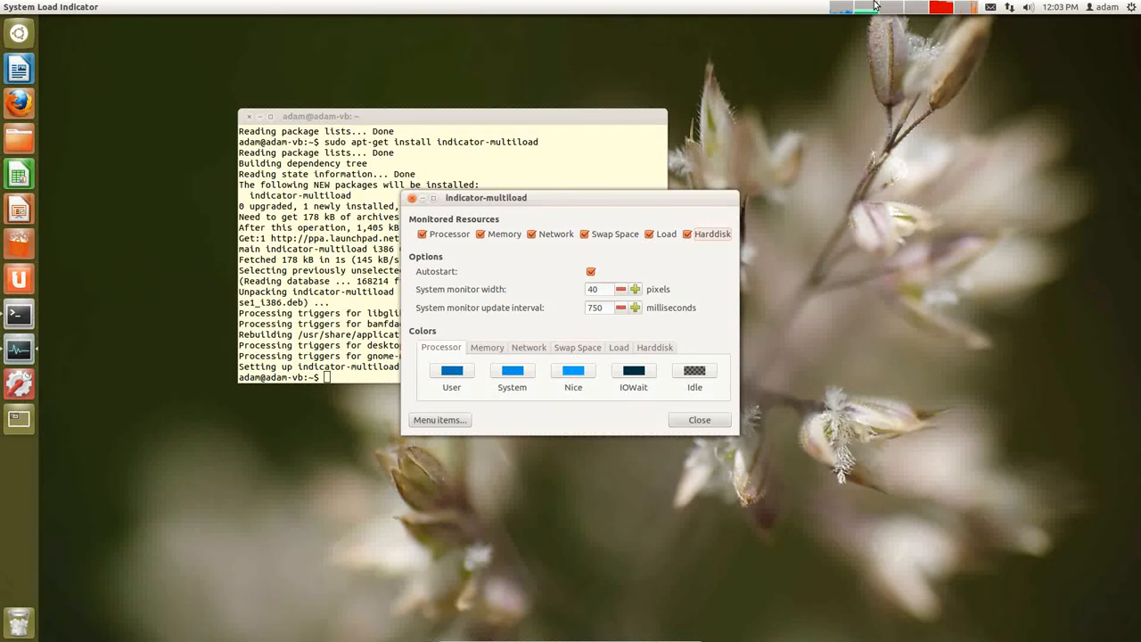
- Review the Memory and Load graph colour settings
left_click(487, 346)
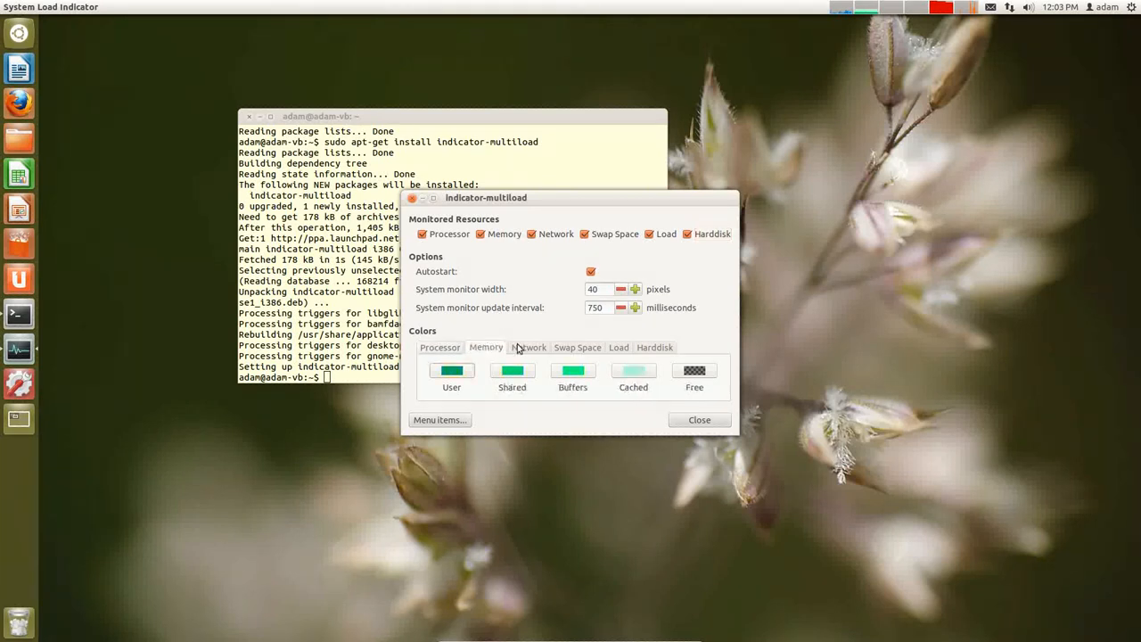
left_click(617, 346)
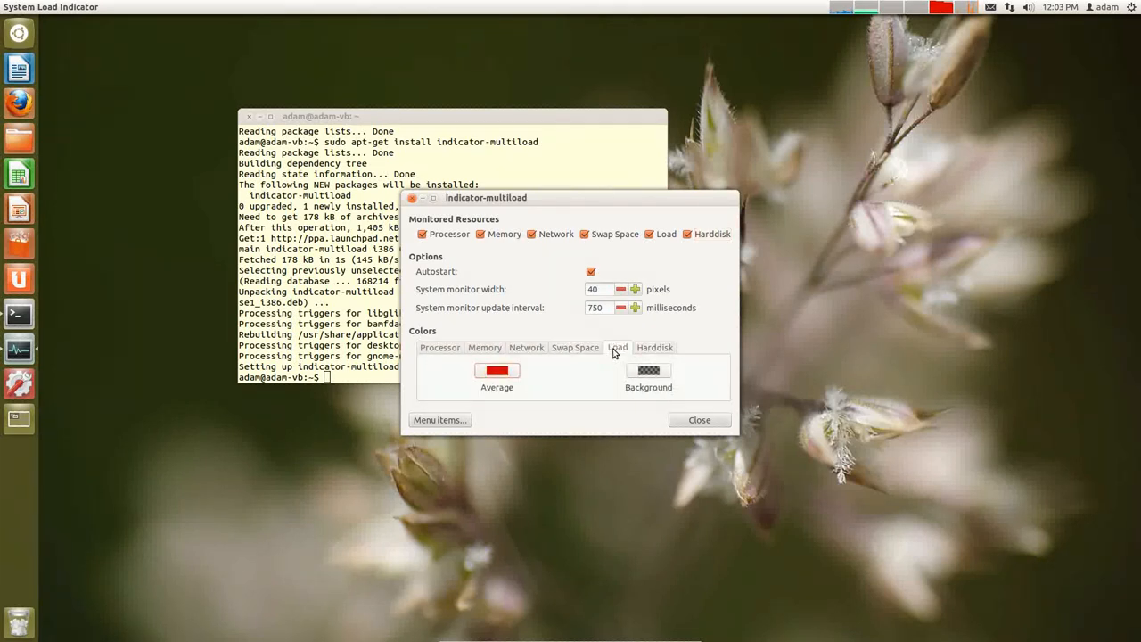